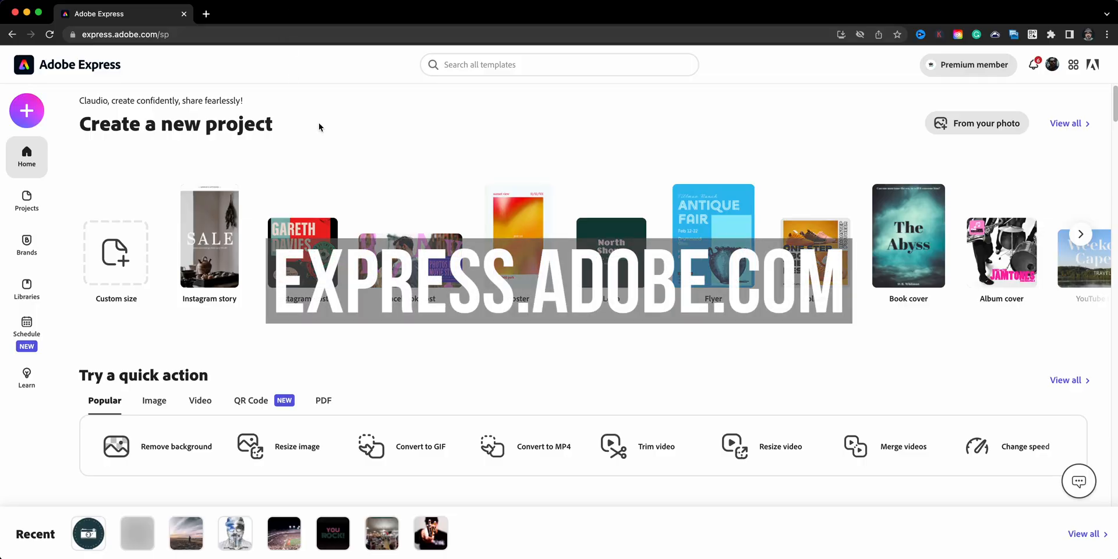
Step: Start a new Custom size graphic from the + Create menu
left_click(26, 111)
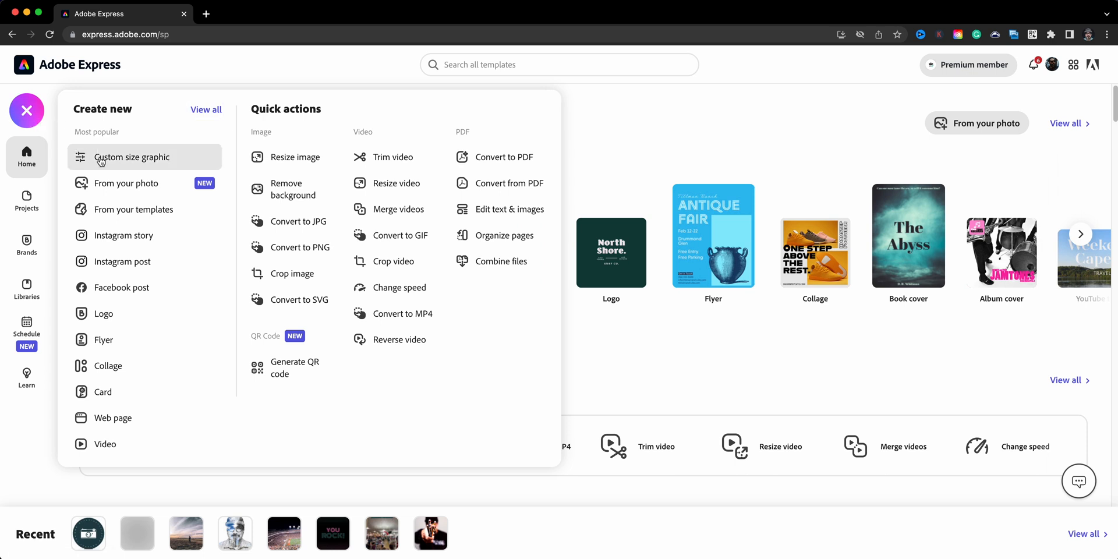
left_click(131, 157)
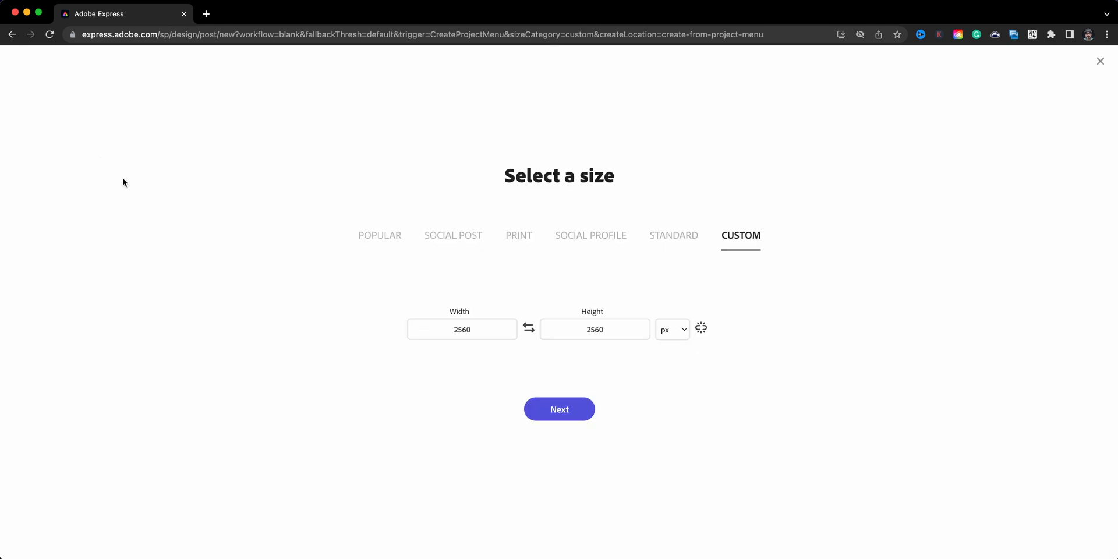
Step: Set width and height to 3000, trying inches briefly before returning to px
left_click(462, 328)
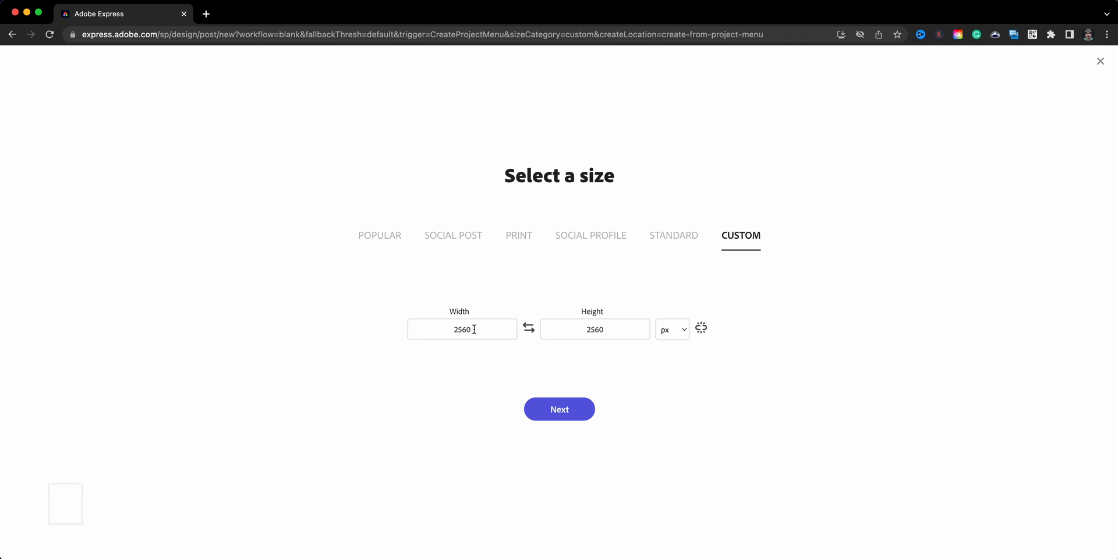
triple_click(462, 328)
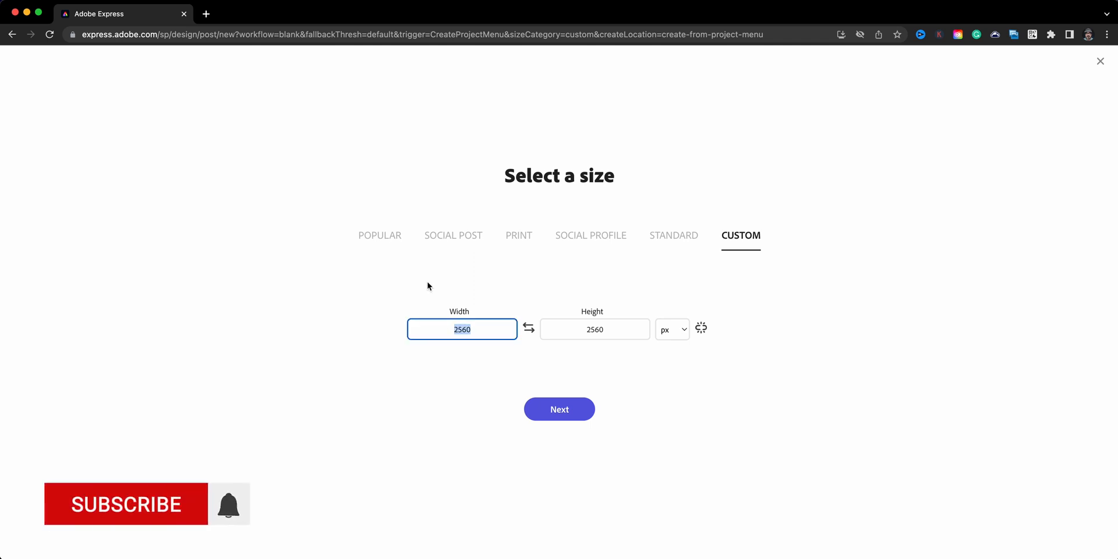
left_click(126, 505)
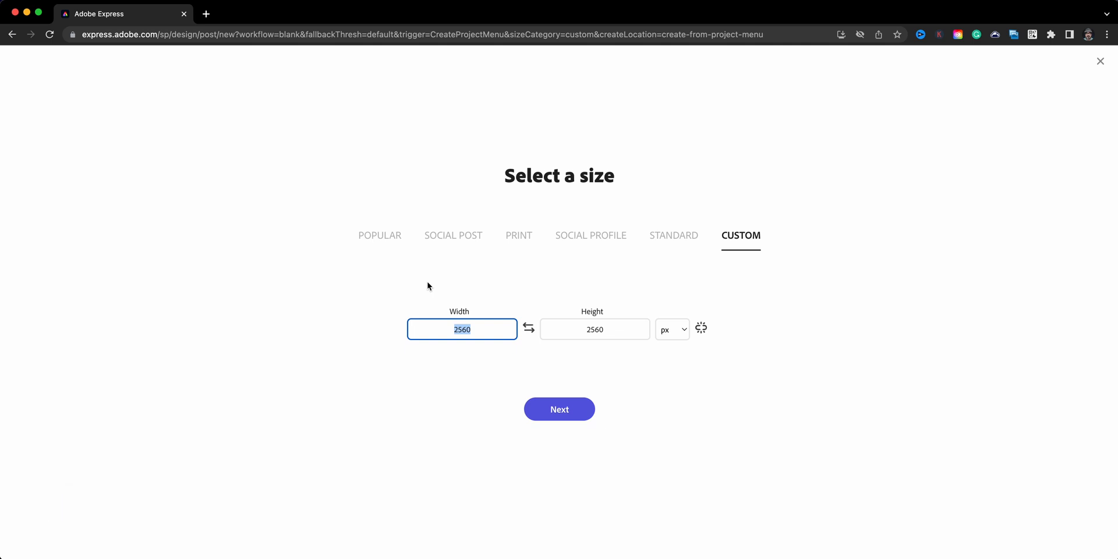
type("3000")
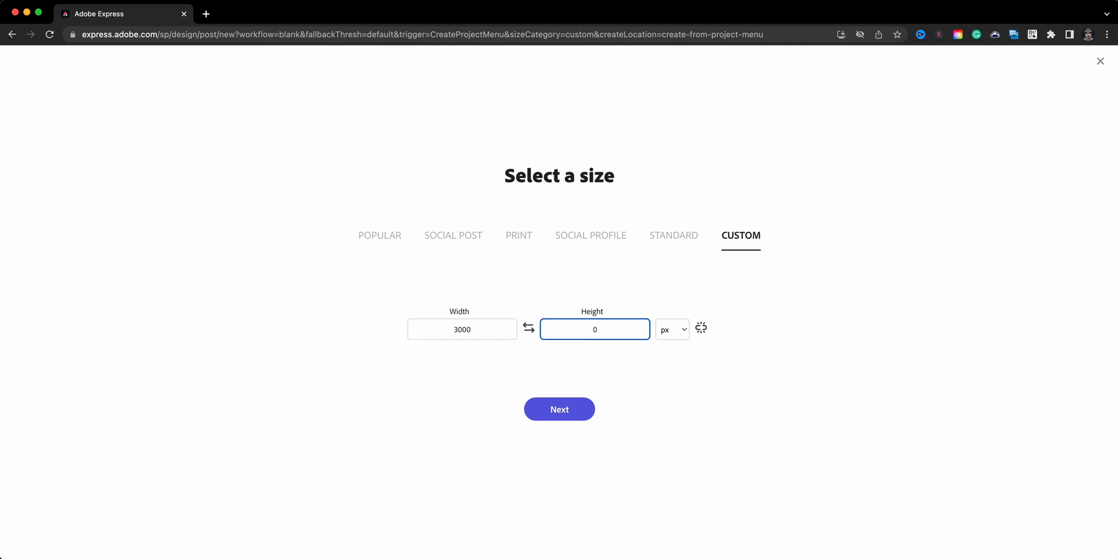
type("3000")
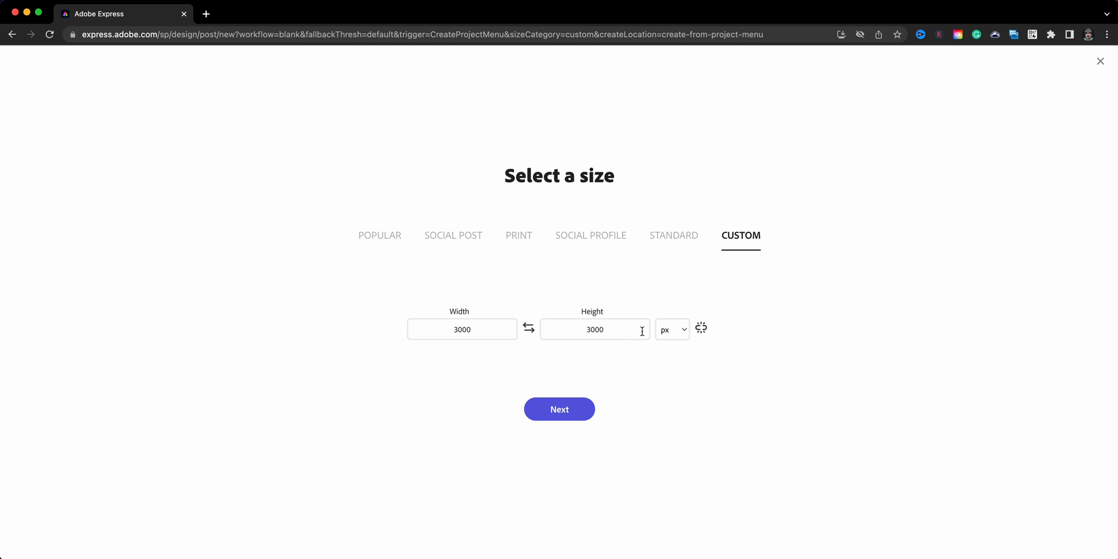
left_click(670, 329)
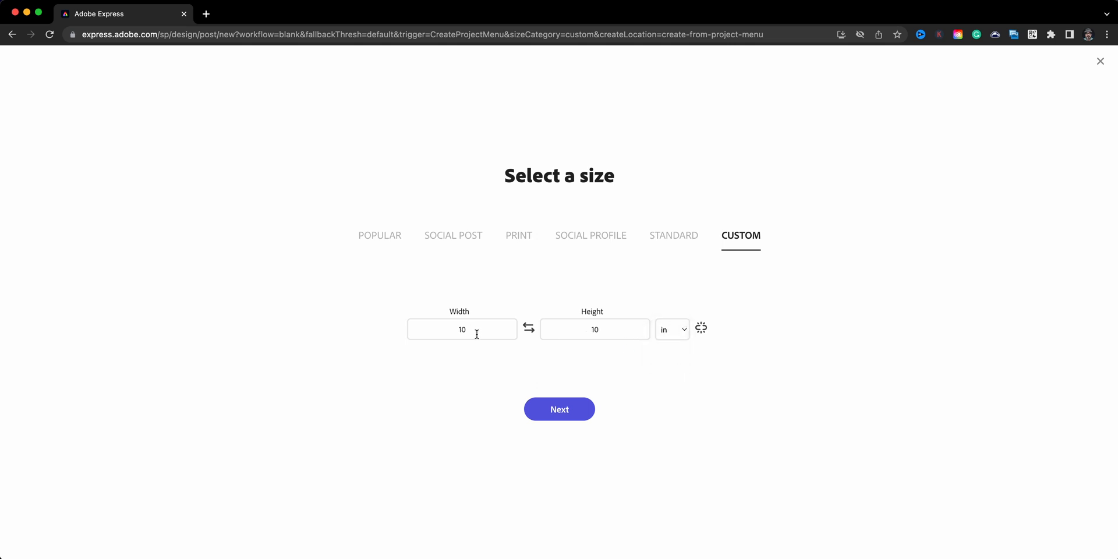
left_click(670, 329)
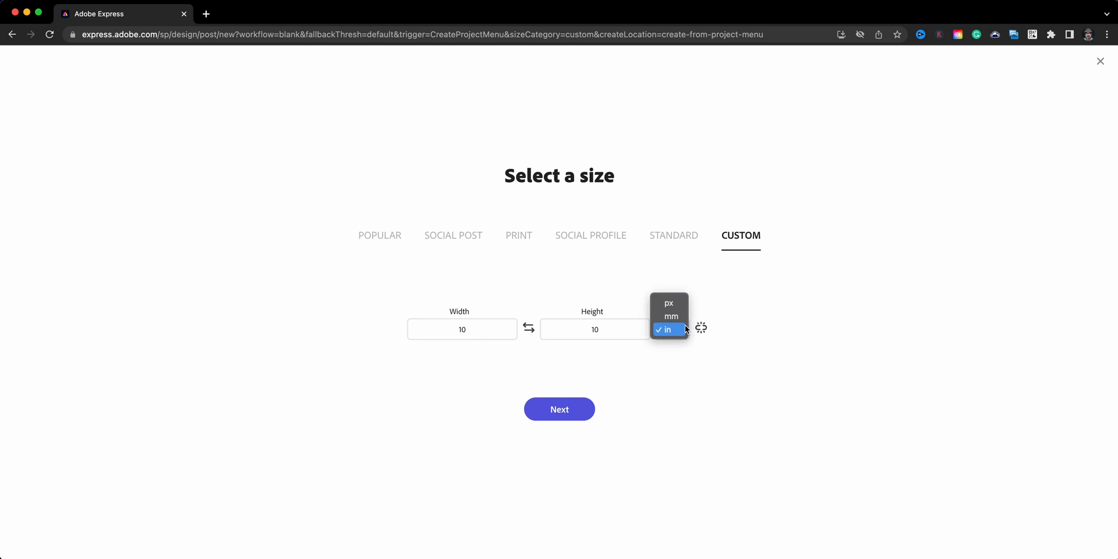
left_click(668, 303)
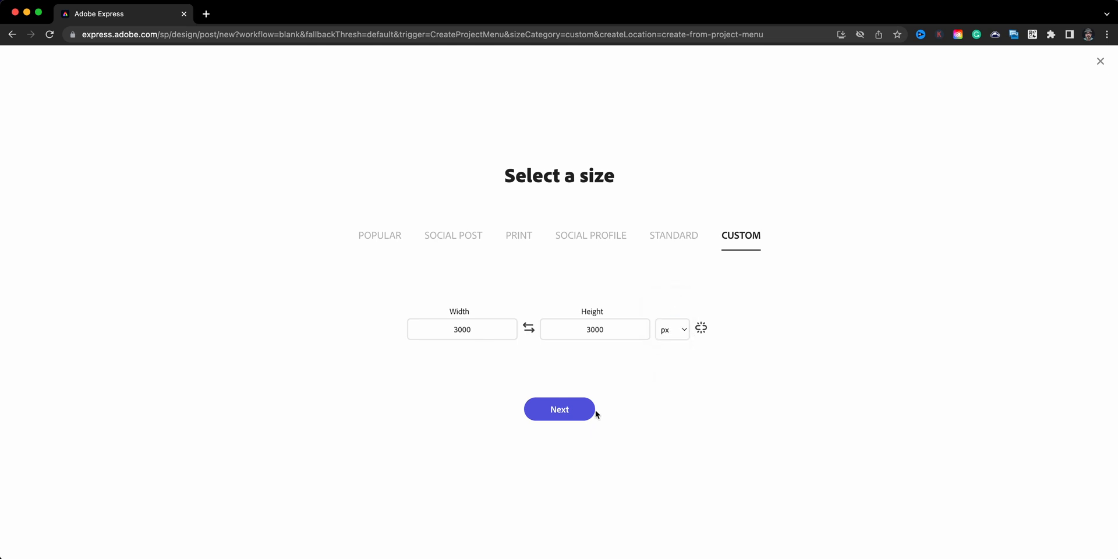
Step: Create the blank 3000 × 3000 px design, saved as STICKER-DEMO
left_click(559, 409)
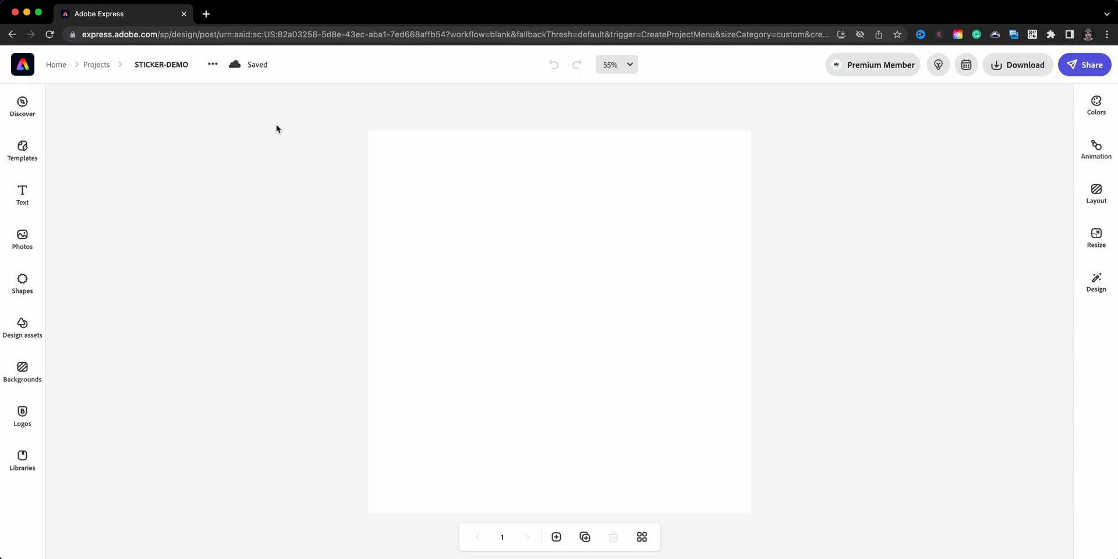
mouse_move(215, 195)
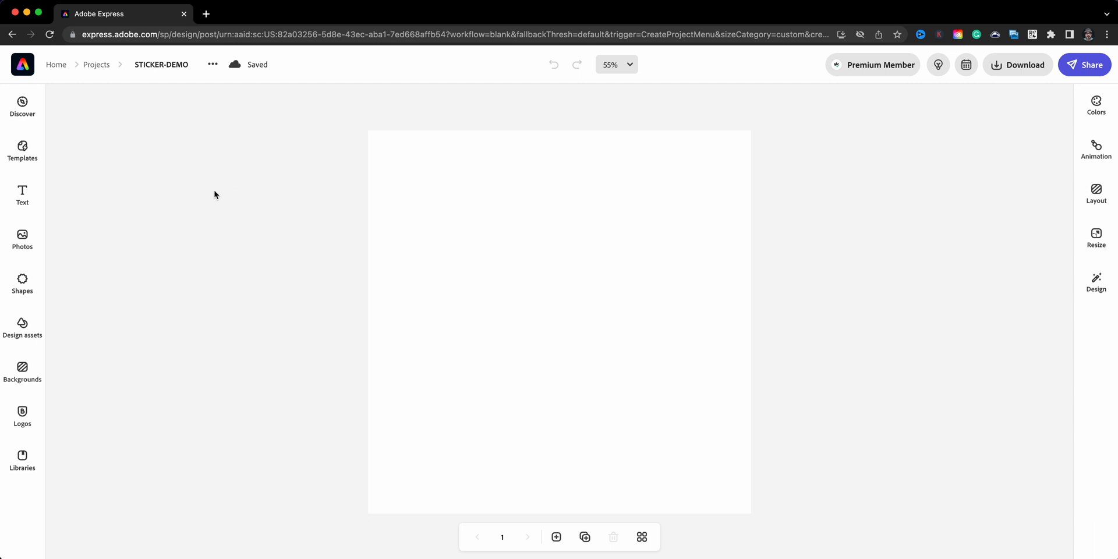
mouse_move(101, 280)
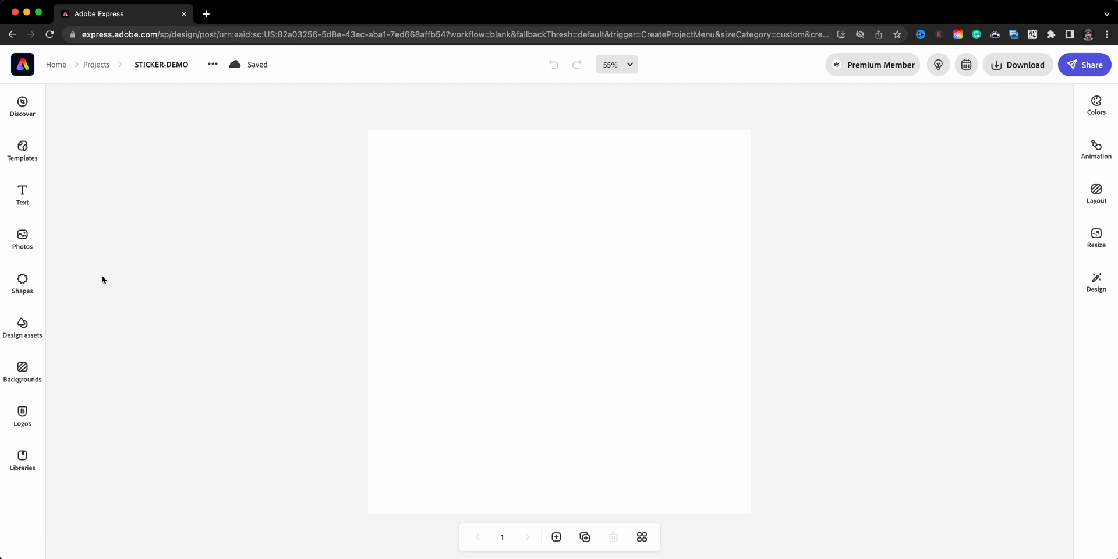
Step: Add a solid circle shape found by searching 'circle' and enlarge it across the canvas
left_click(22, 284)
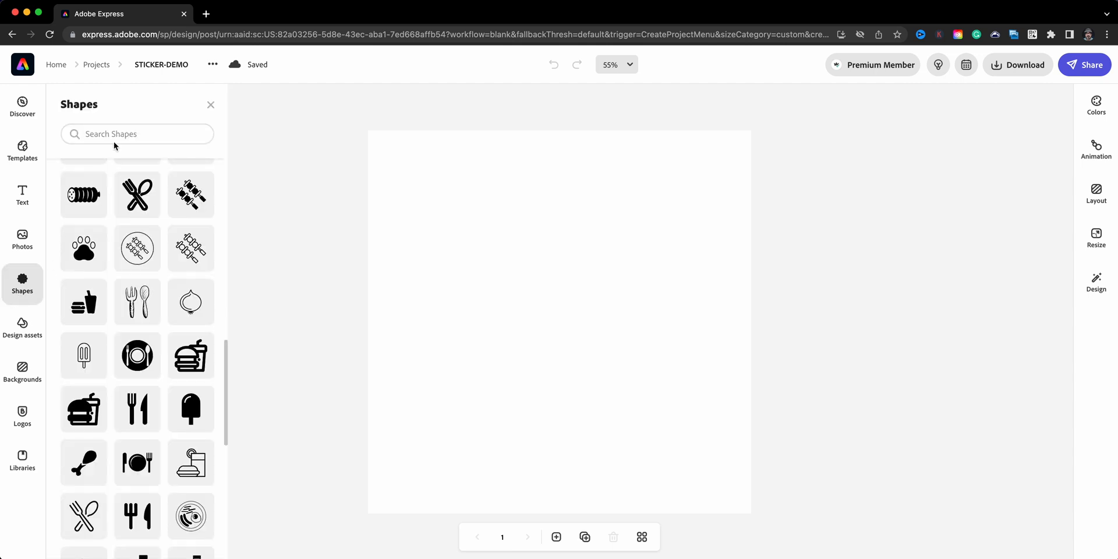
type("cir")
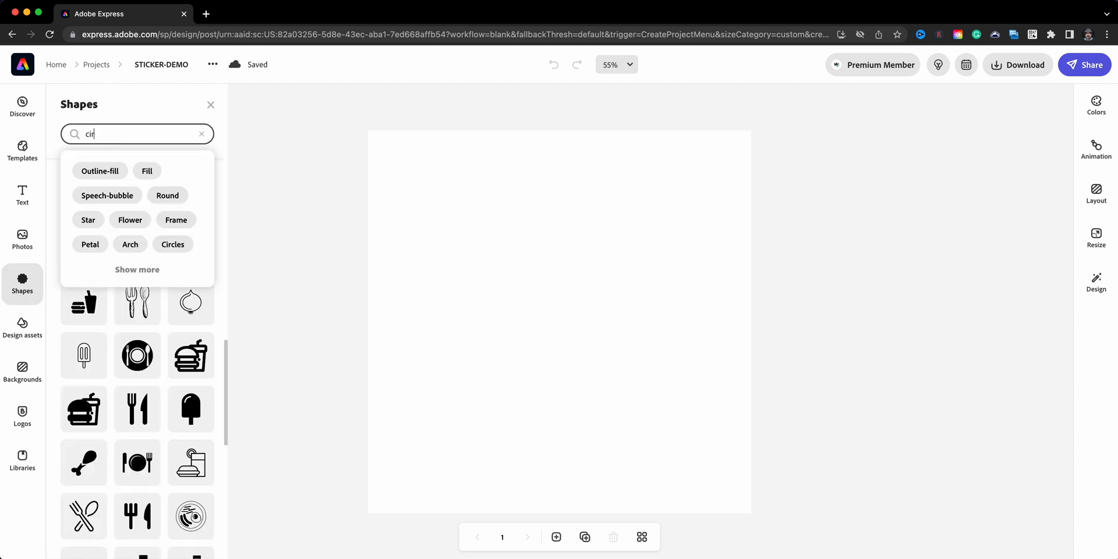
type("cle")
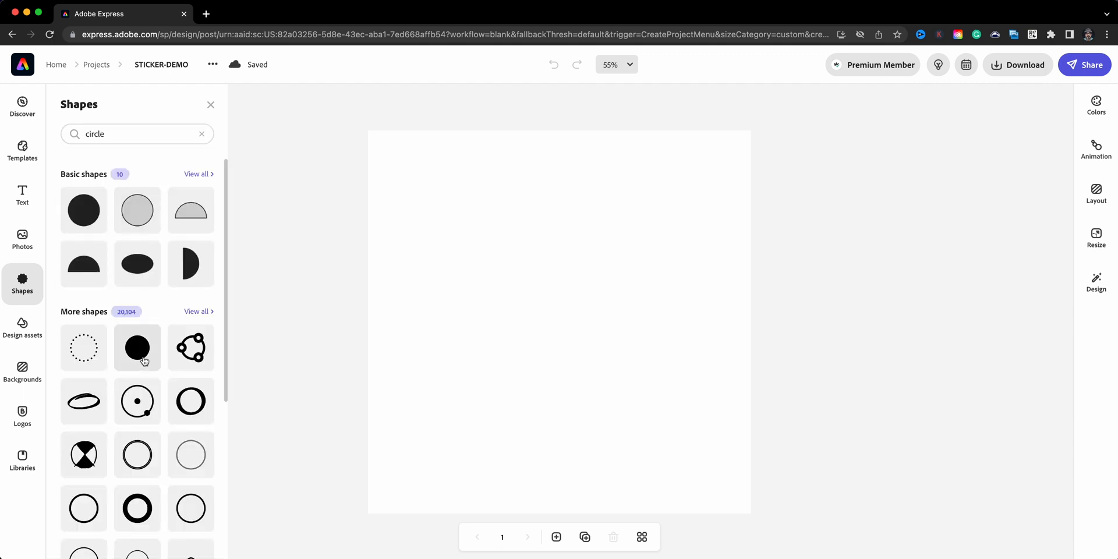
mouse_move(170, 350)
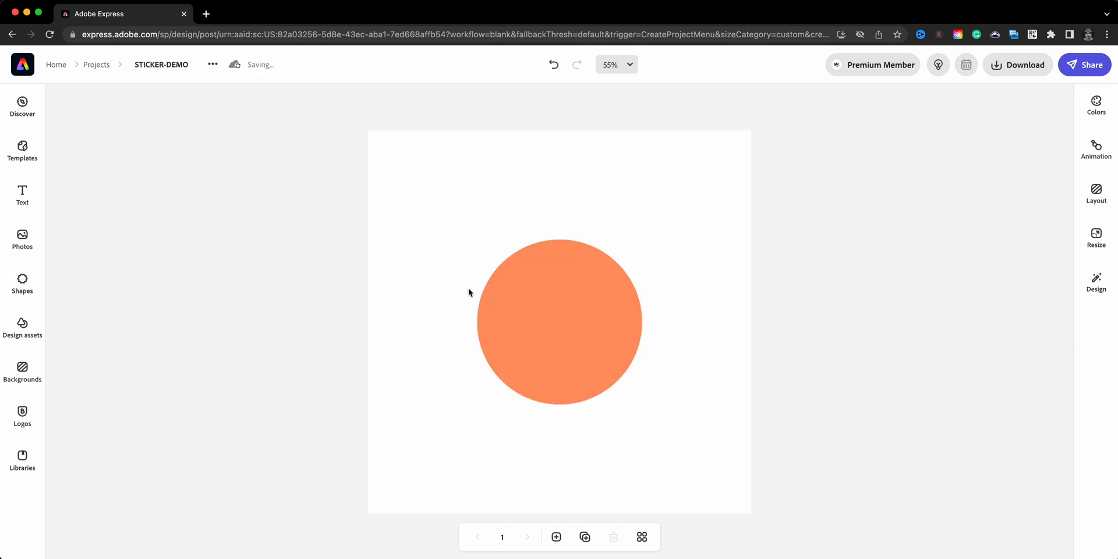
left_click(559, 322)
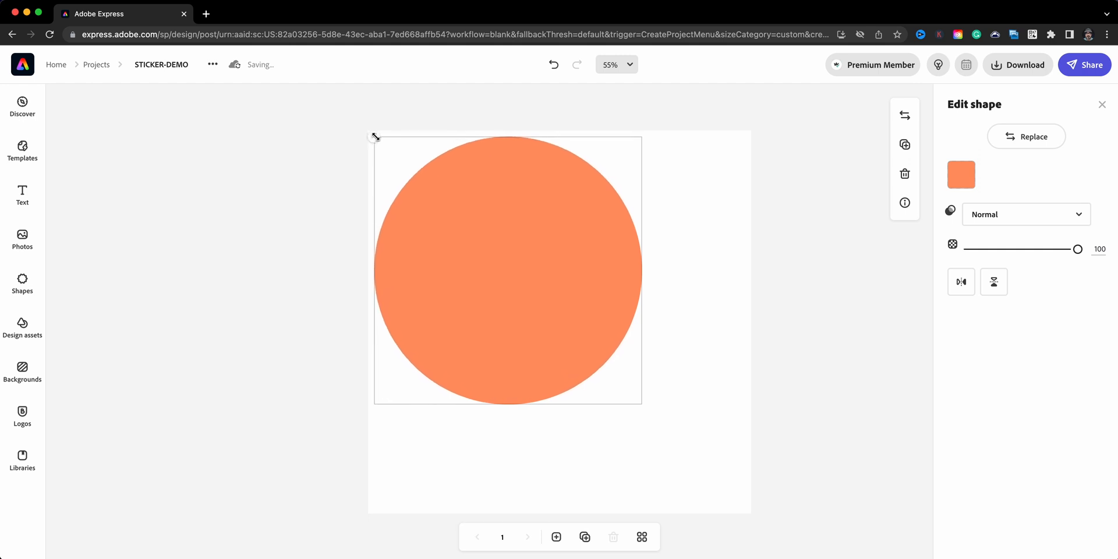
left_click_drag(642, 401, 725, 488)
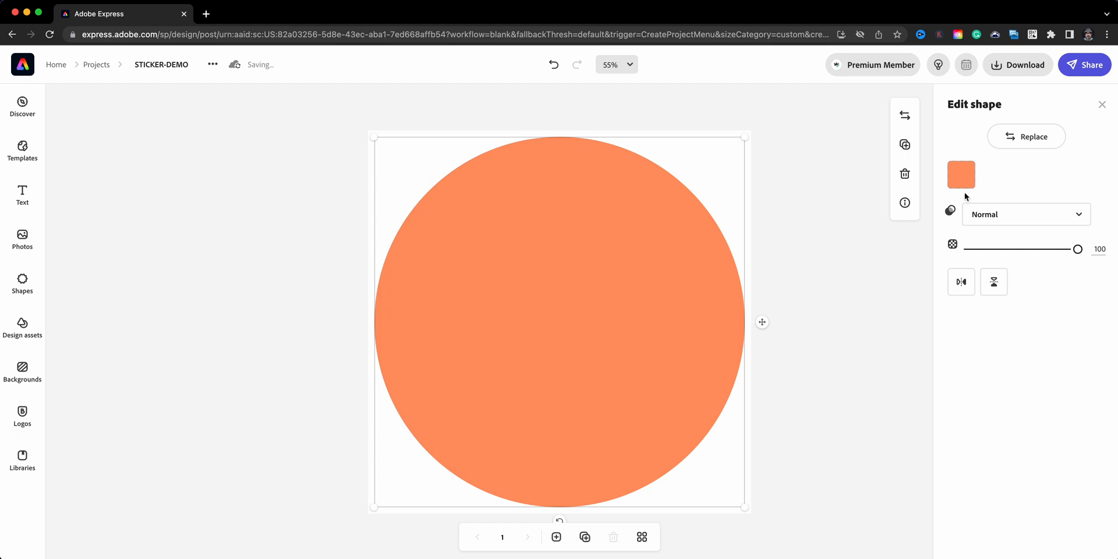
Step: Recolour the circle from orange to dark teal #23434B, then deselect it
left_click(961, 175)
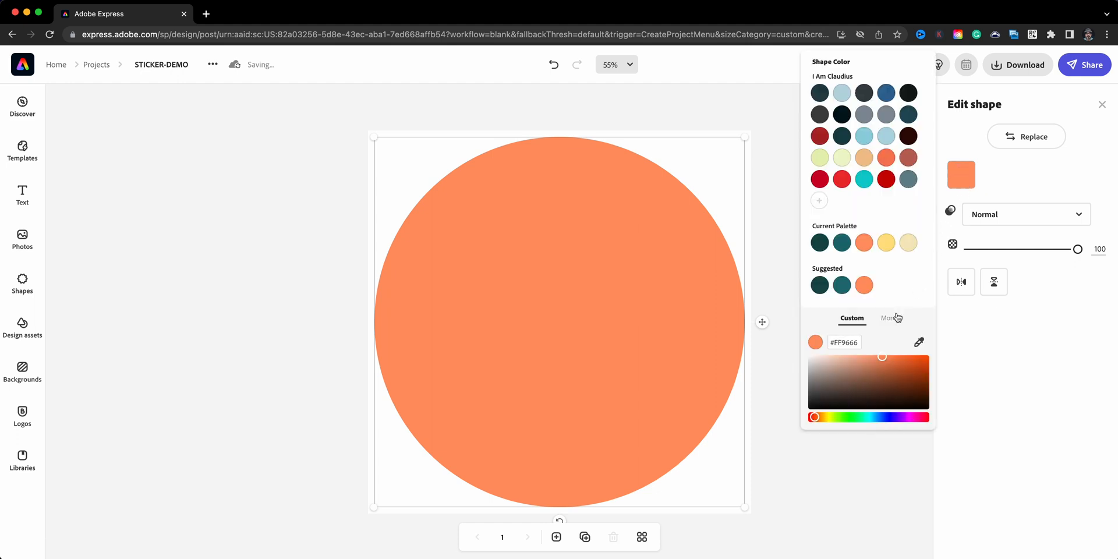
left_click(819, 92)
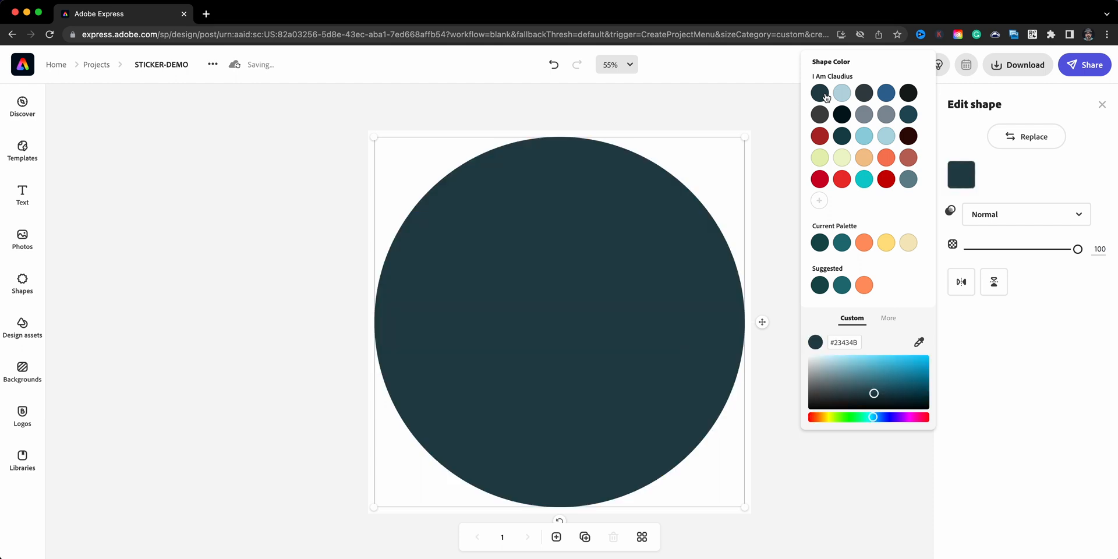
mouse_move(756, 110)
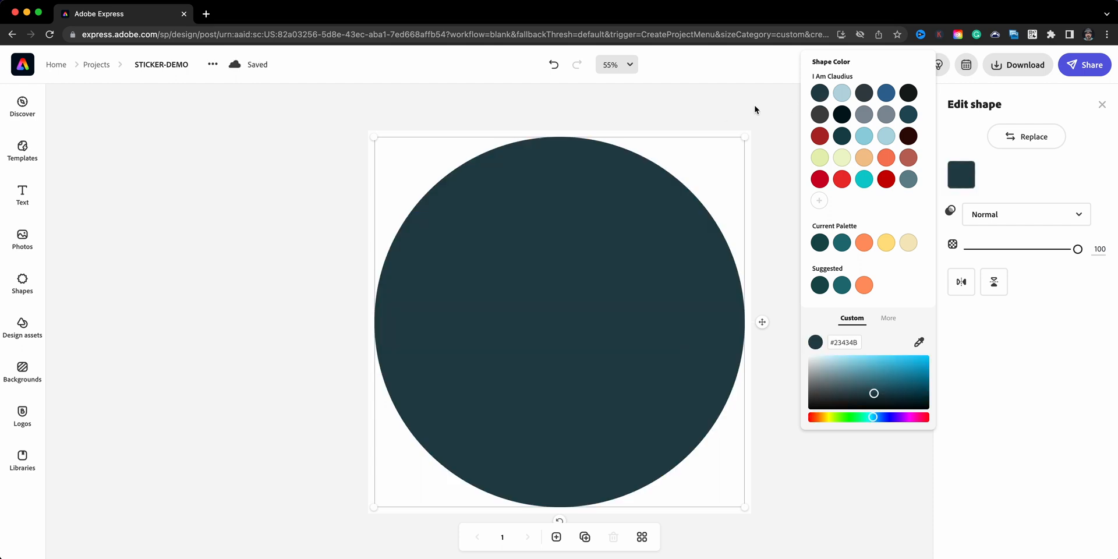
left_click(322, 176)
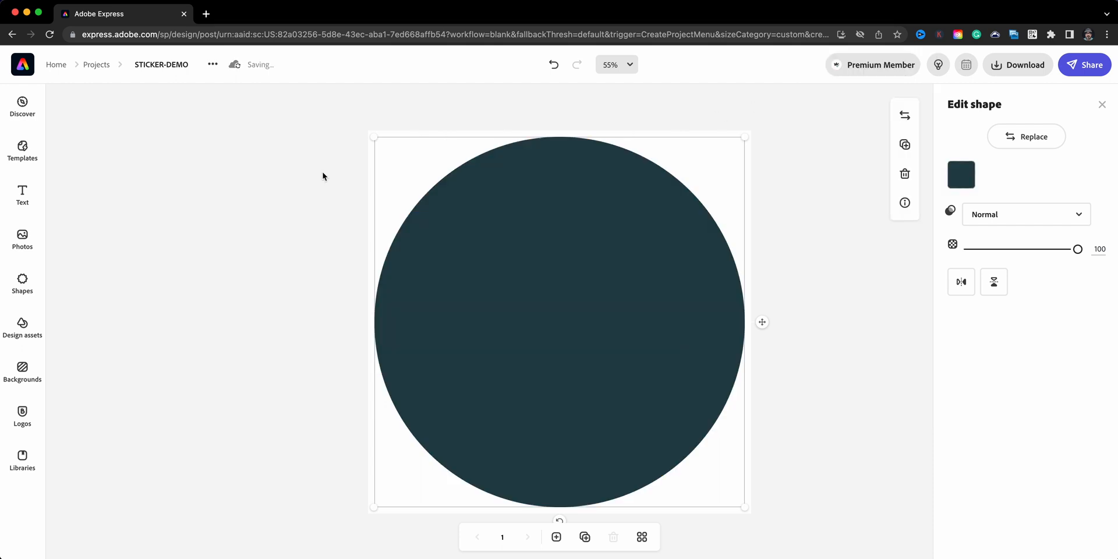
left_click(322, 176)
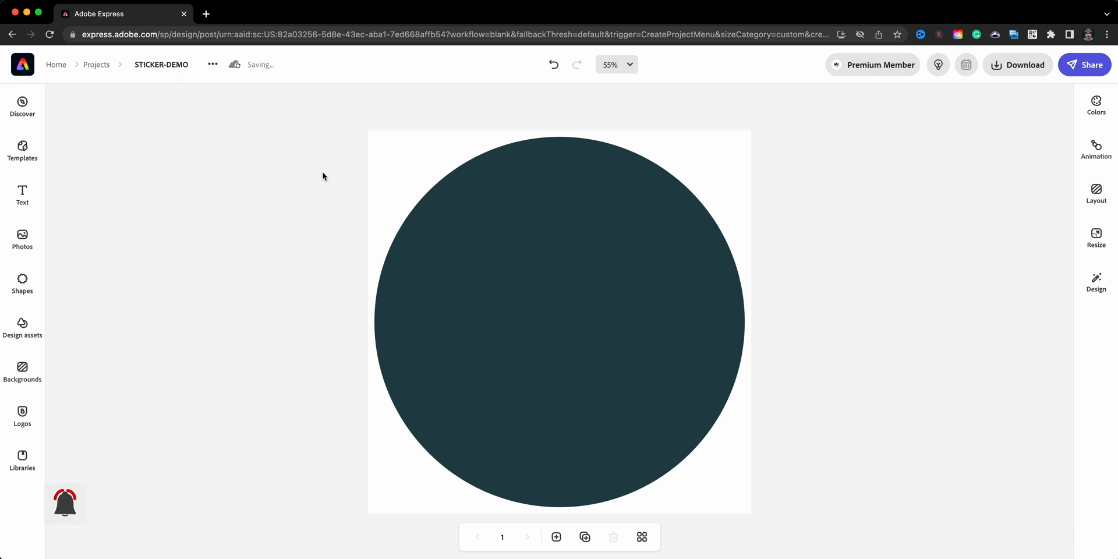
mouse_move(60, 207)
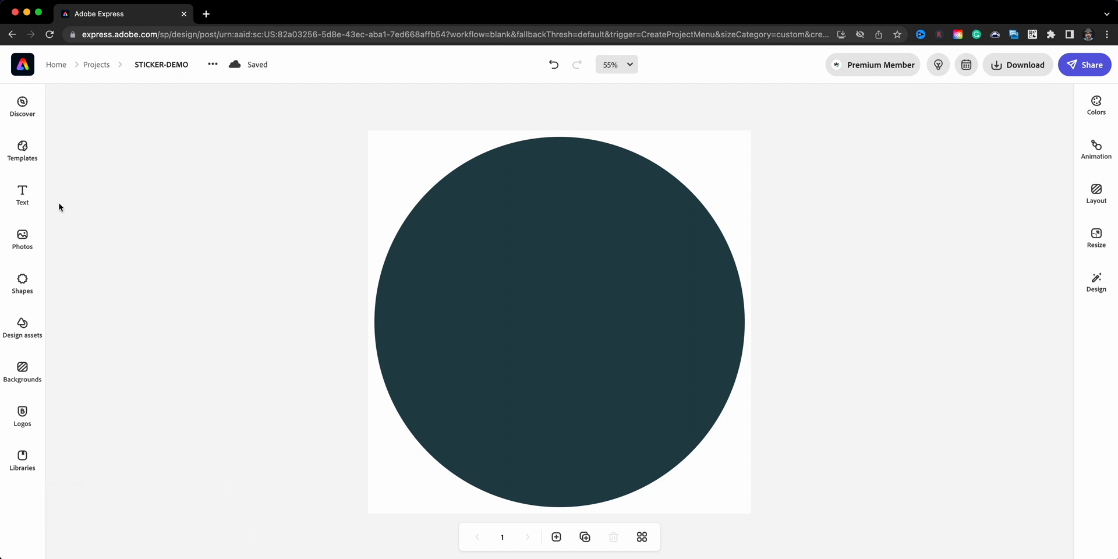
mouse_move(22, 196)
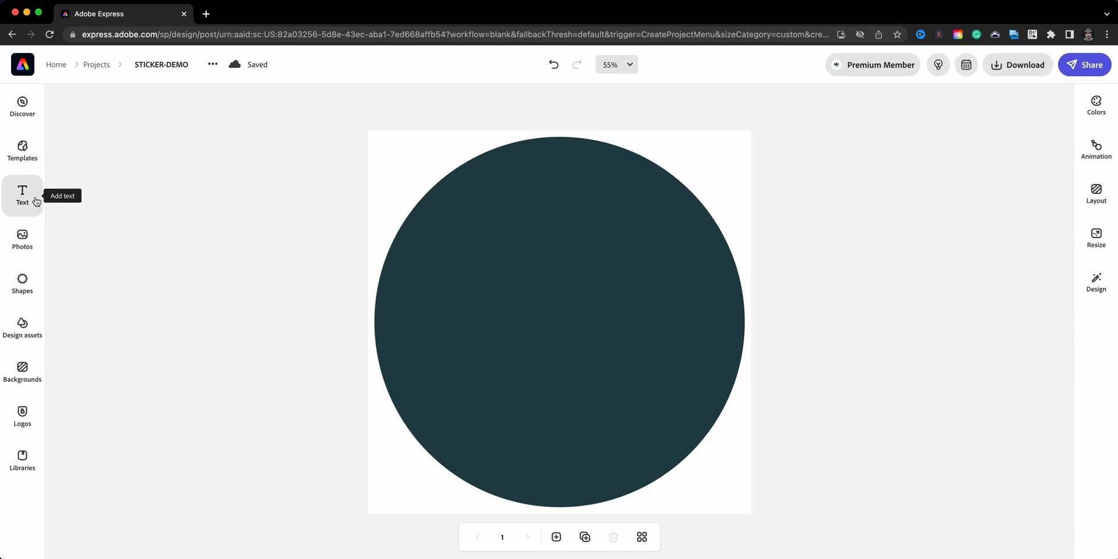
left_click(23, 194)
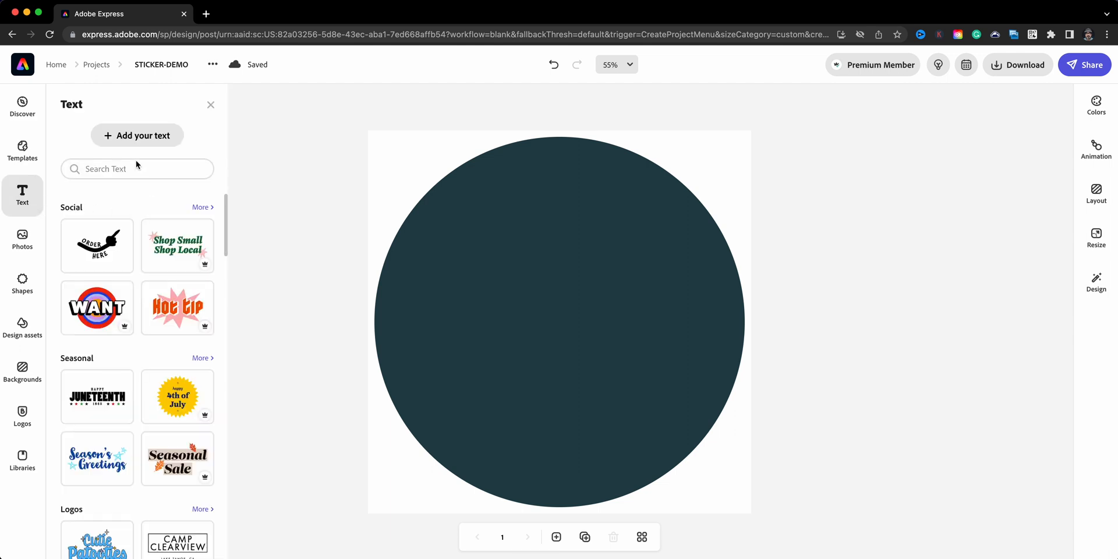
left_click(136, 135)
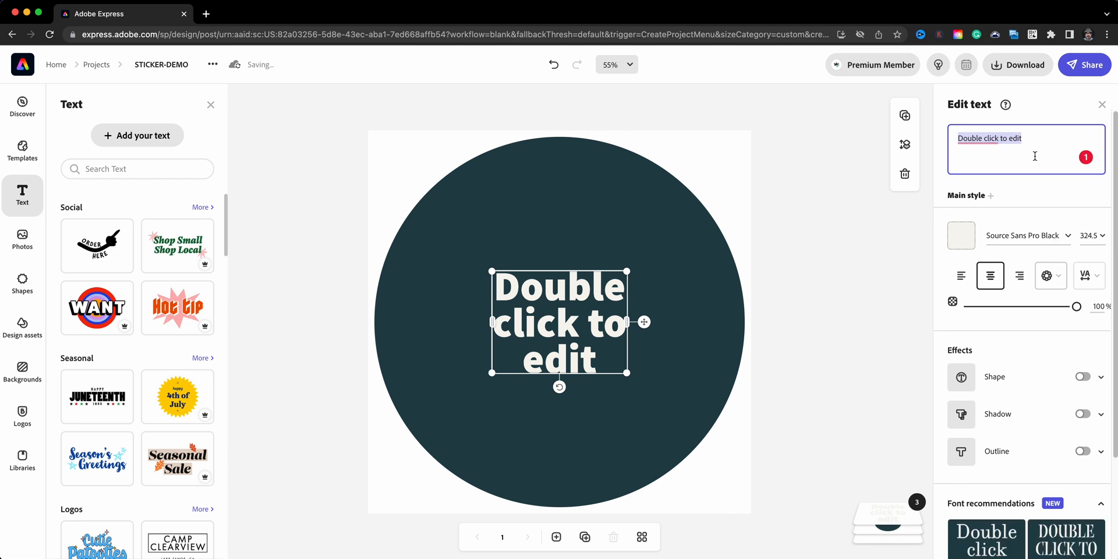
mouse_move(934, 120)
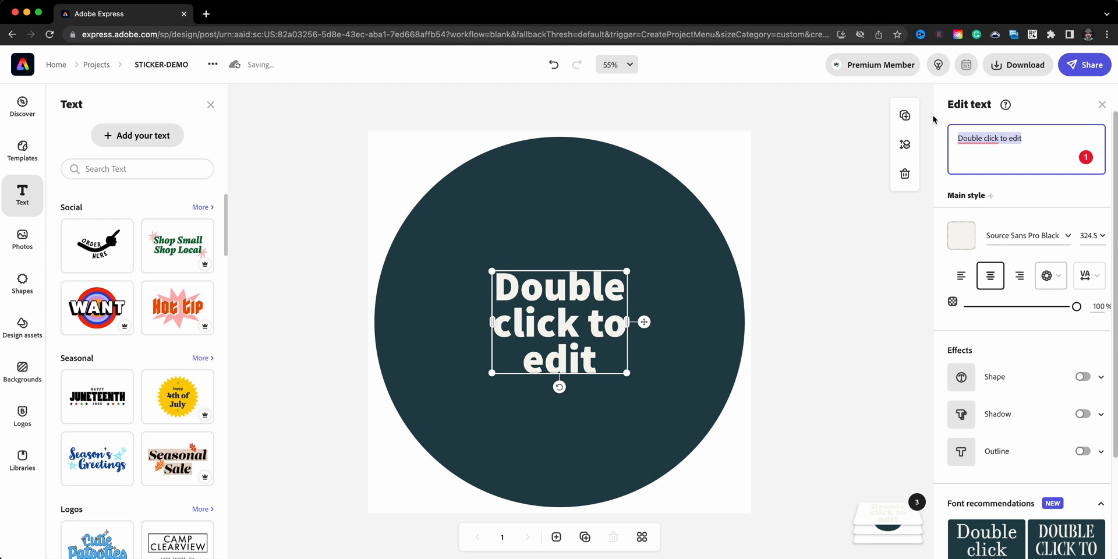
type("www")
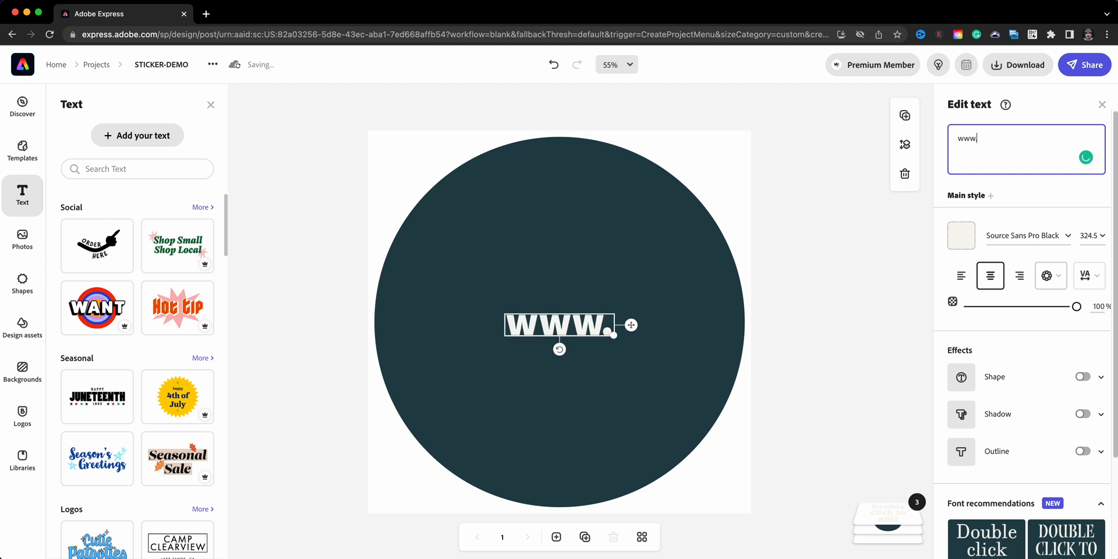
type(".iam")
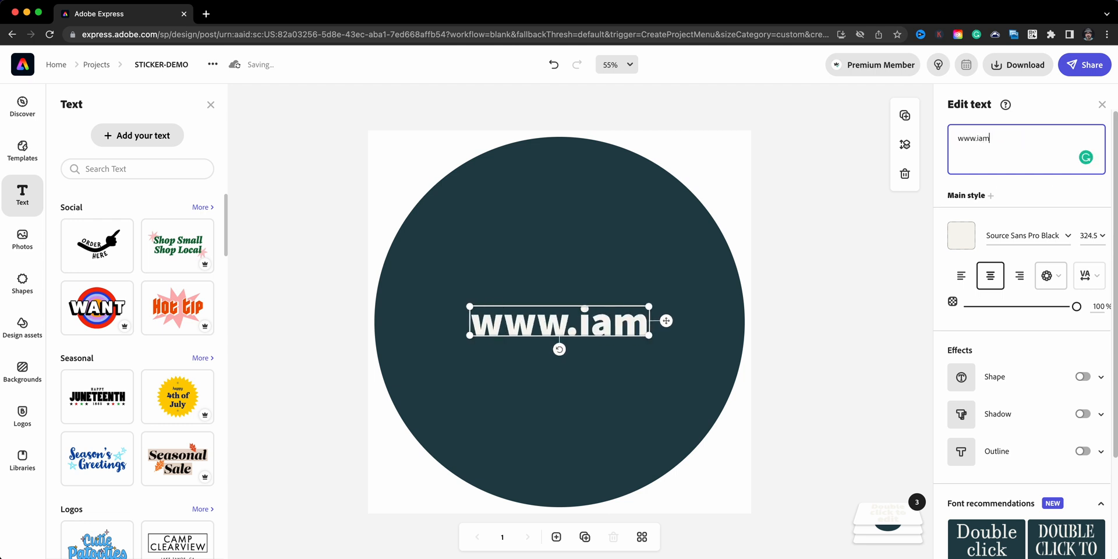
type("clau")
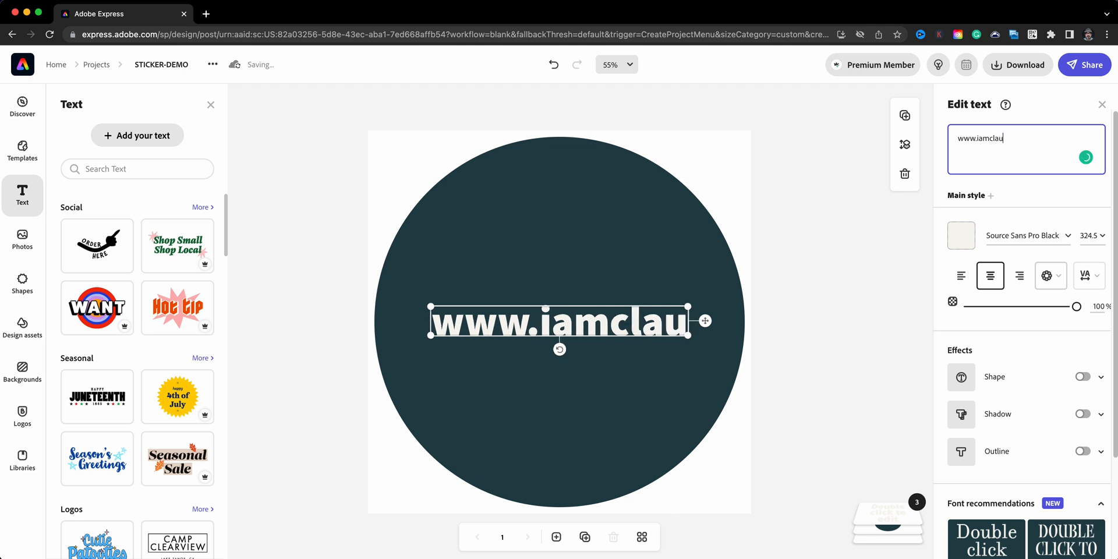
type("dius")
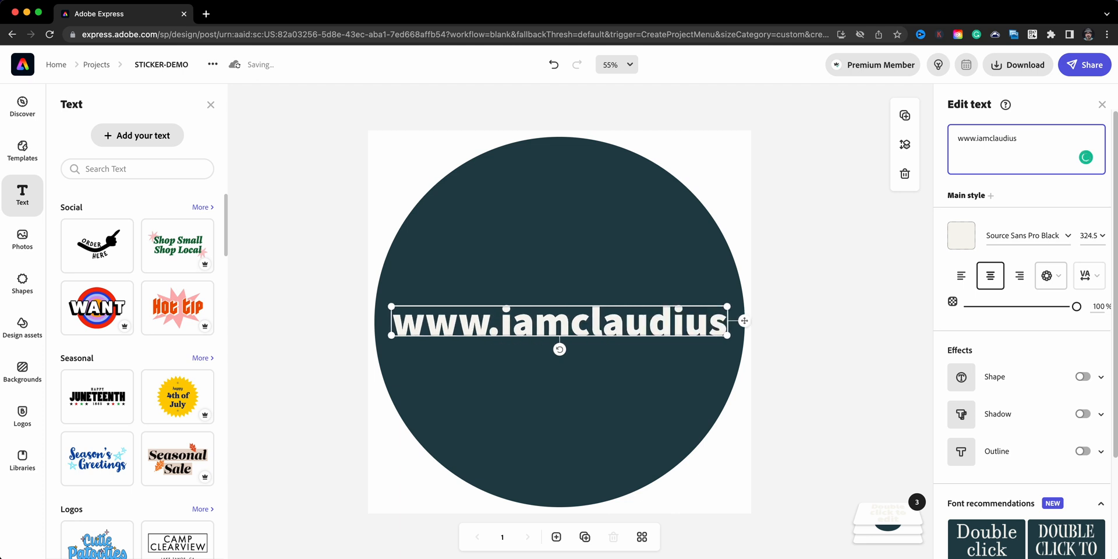
type(".om")
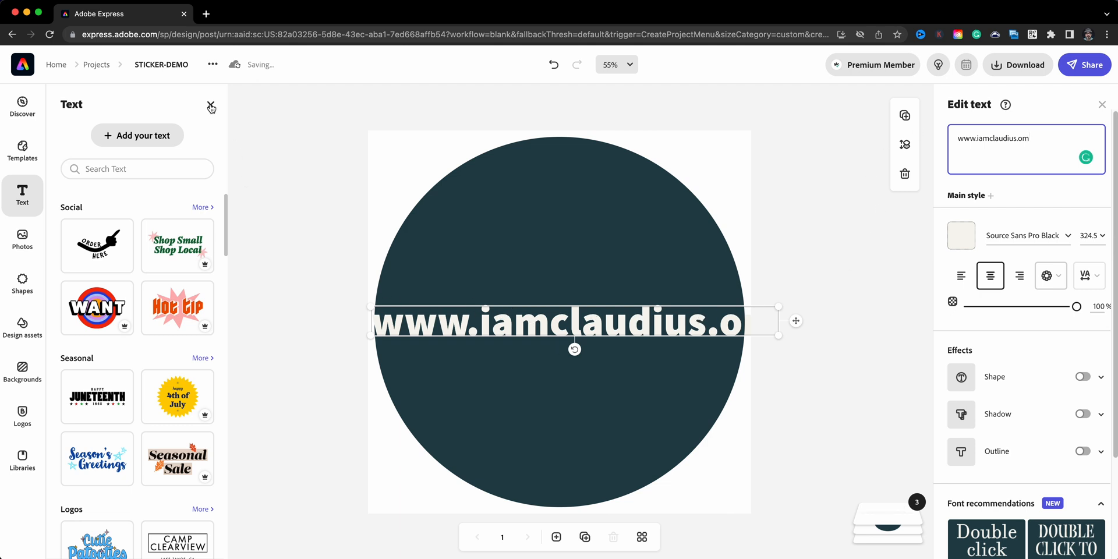
Step: Make the website text white and set it in Solano Gothic Pro MVB
left_click(962, 225)
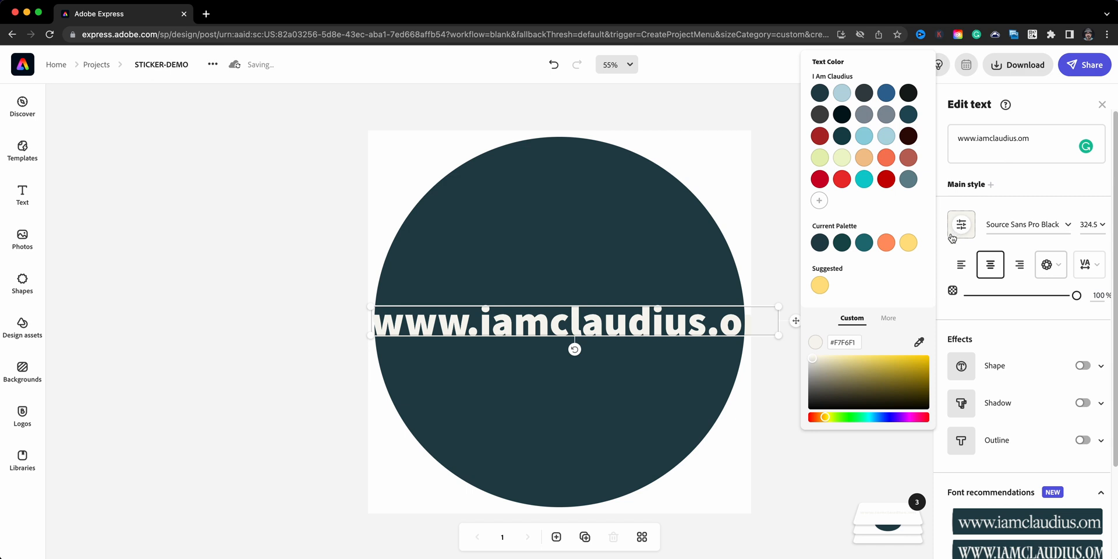
left_click(887, 318)
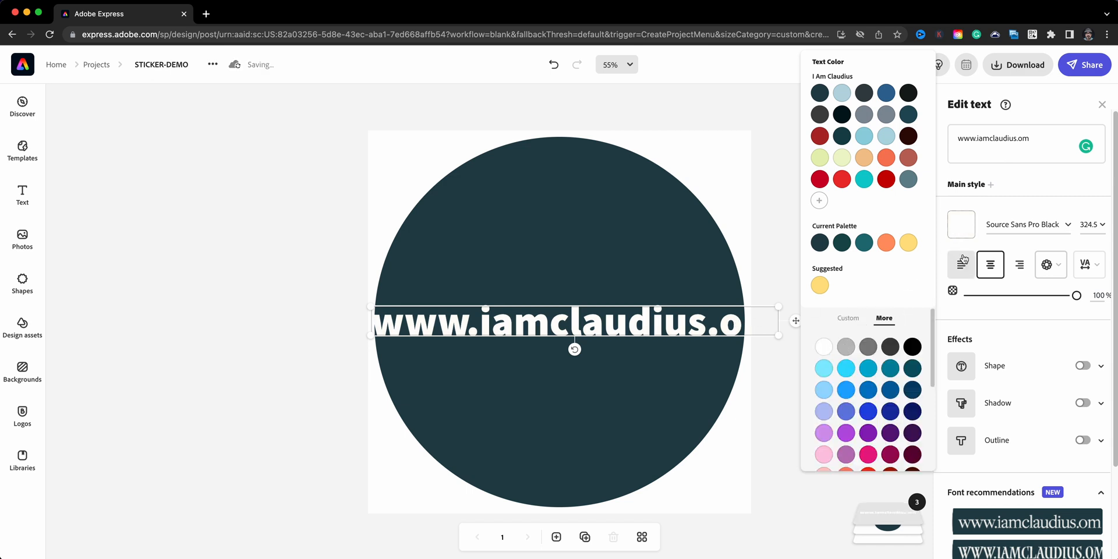
left_click(1023, 224)
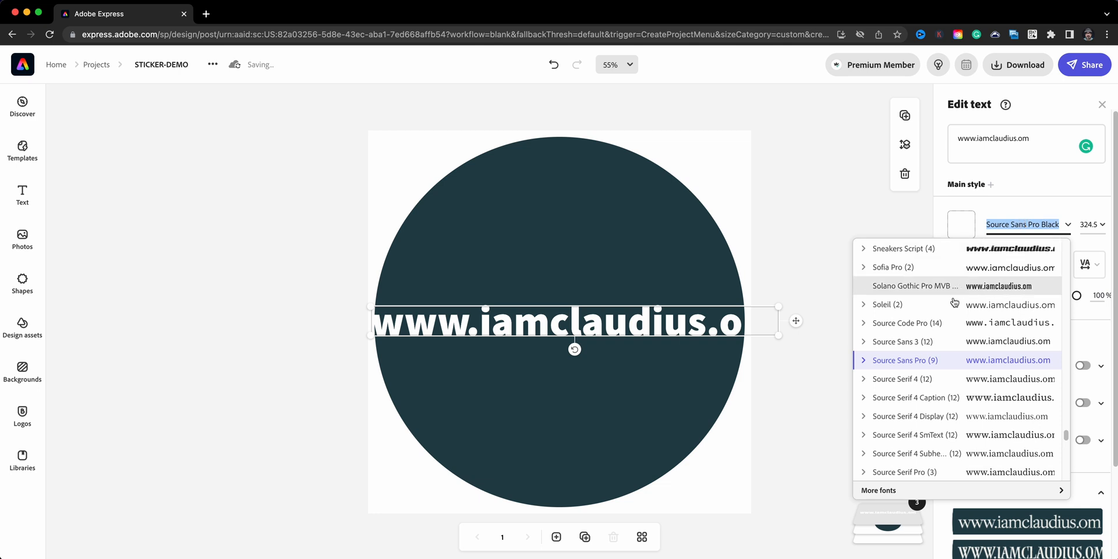
mouse_move(927, 322)
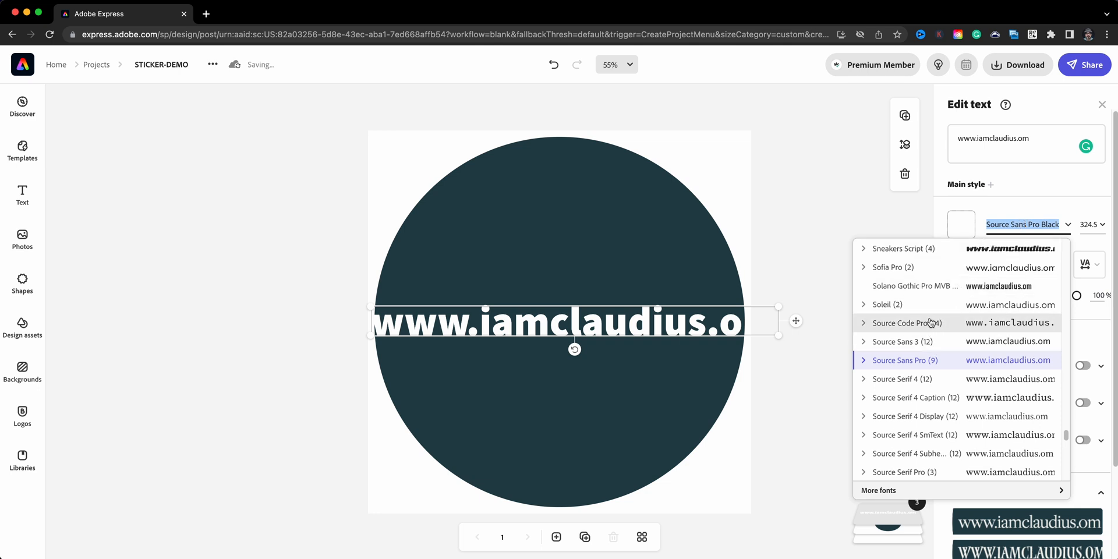
mouse_move(916, 286)
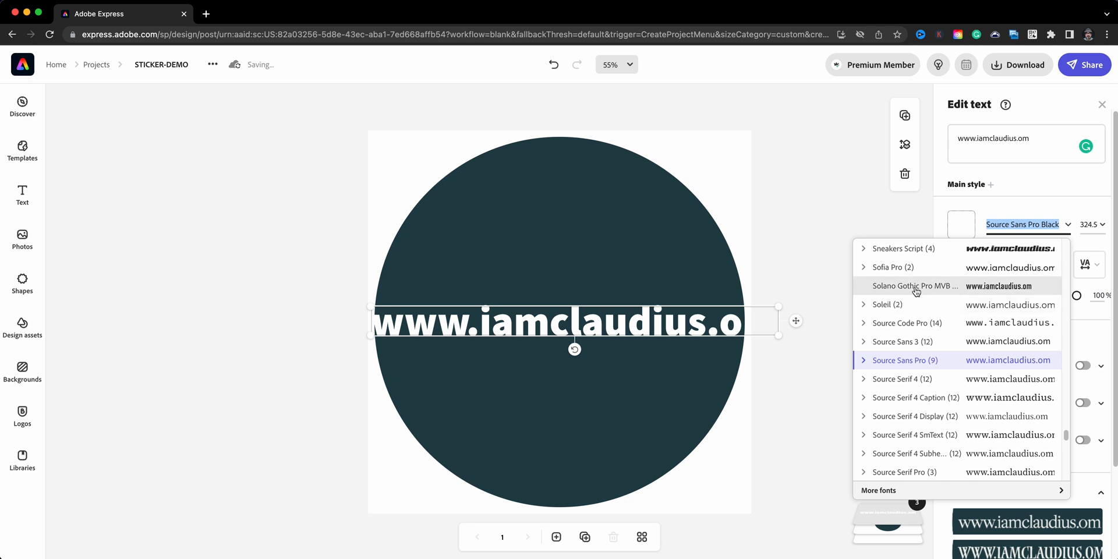
left_click(915, 285)
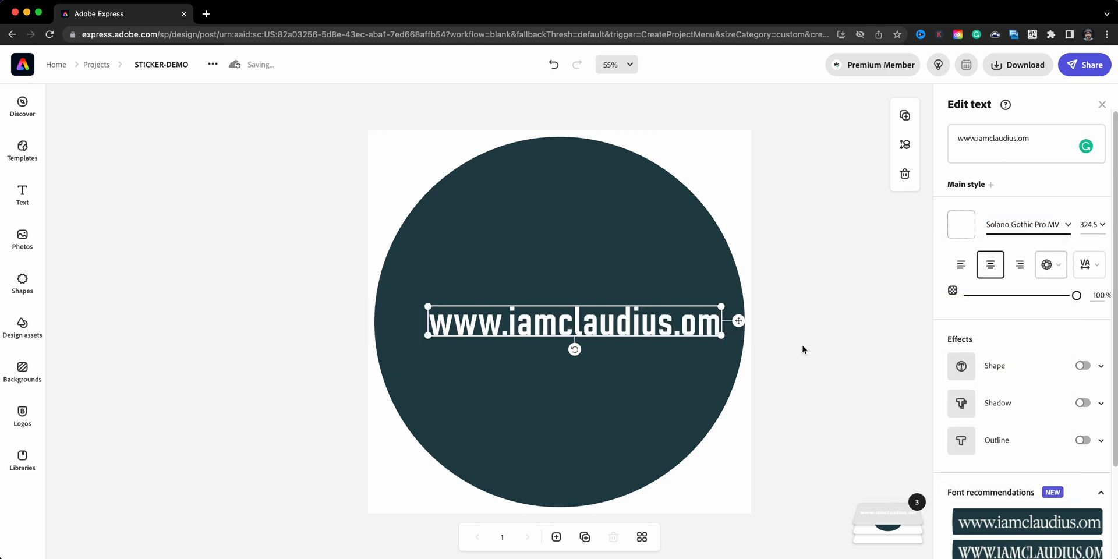
left_click(1013, 138)
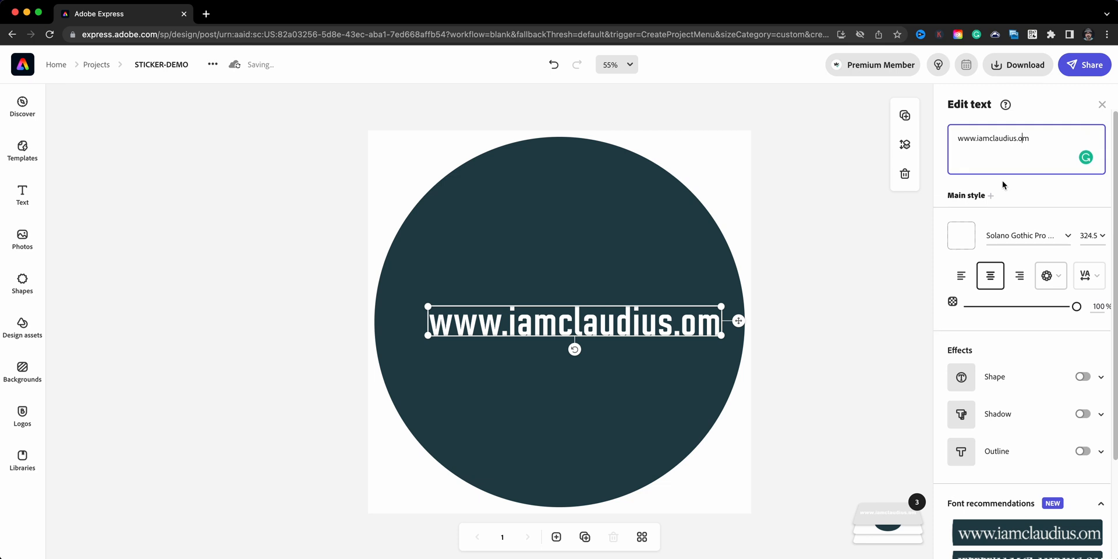
type("c")
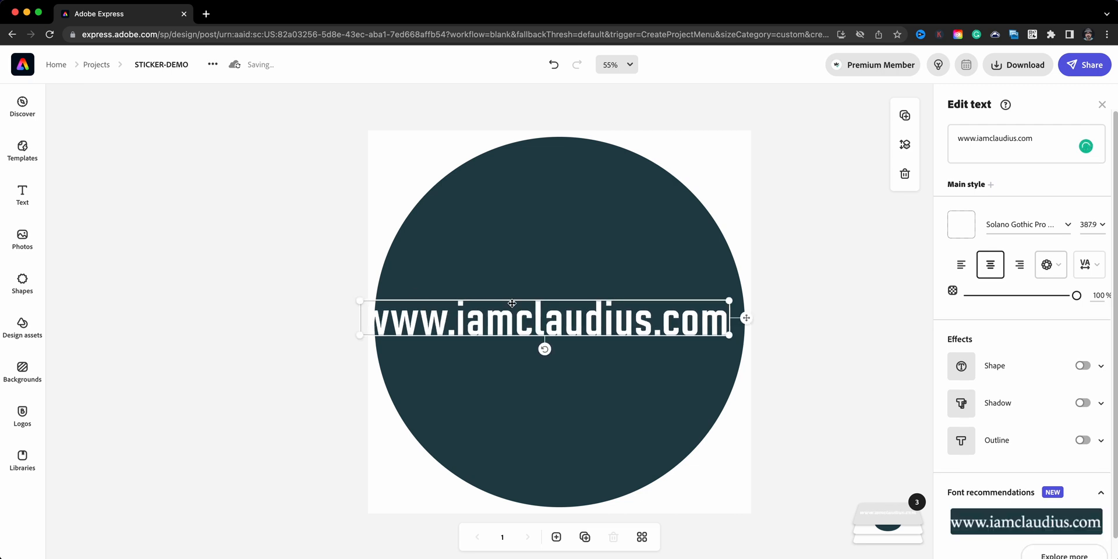
left_click_drag(545, 318, 545, 452)
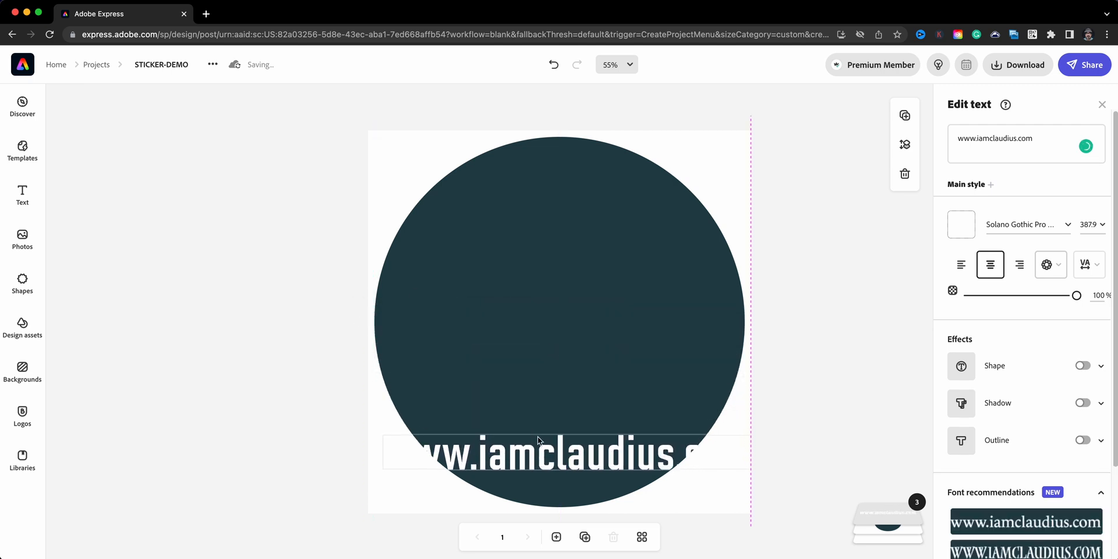
left_click(549, 454)
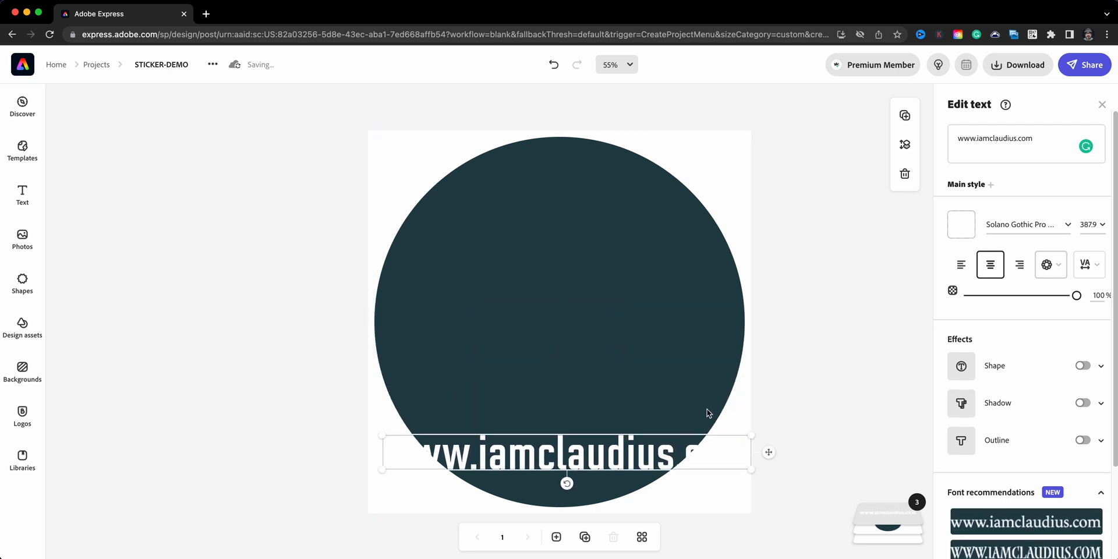
mouse_move(1042, 346)
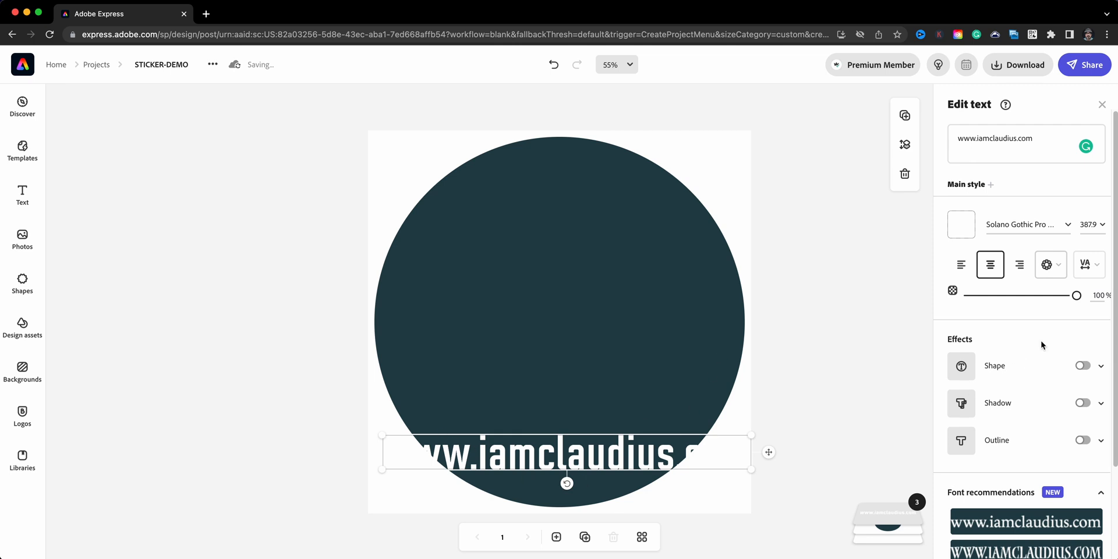
mouse_move(1047, 265)
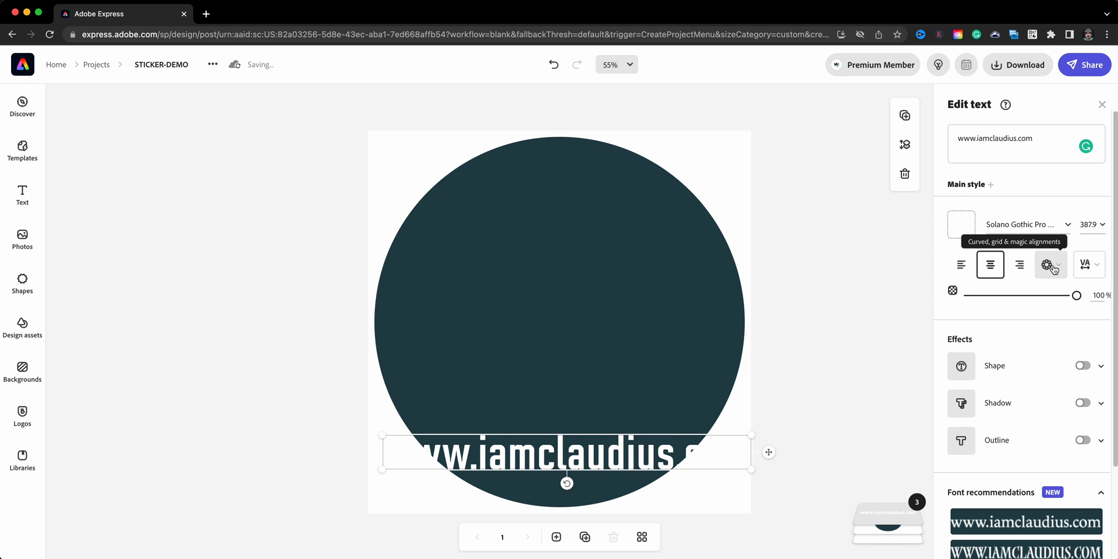
Step: Curve the website text as an inverted semi-circle, enlarged to hug the circle's lower half
left_click(1051, 265)
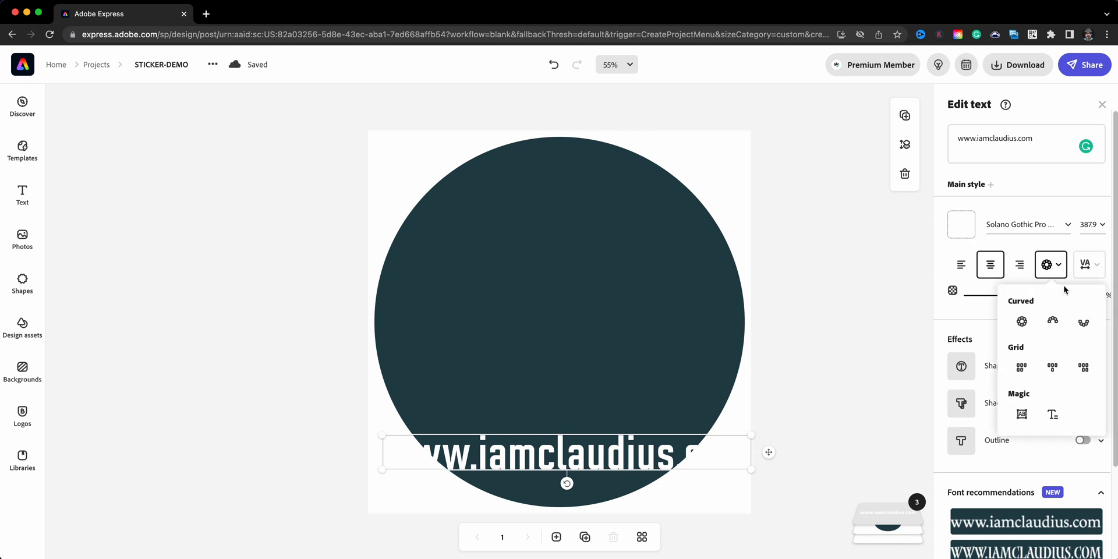
mouse_move(1084, 321)
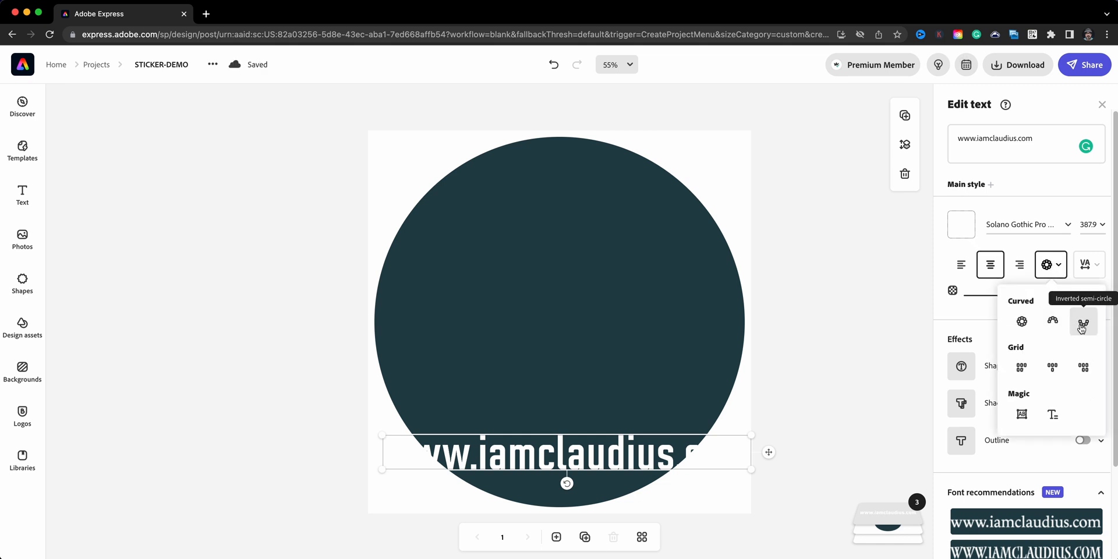
left_click(1083, 321)
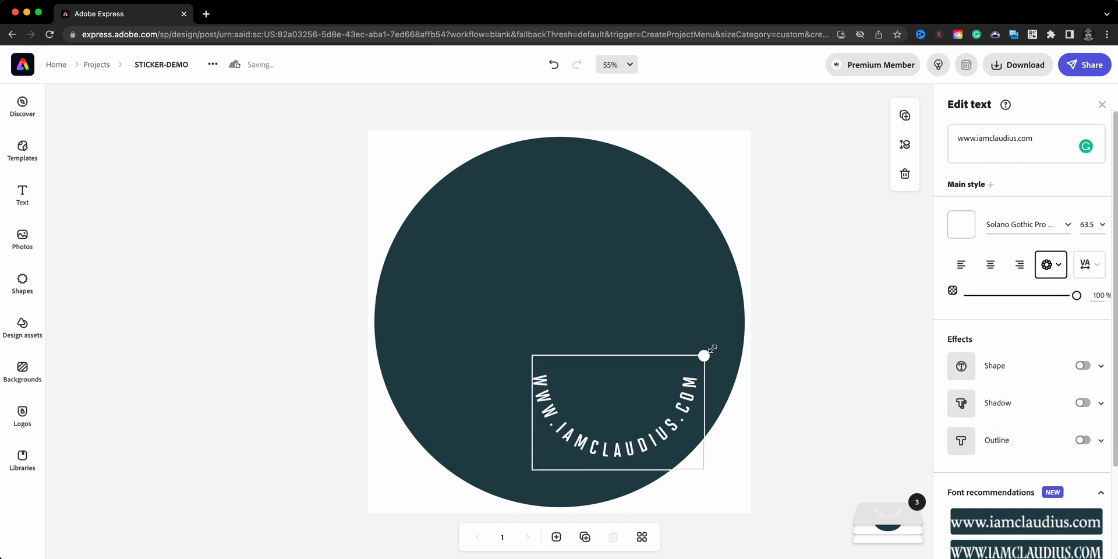
left_click_drag(704, 354, 771, 315)
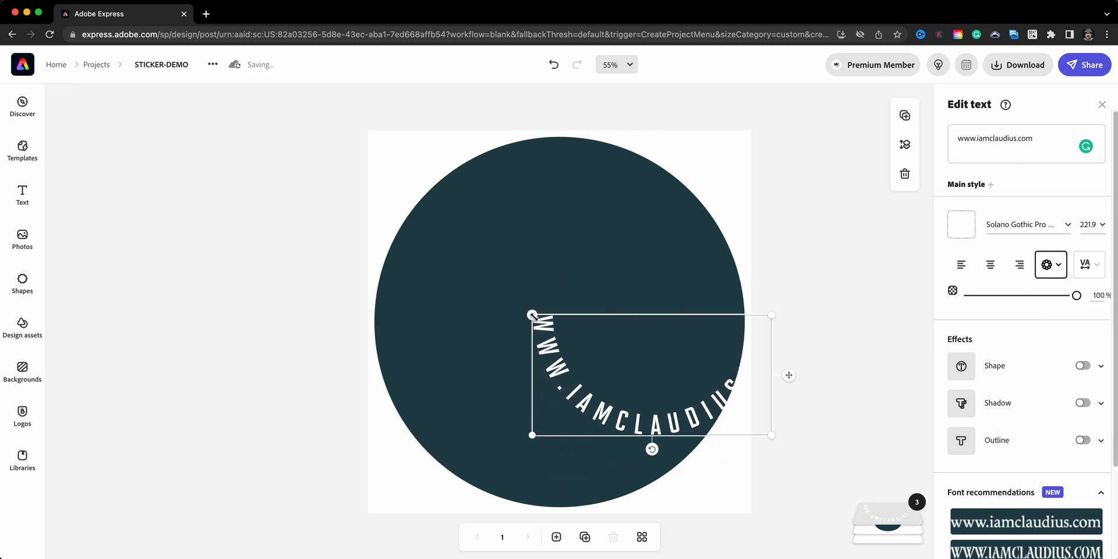
left_click_drag(531, 315, 333, 250)
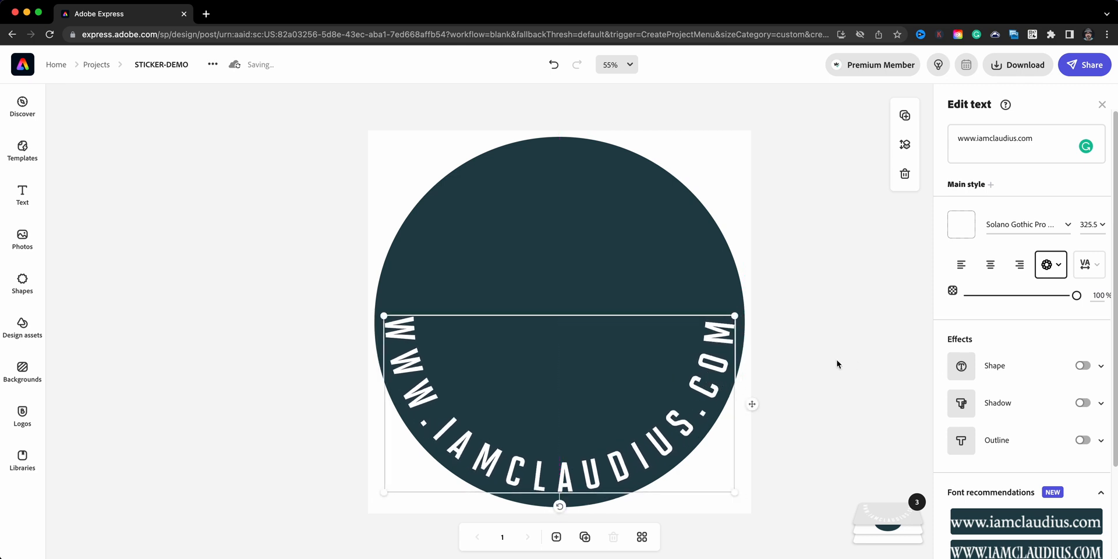
mouse_move(1048, 264)
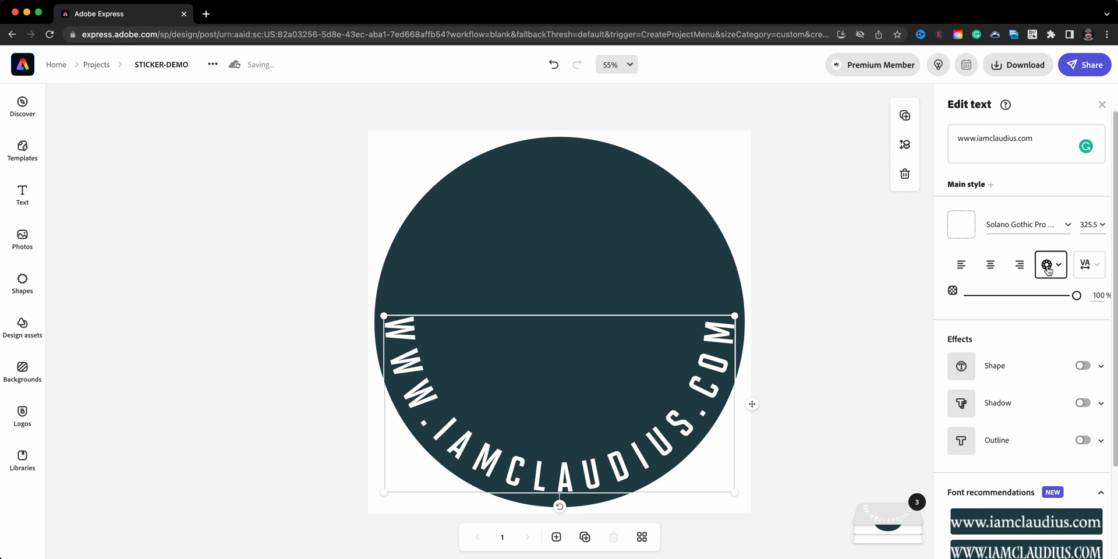
mouse_move(1047, 265)
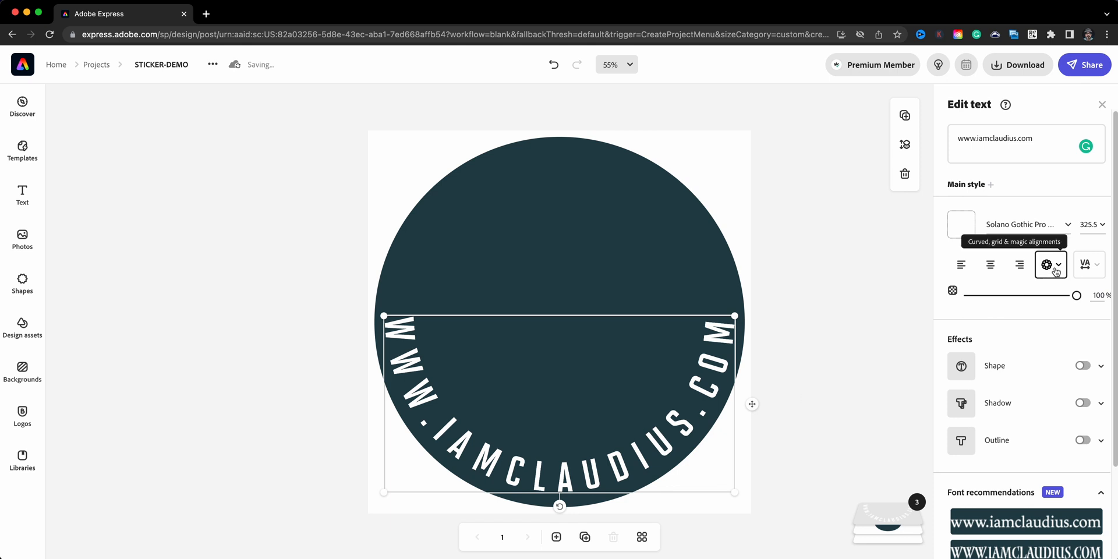
Step: Change the curved website text's font to Sofia Pro Regular
left_click(1025, 223)
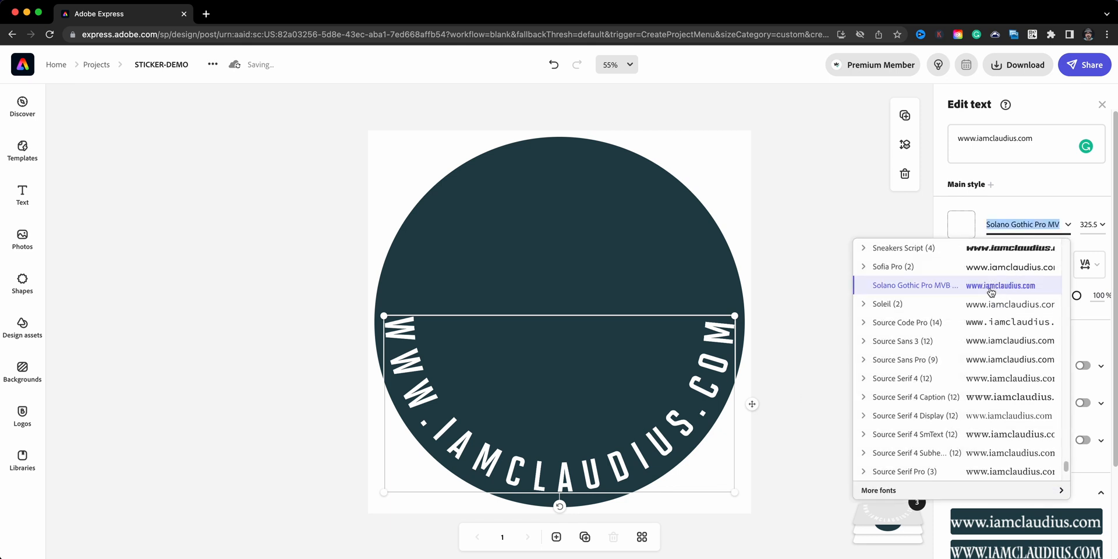
left_click(893, 265)
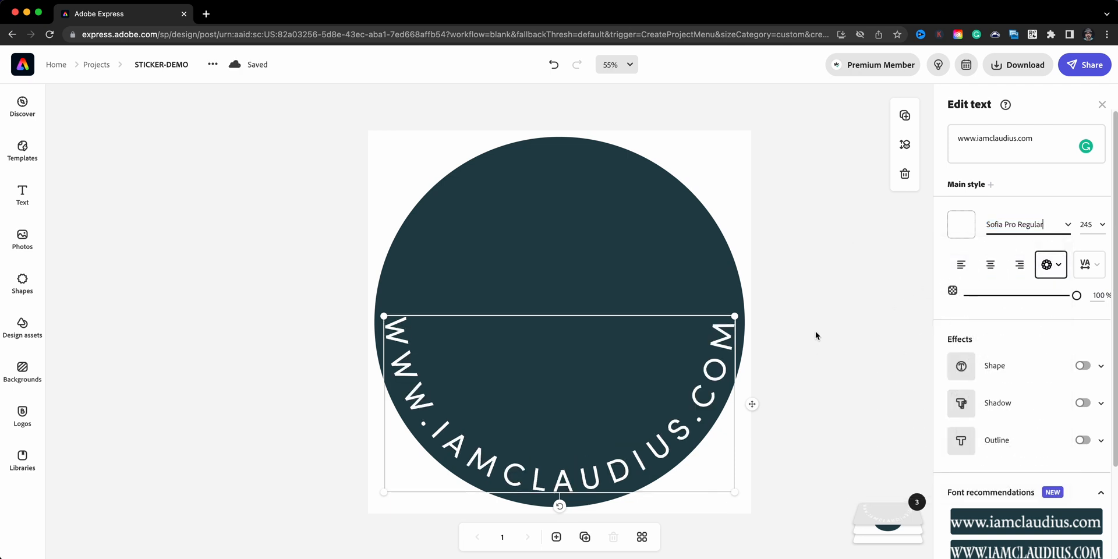
left_click(1047, 264)
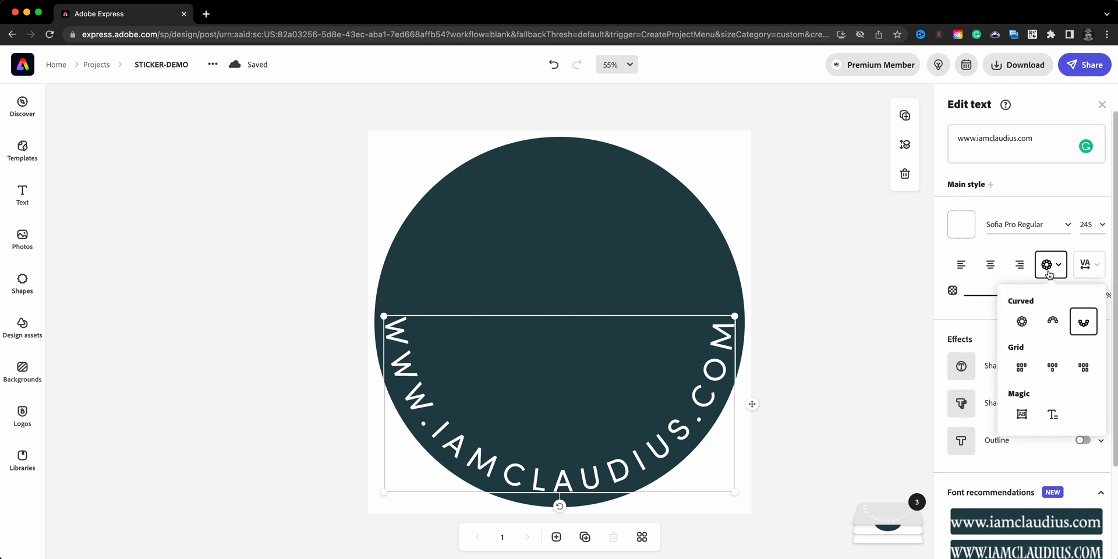
mouse_move(907, 343)
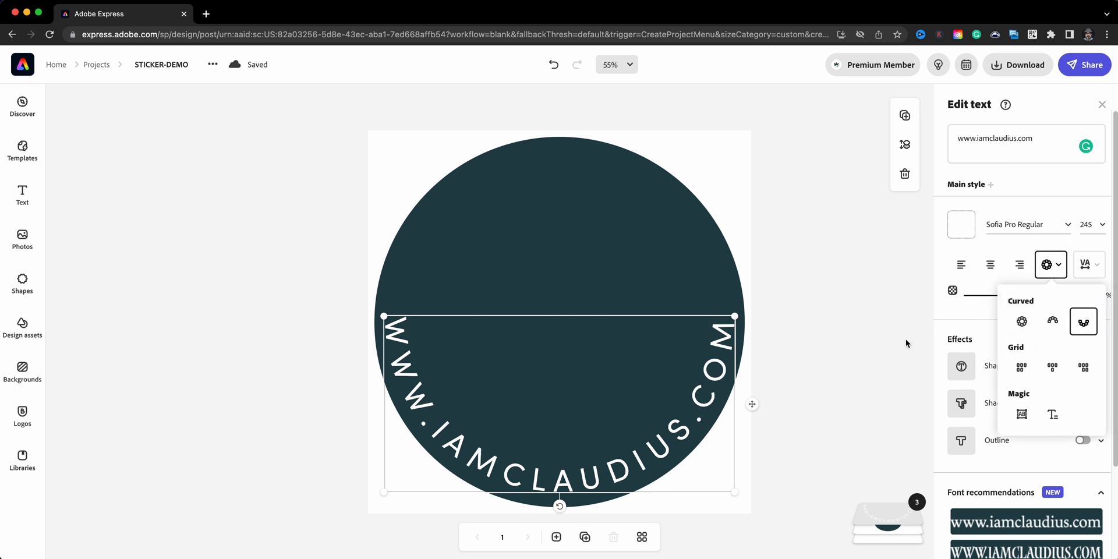
mouse_move(778, 306)
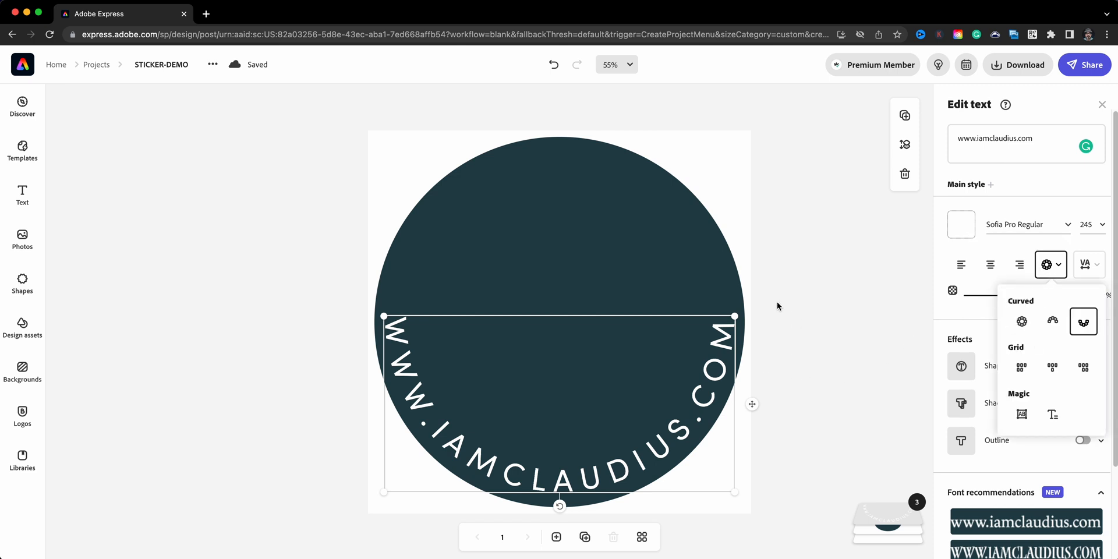
mouse_move(1087, 265)
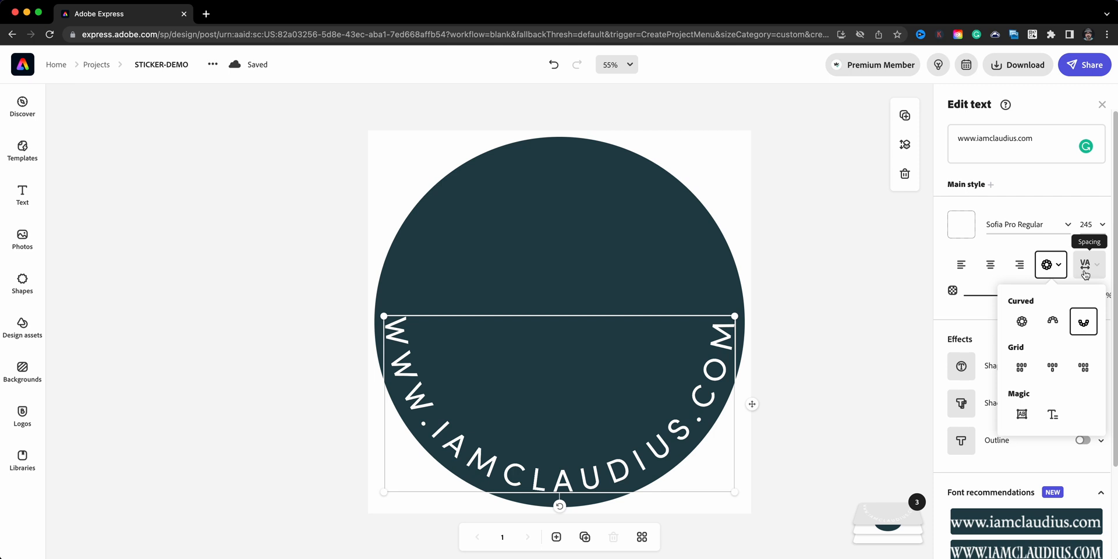
Step: Adjust the Letter spacing slider to widely space the curved website letters
left_click(1085, 264)
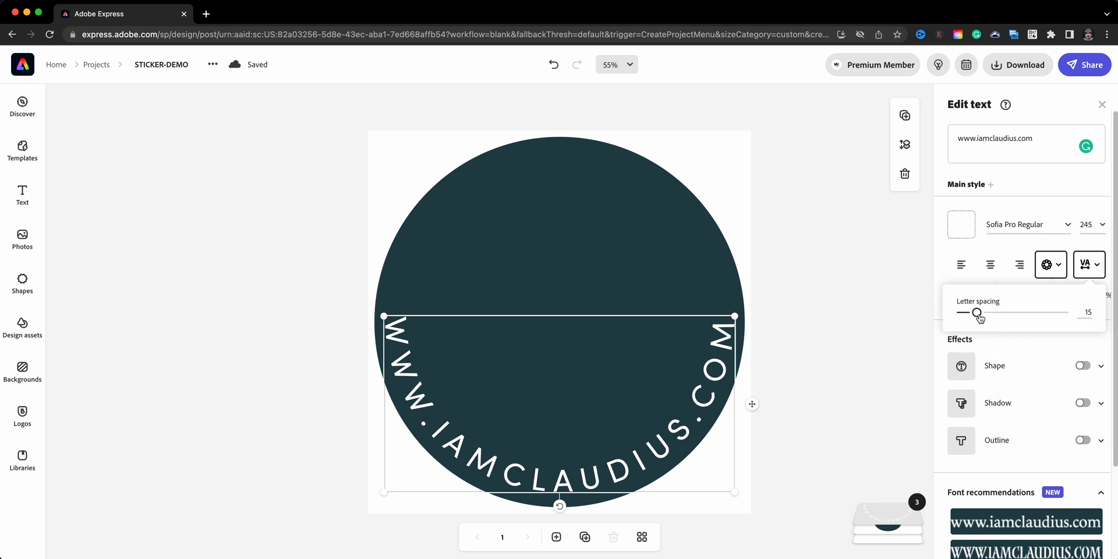
left_click_drag(978, 312, 1018, 312)
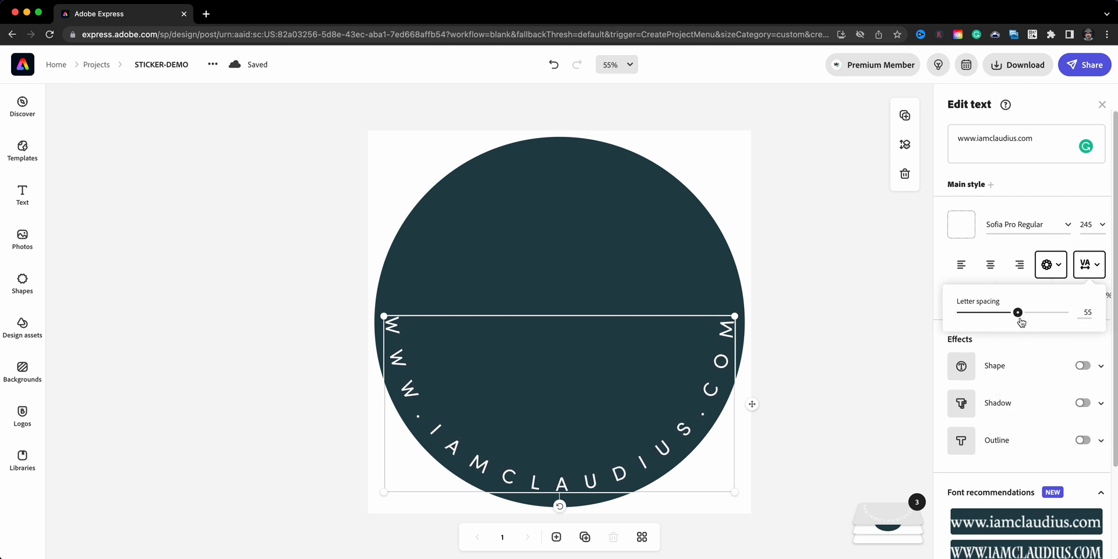
left_click_drag(1018, 313, 1043, 313)
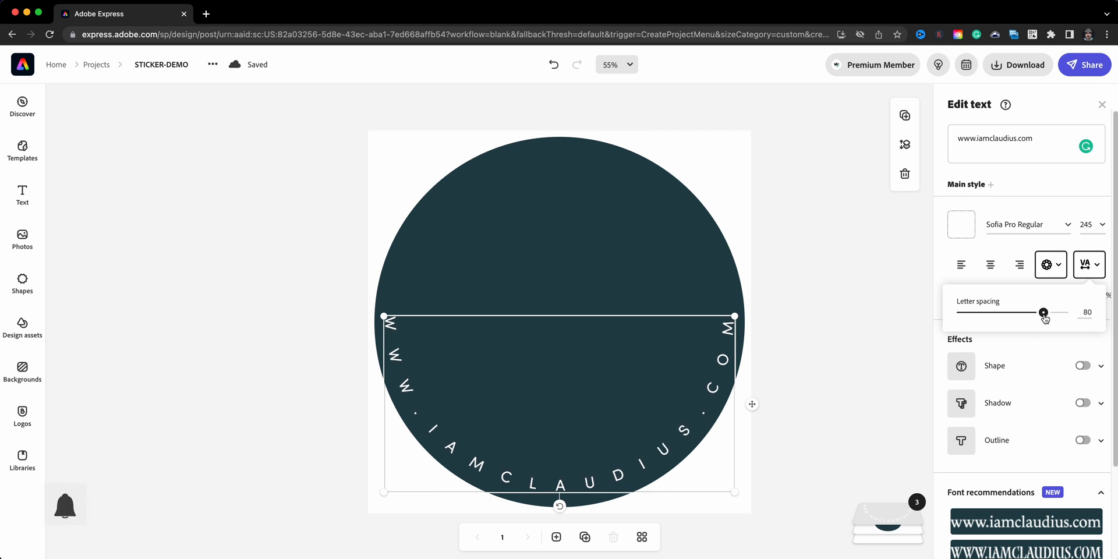
left_click_drag(1043, 312, 1006, 312)
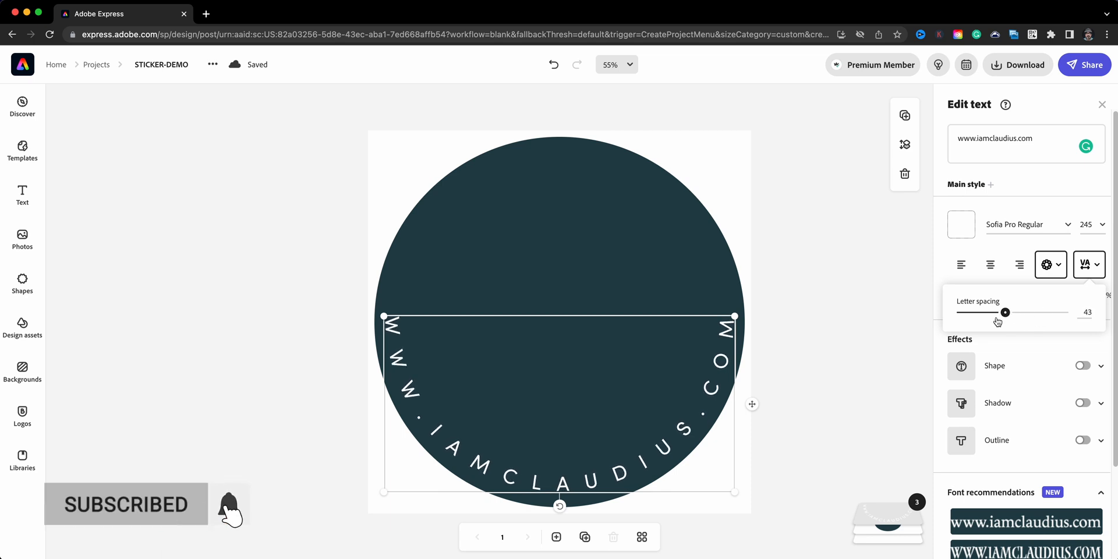
left_click_drag(1006, 313, 968, 312)
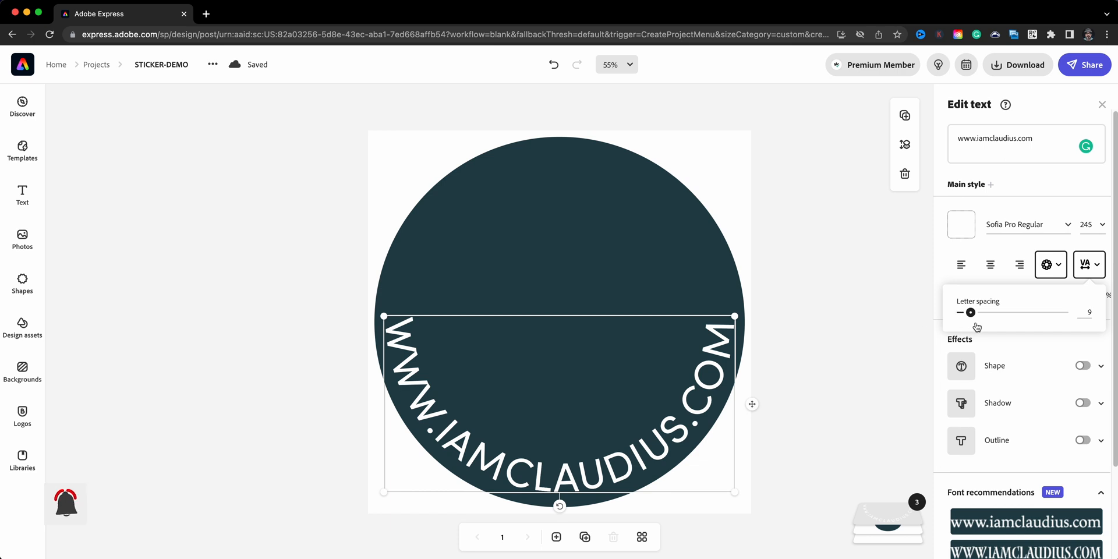
left_click_drag(969, 312, 1034, 312)
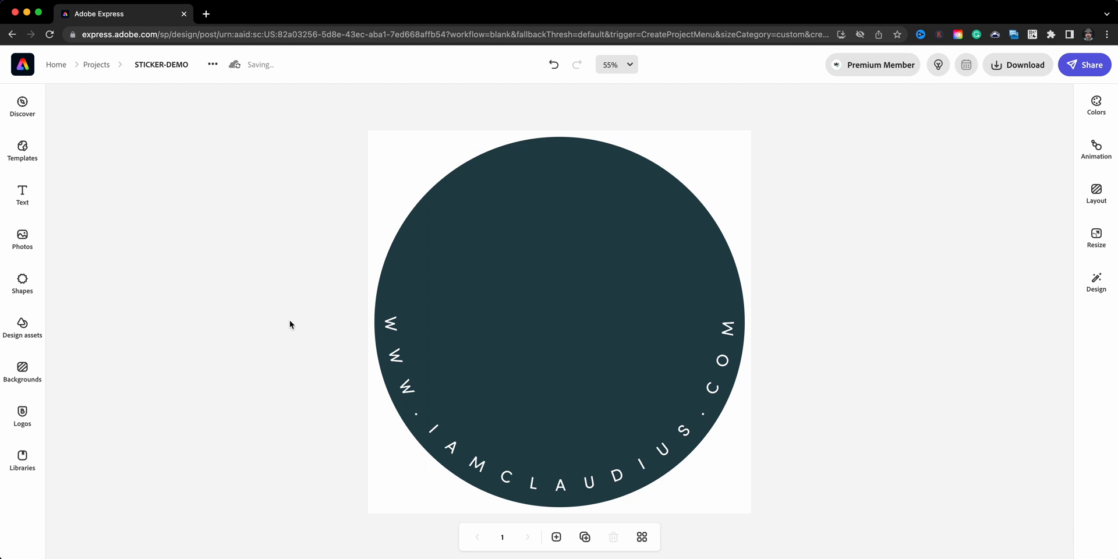
mouse_move(400, 292)
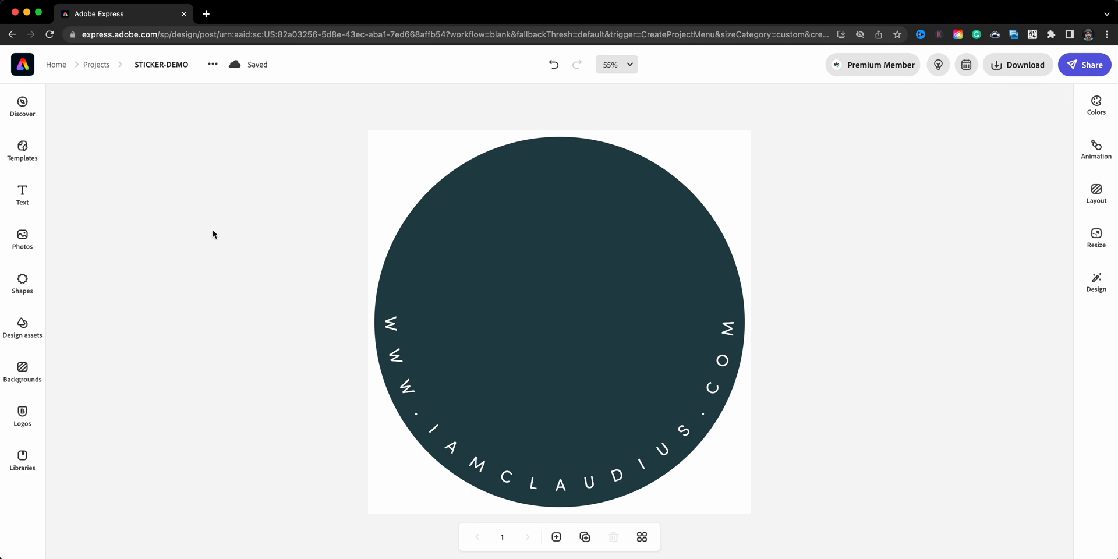
Step: Add the black cap-and-sunglasses face logo from Photos, enlarge it, and centre it in the circle
left_click(22, 241)
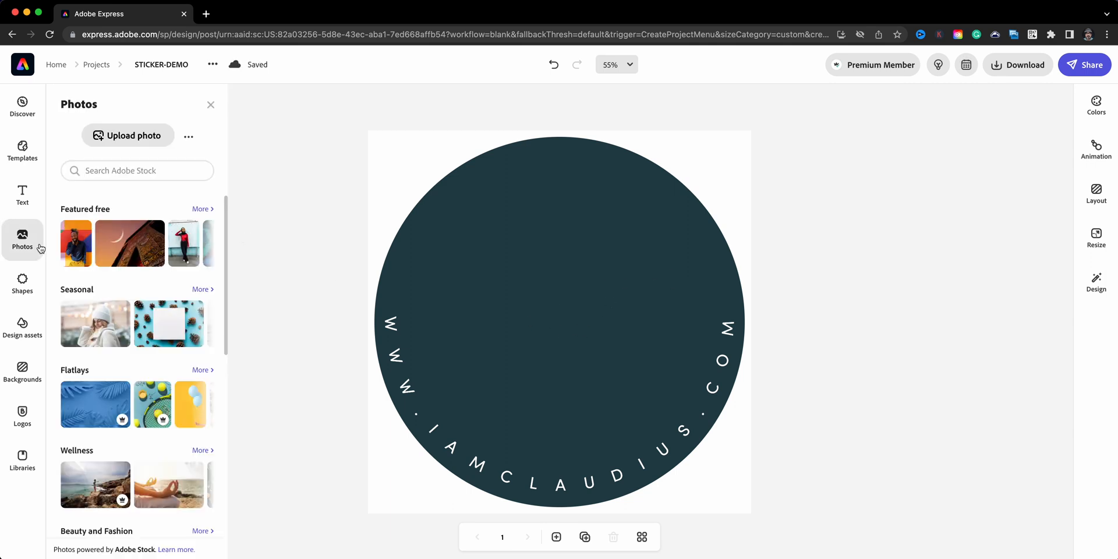
left_click(128, 135)
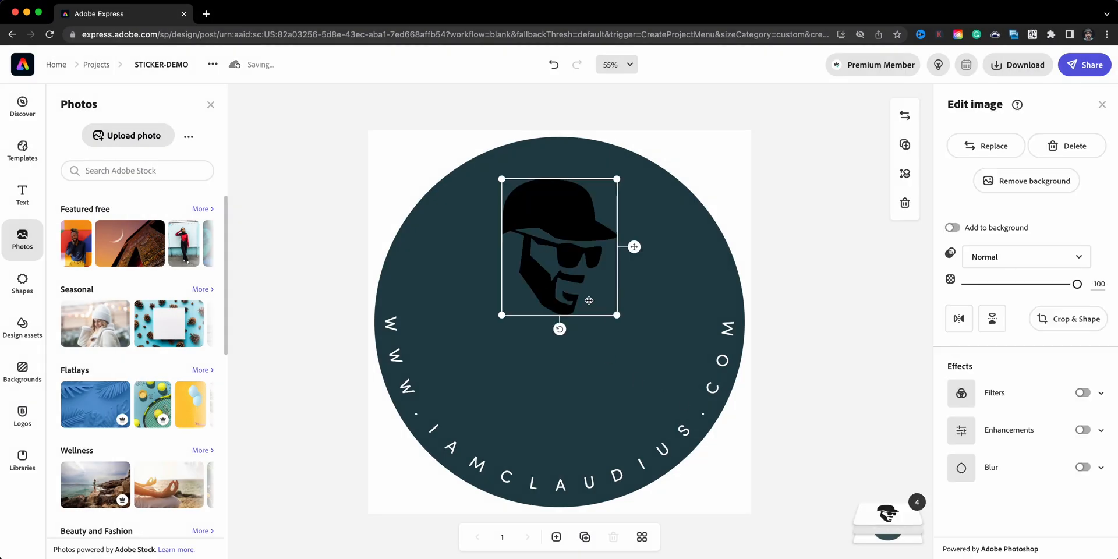
left_click_drag(617, 314, 701, 416)
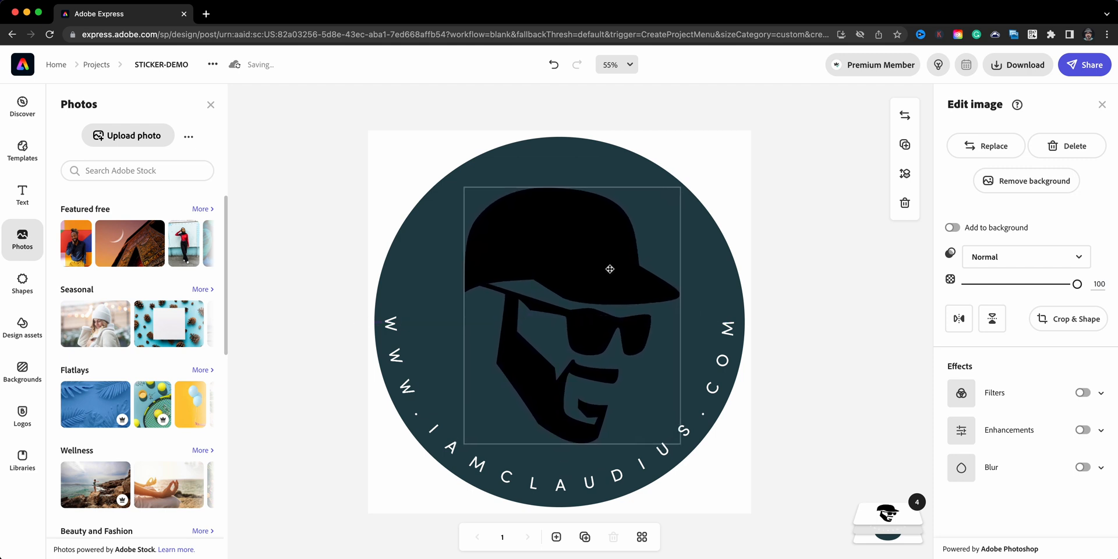
left_click_drag(610, 269, 601, 275)
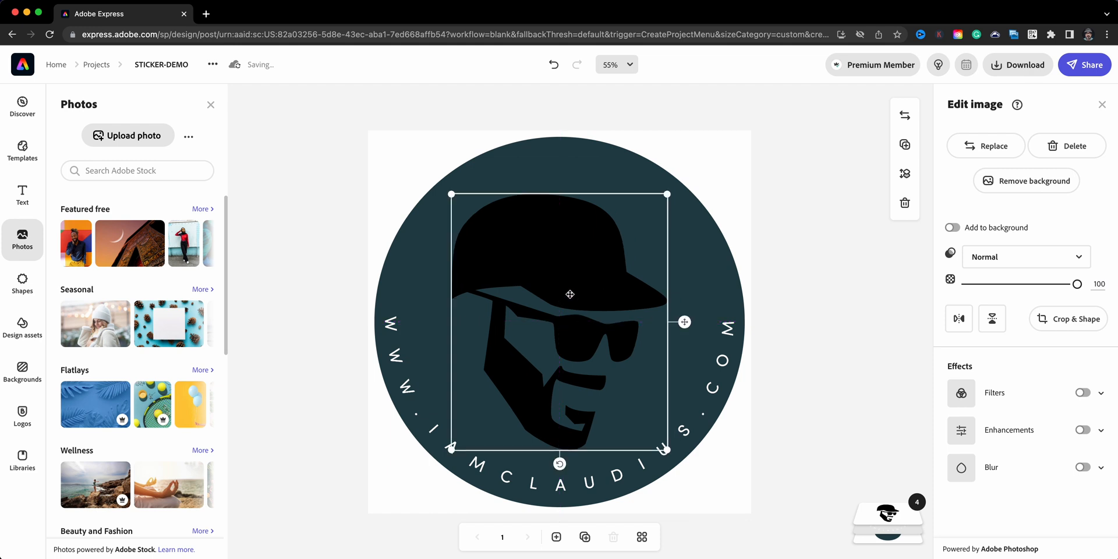
mouse_move(861, 389)
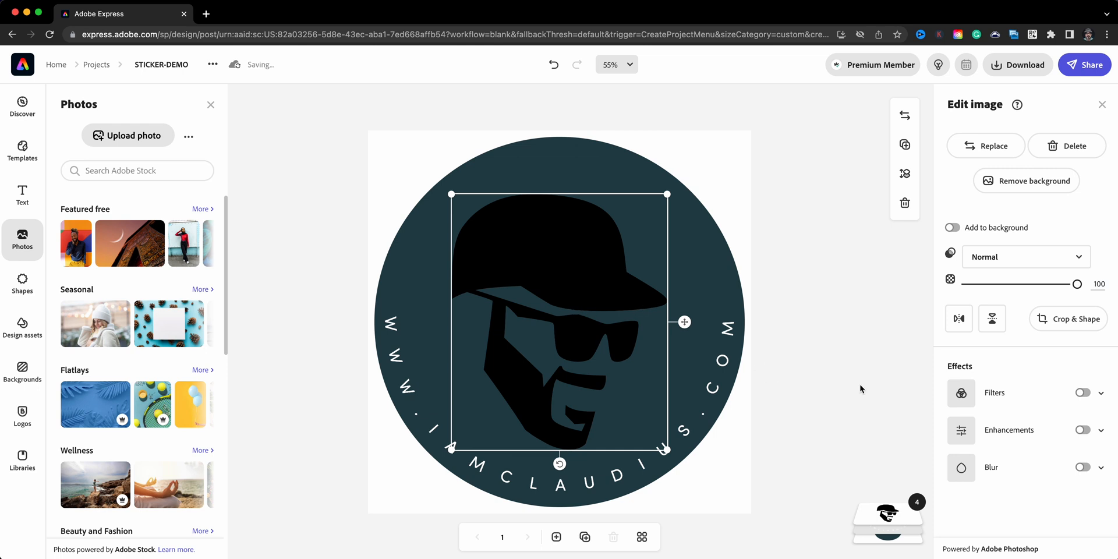
mouse_move(1102, 397)
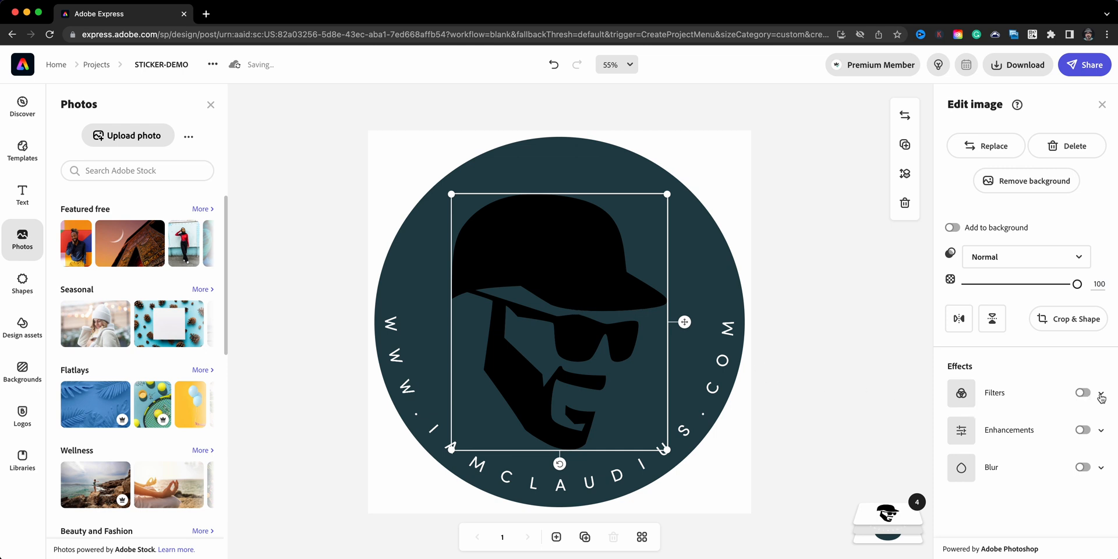
Step: Apply a Duotone filter with both colours set to white to the face logo, then deselect
left_click(1082, 393)
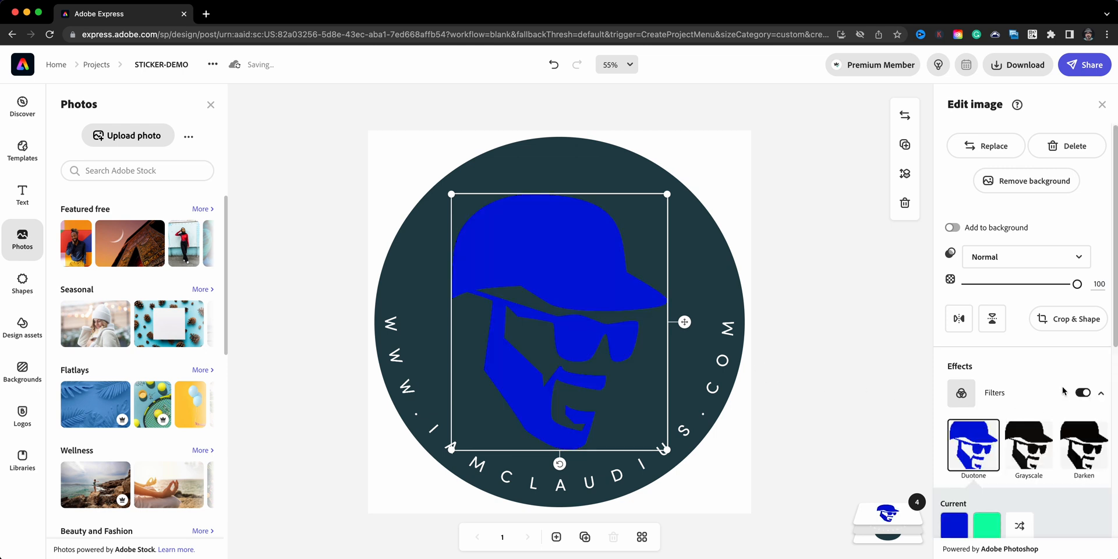
scroll("down", 3)
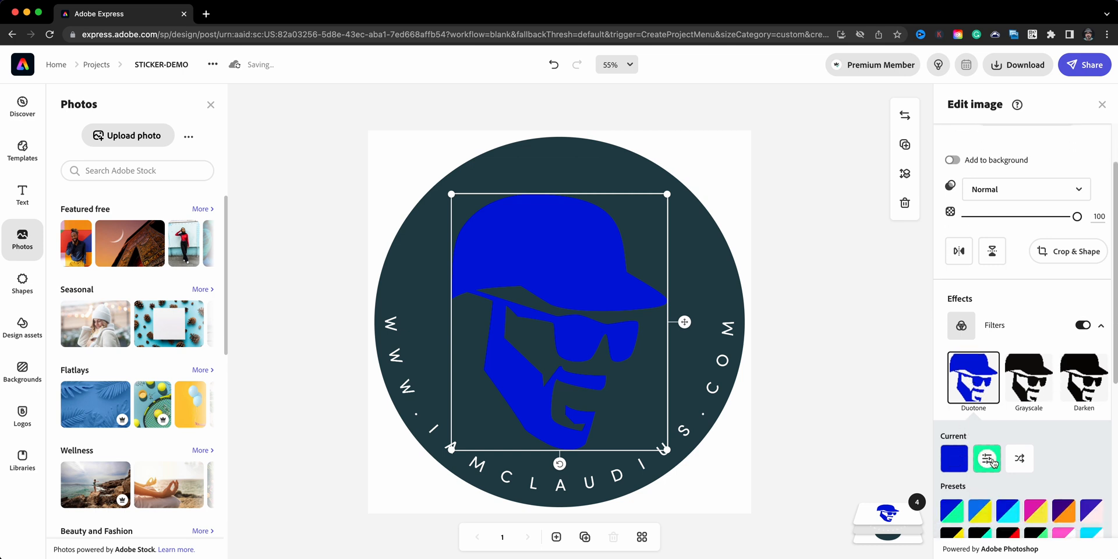
left_click(954, 435)
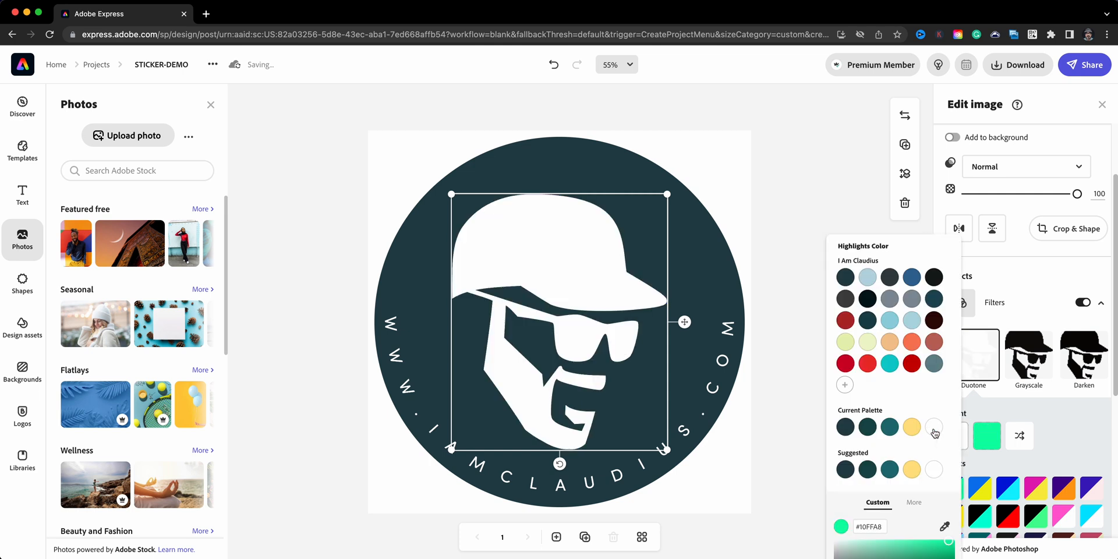
left_click(364, 252)
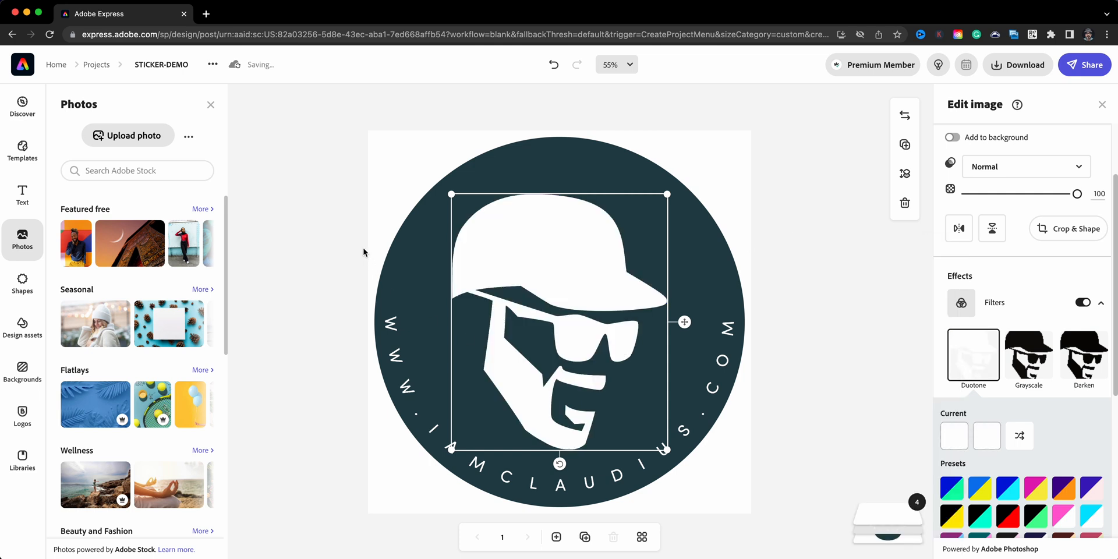
left_click(550, 270)
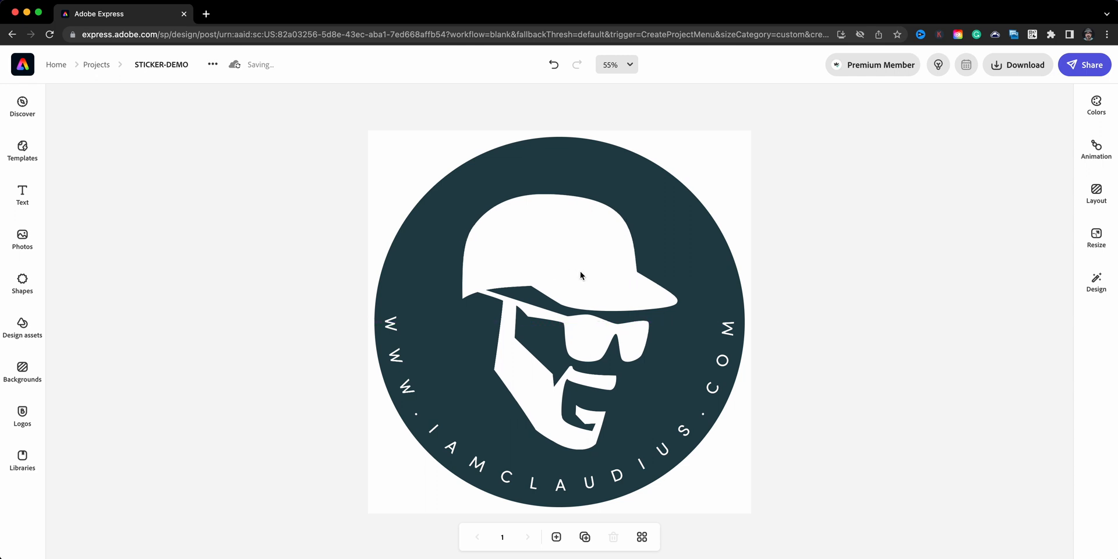
mouse_move(636, 525)
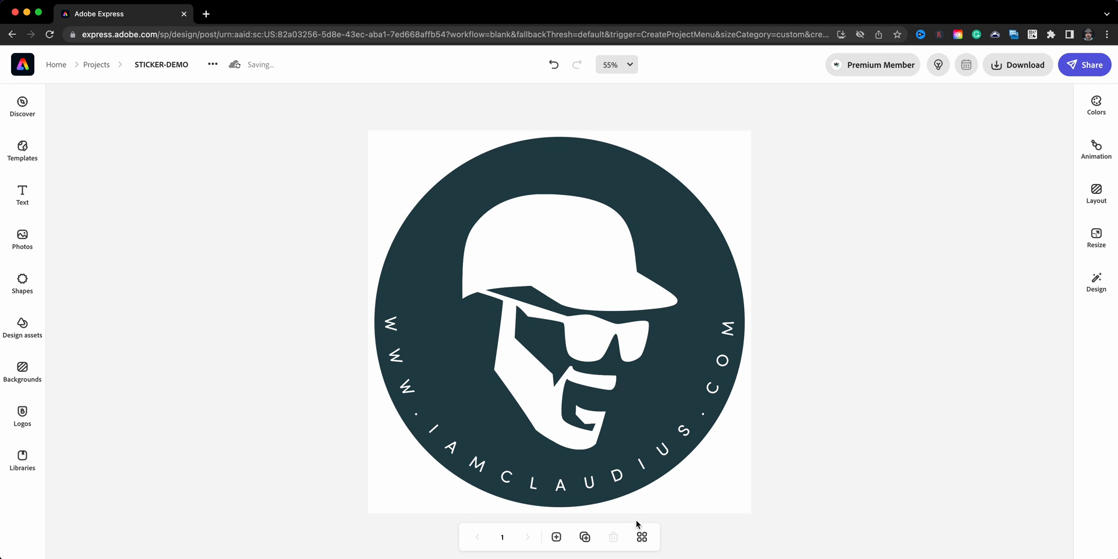
mouse_move(641, 537)
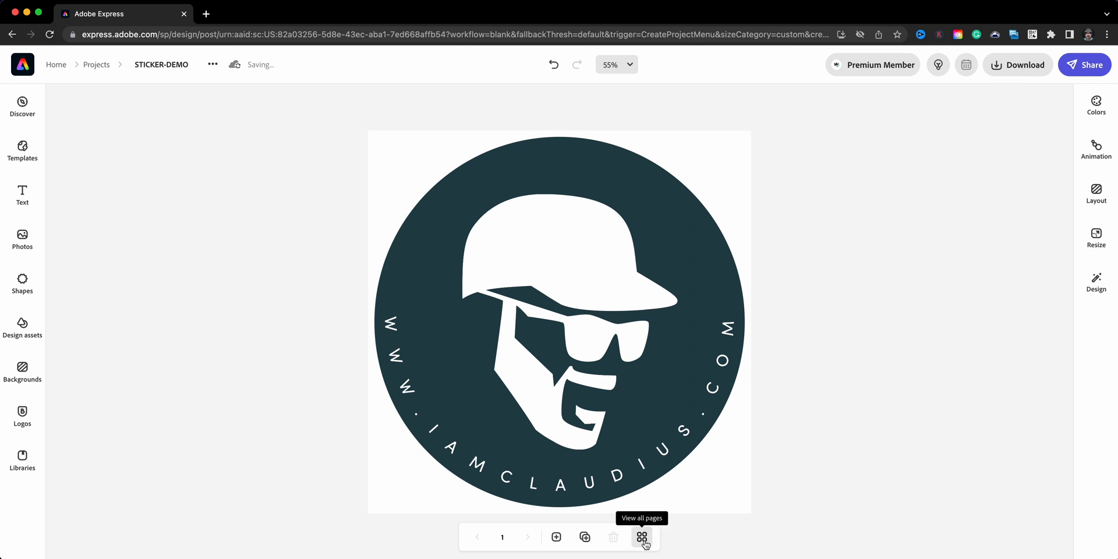
mouse_move(584, 537)
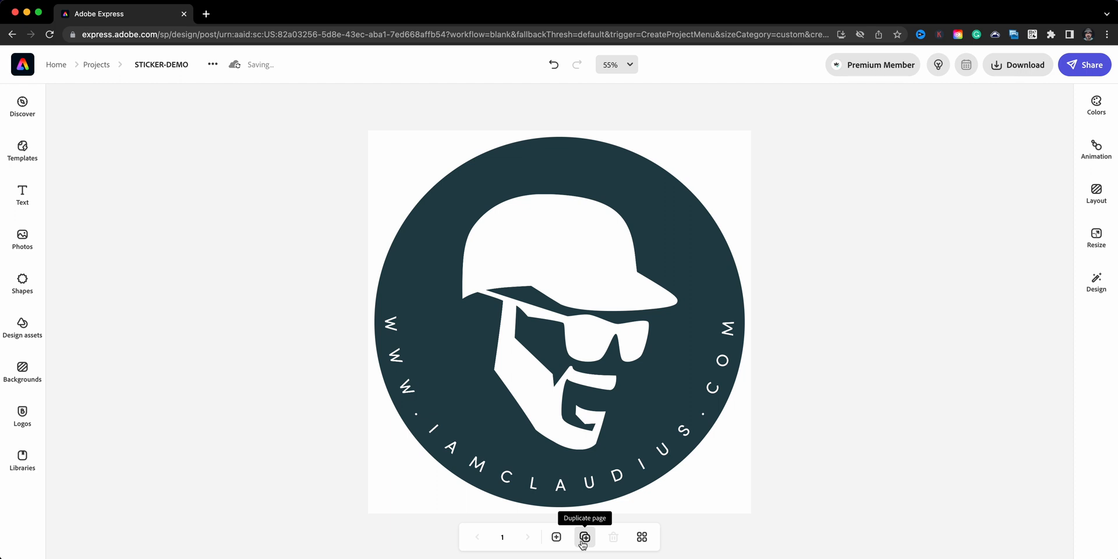
Step: Duplicate the sticker page and view all pages side by side
left_click(584, 537)
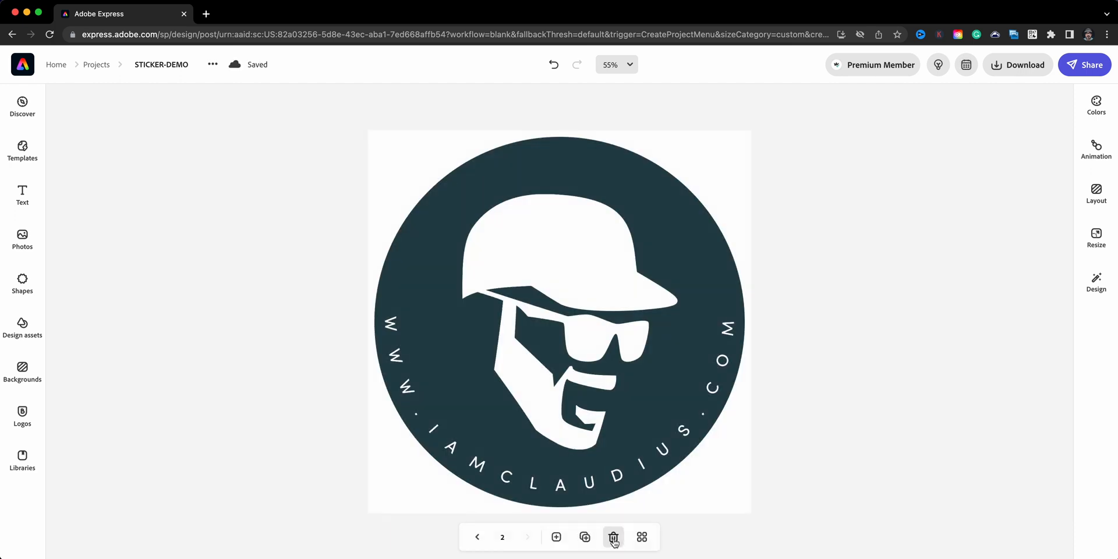
left_click(641, 537)
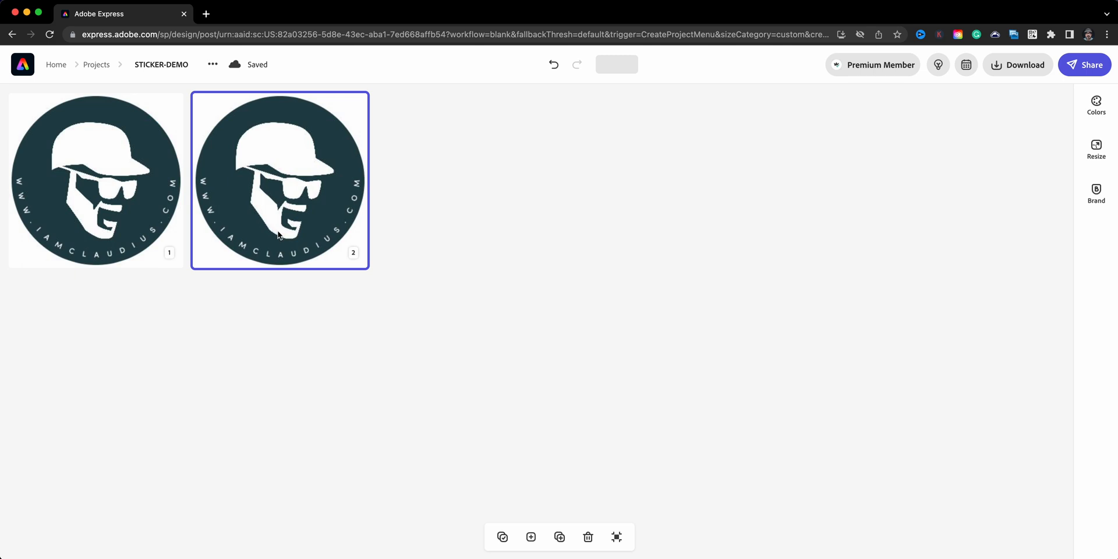
Step: On page 2, make the website text black and the circle fill white, then view all pages
double_click(280, 180)
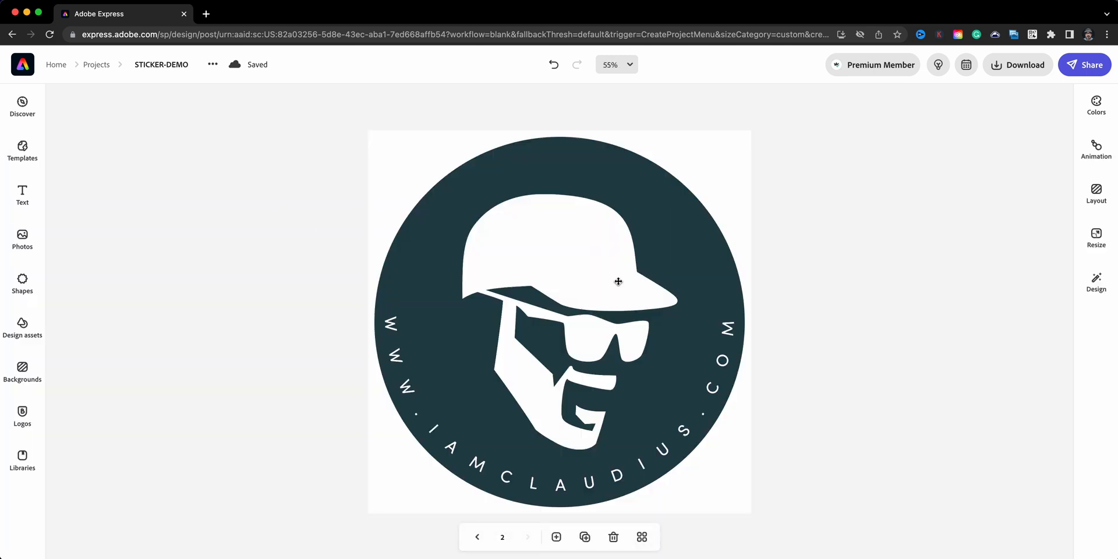
left_click(619, 281)
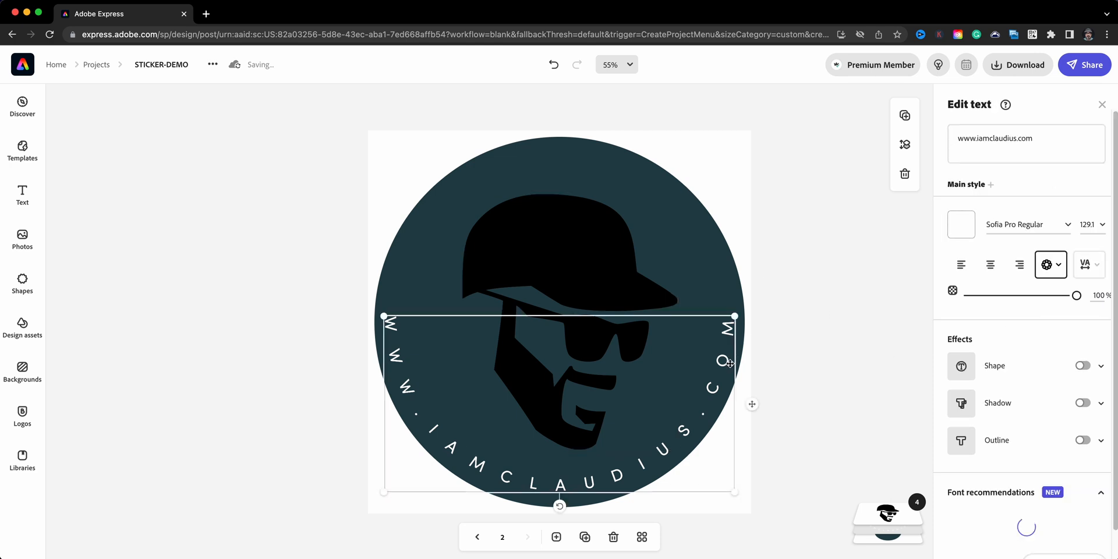
left_click(960, 223)
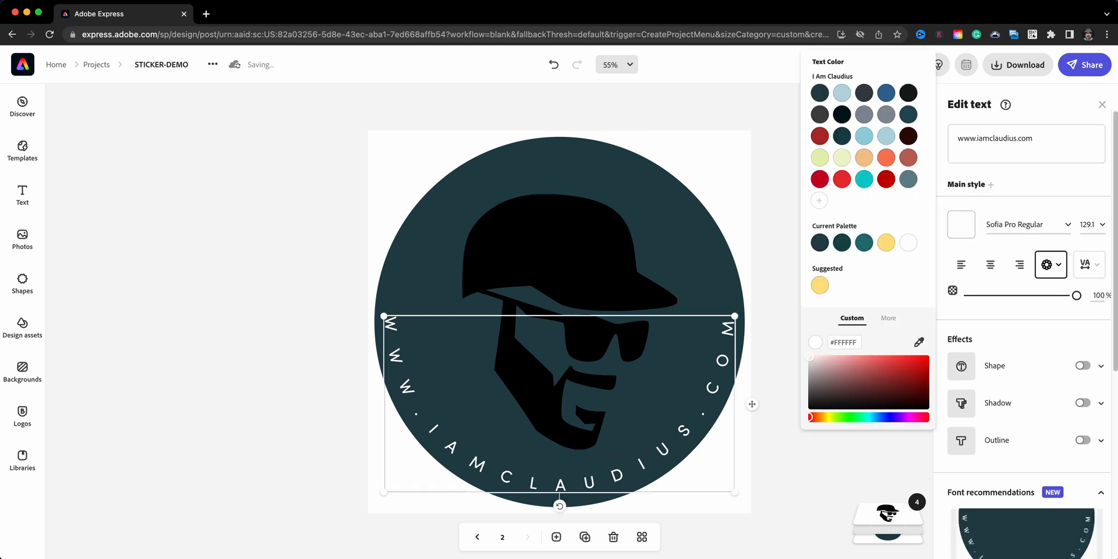
left_click(888, 318)
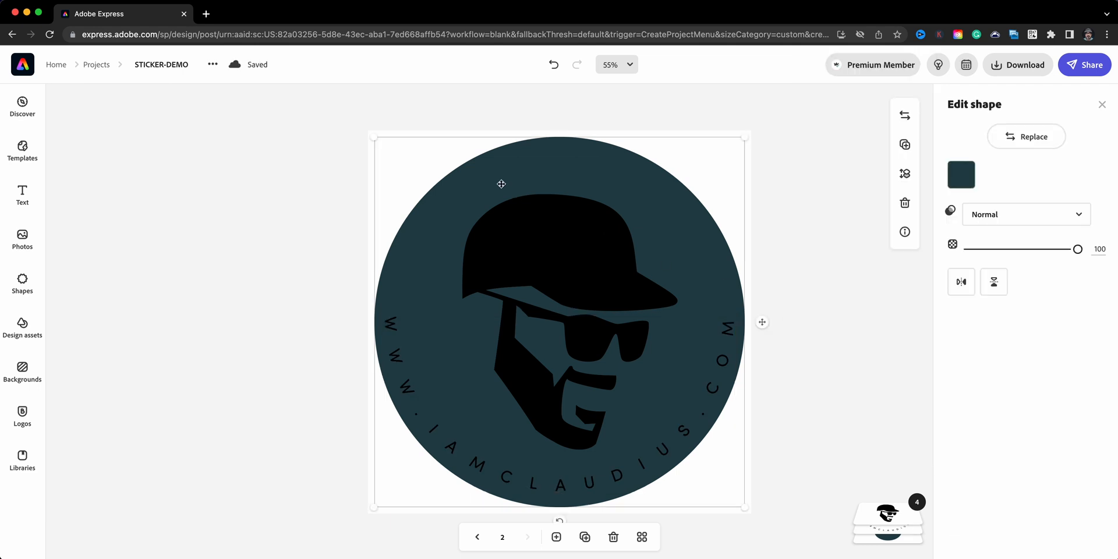
left_click(961, 174)
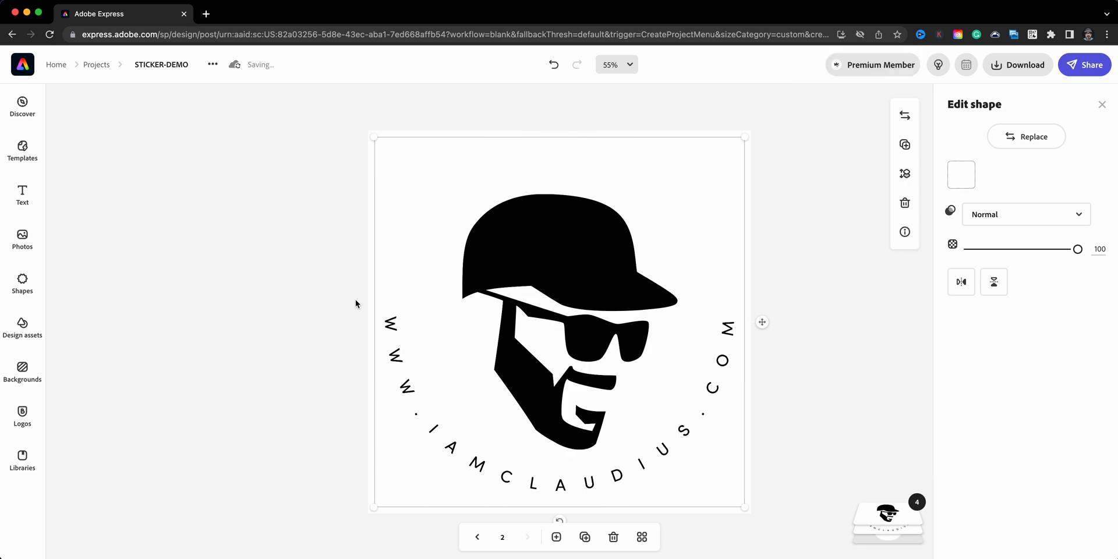
left_click(641, 537)
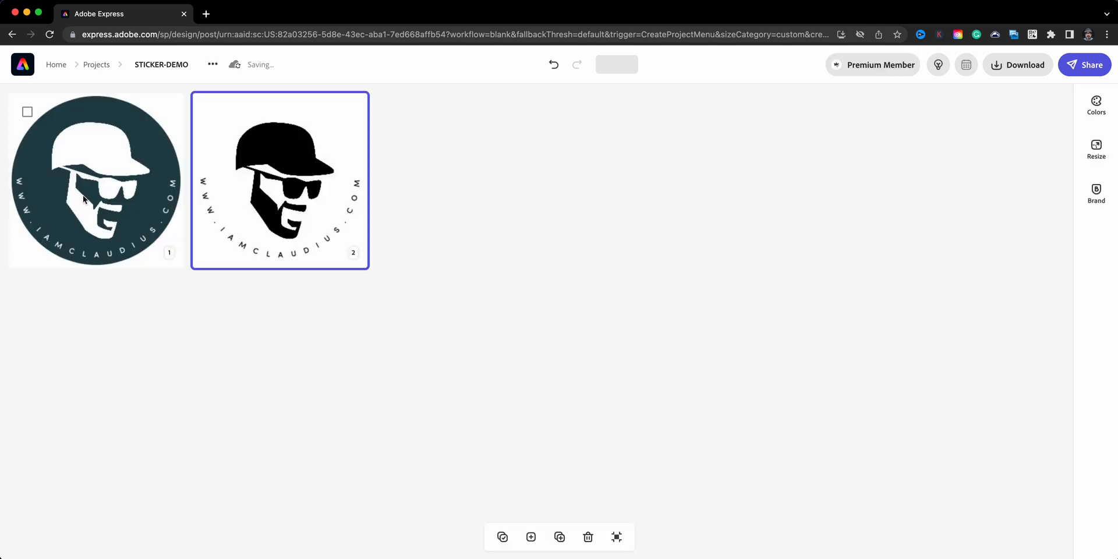
mouse_move(305, 212)
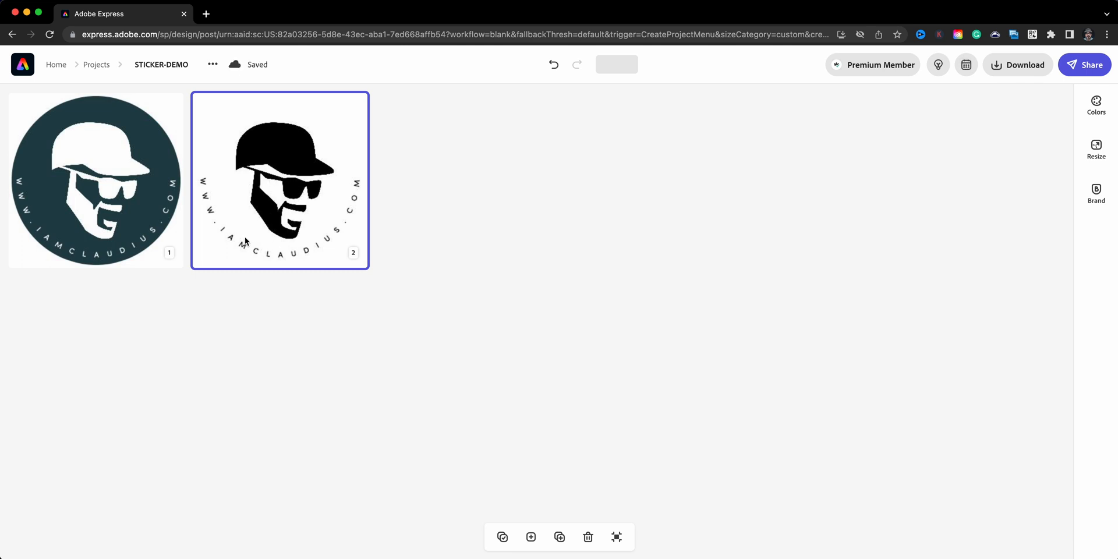
mouse_move(249, 318)
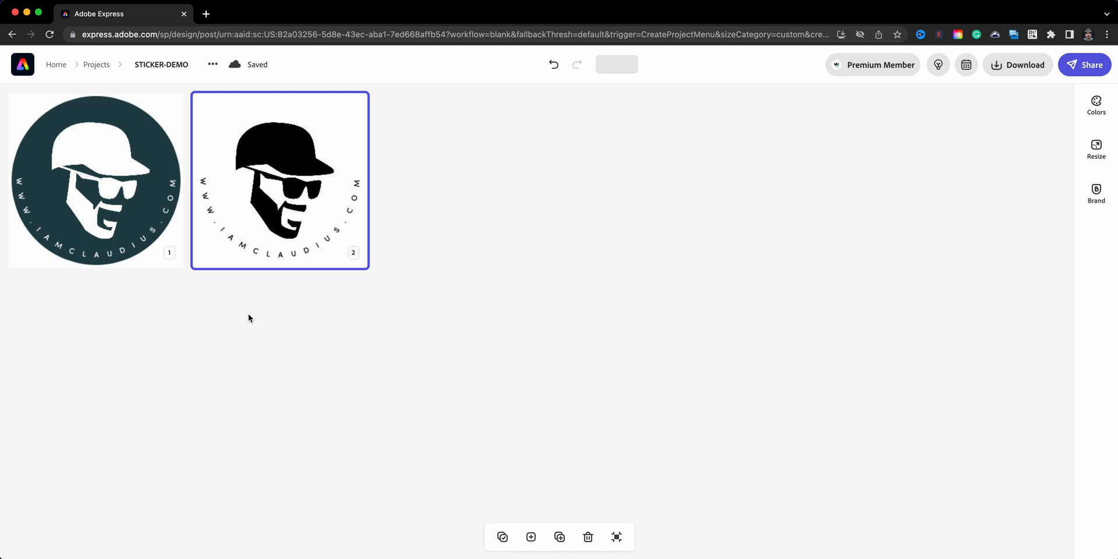
mouse_move(252, 313)
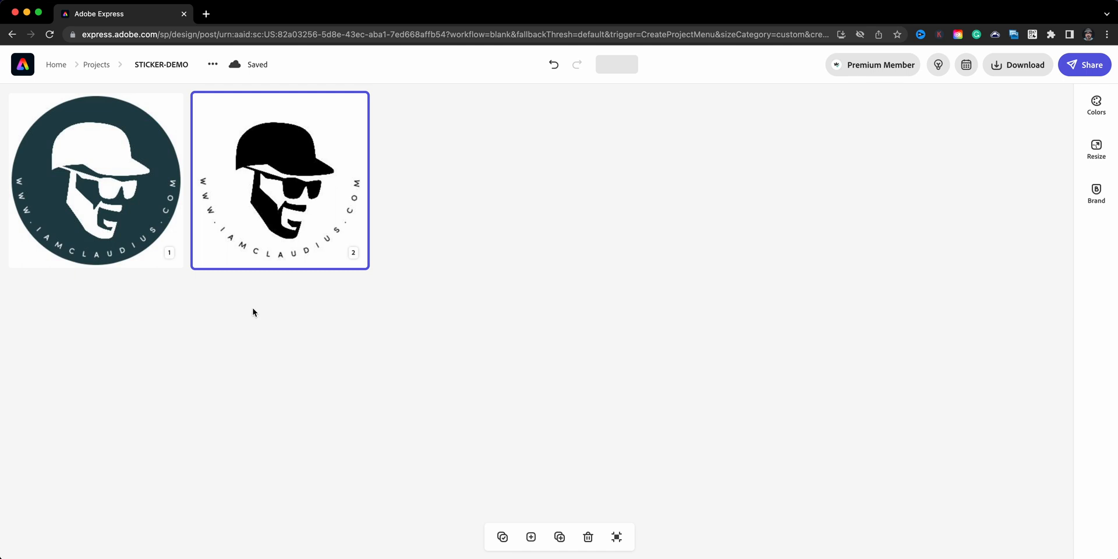
mouse_move(249, 305)
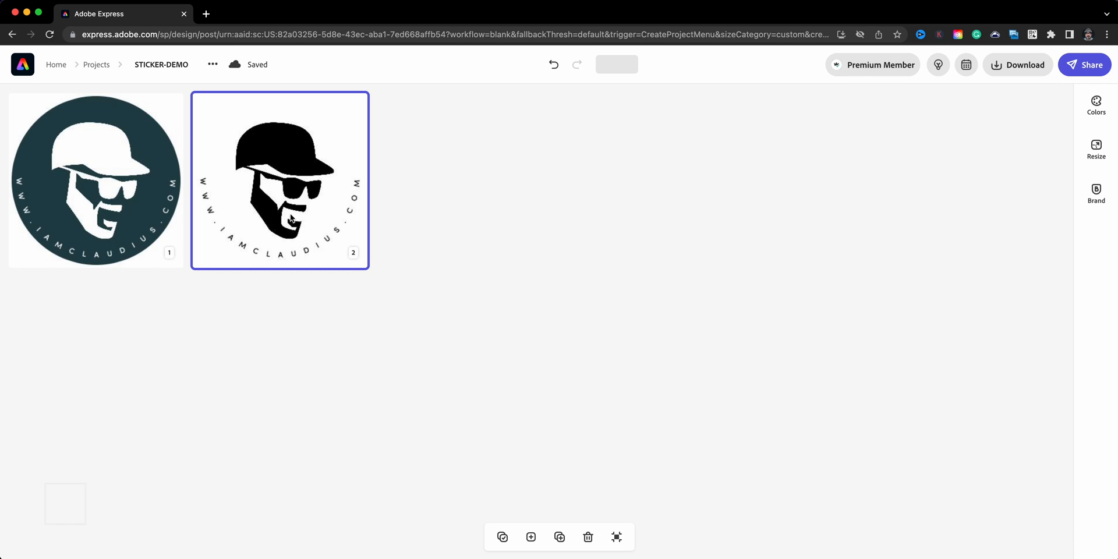
mouse_move(286, 255)
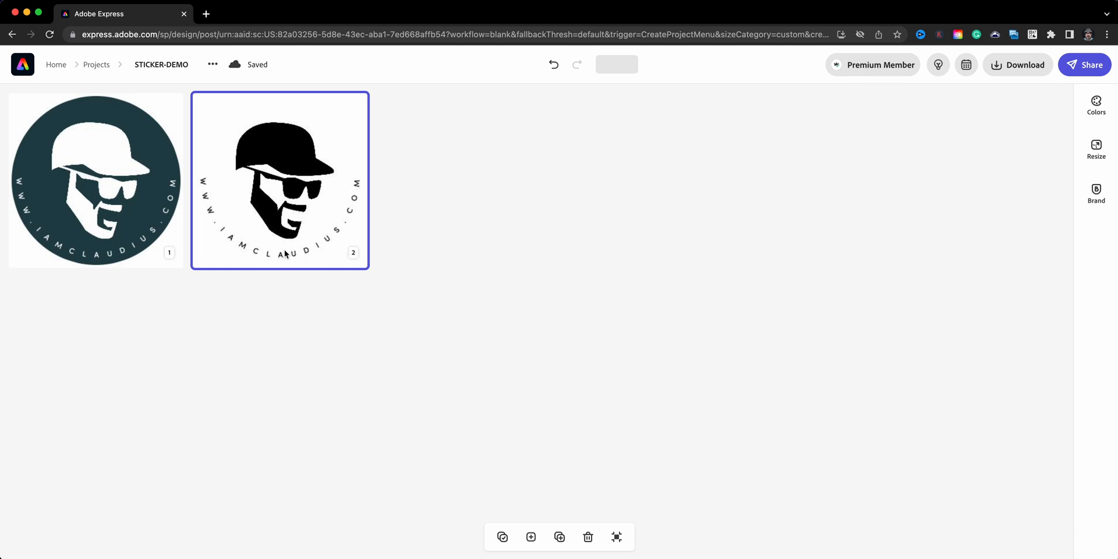
mouse_move(325, 188)
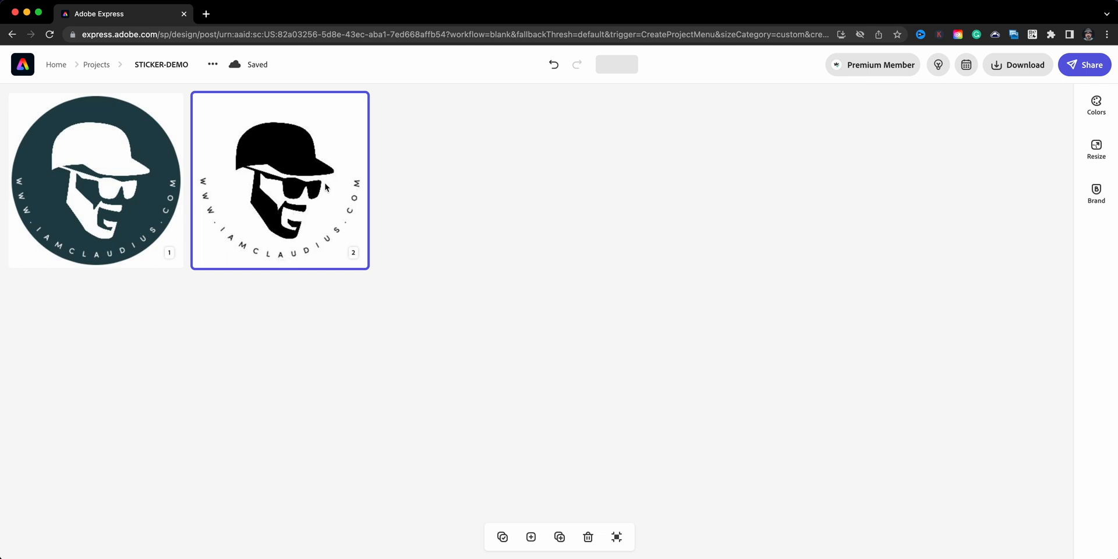
mouse_move(132, 180)
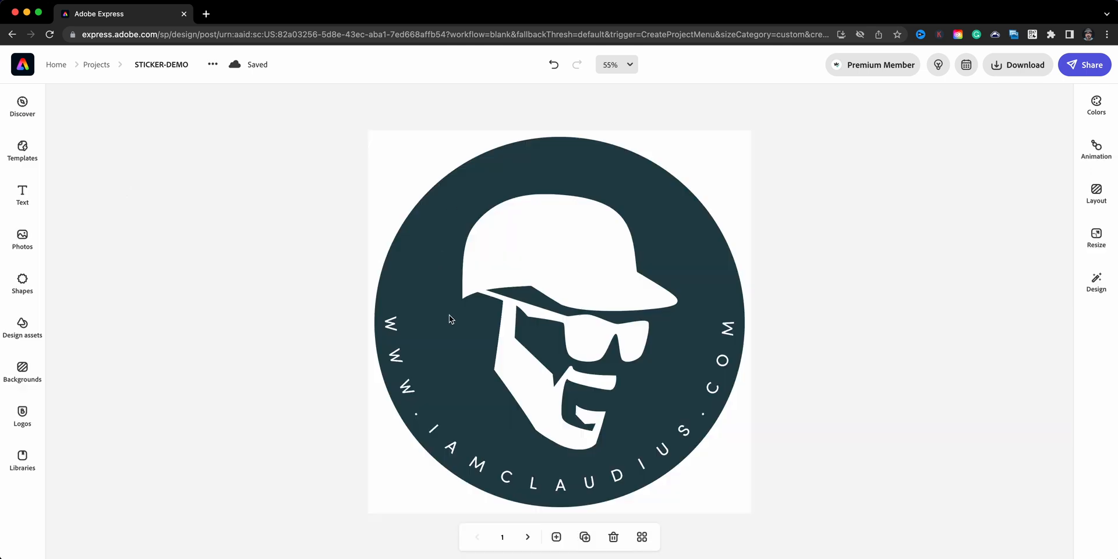
mouse_move(403, 210)
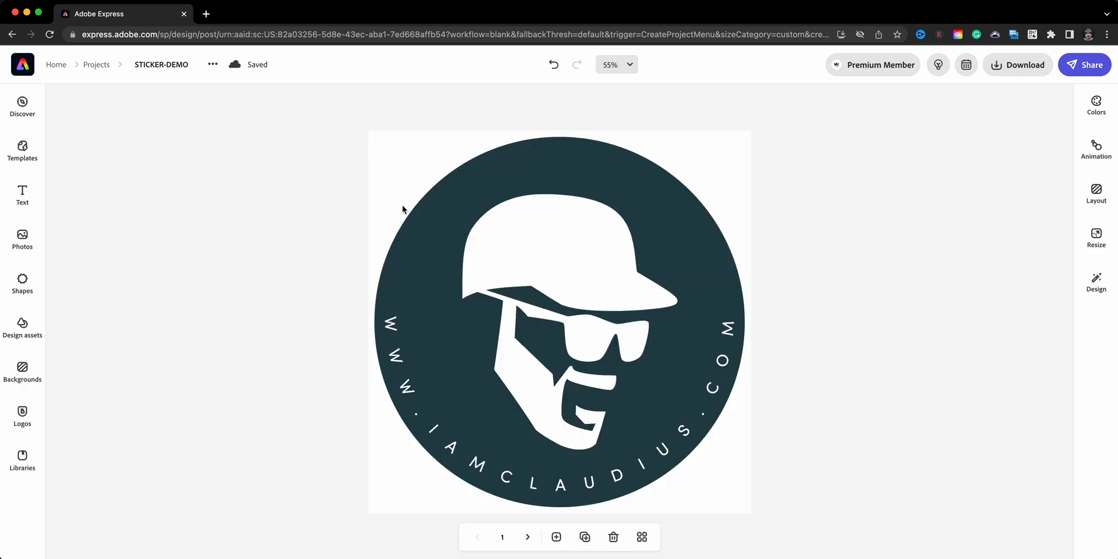
Step: Select the page 1 background and preview a white background colour instead of teal
left_click(559, 148)
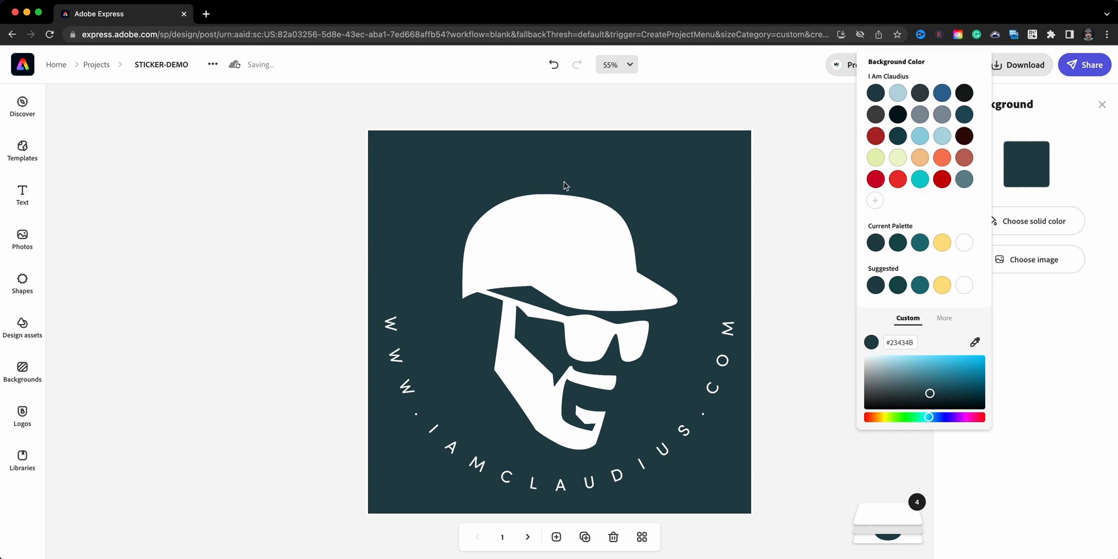
mouse_move(379, 341)
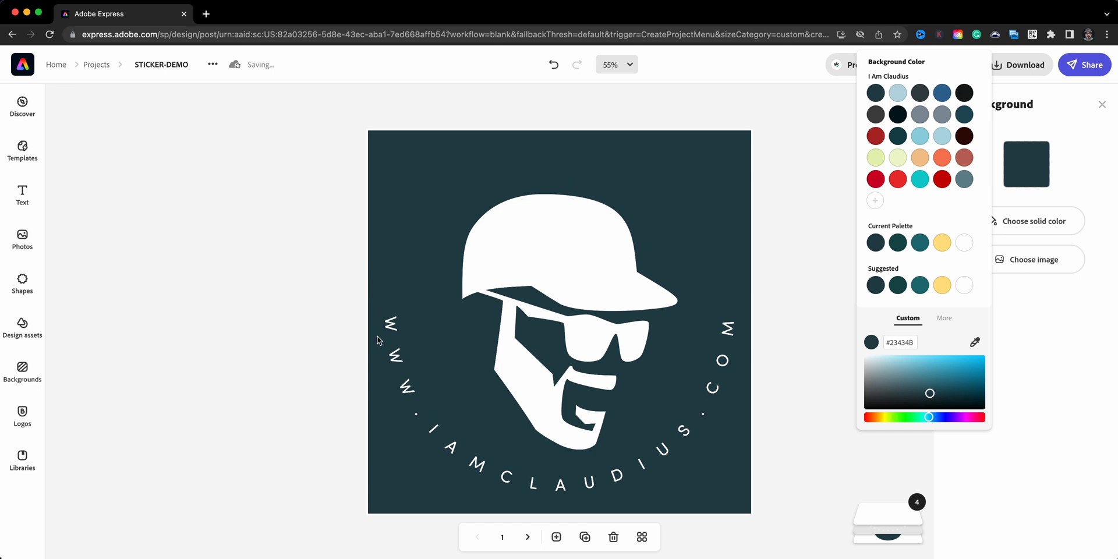
mouse_move(709, 181)
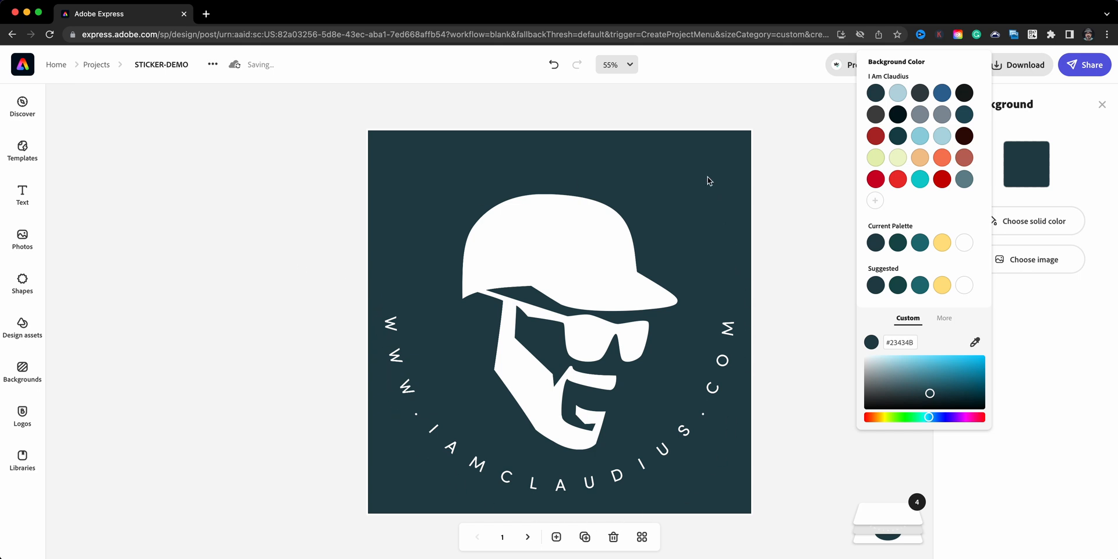
mouse_move(680, 512)
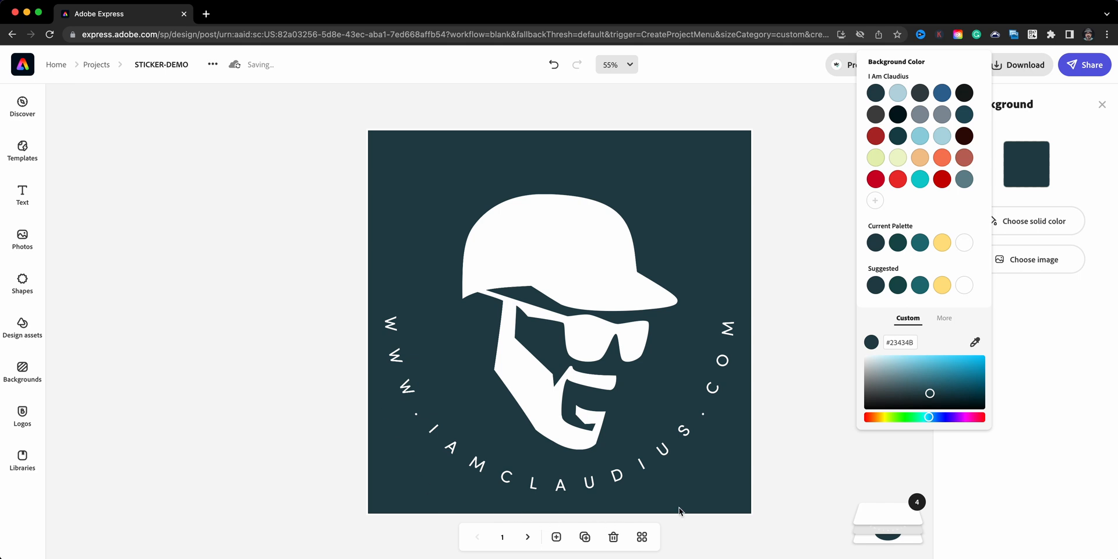
mouse_move(940, 215)
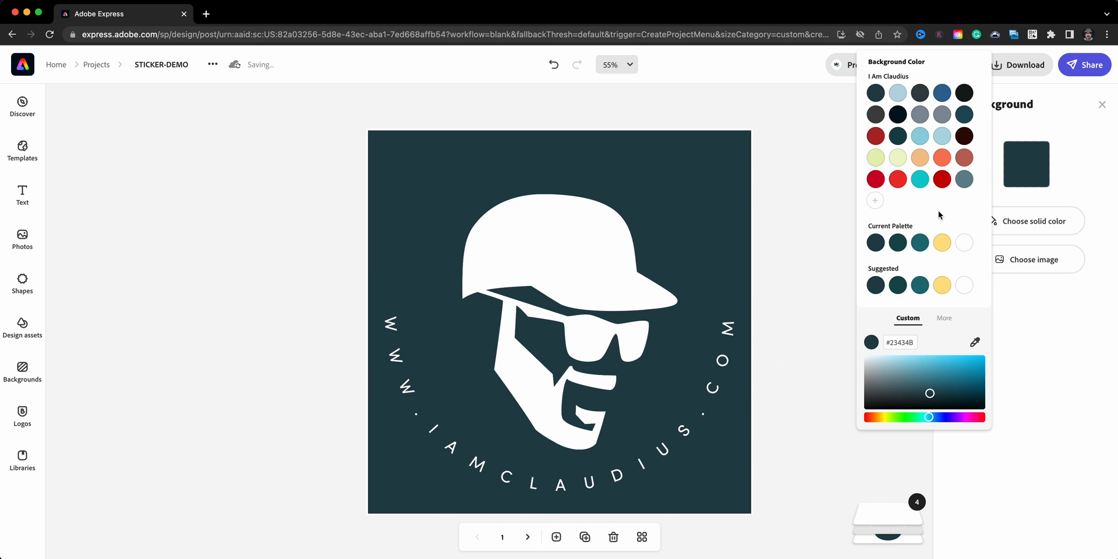
left_click(964, 242)
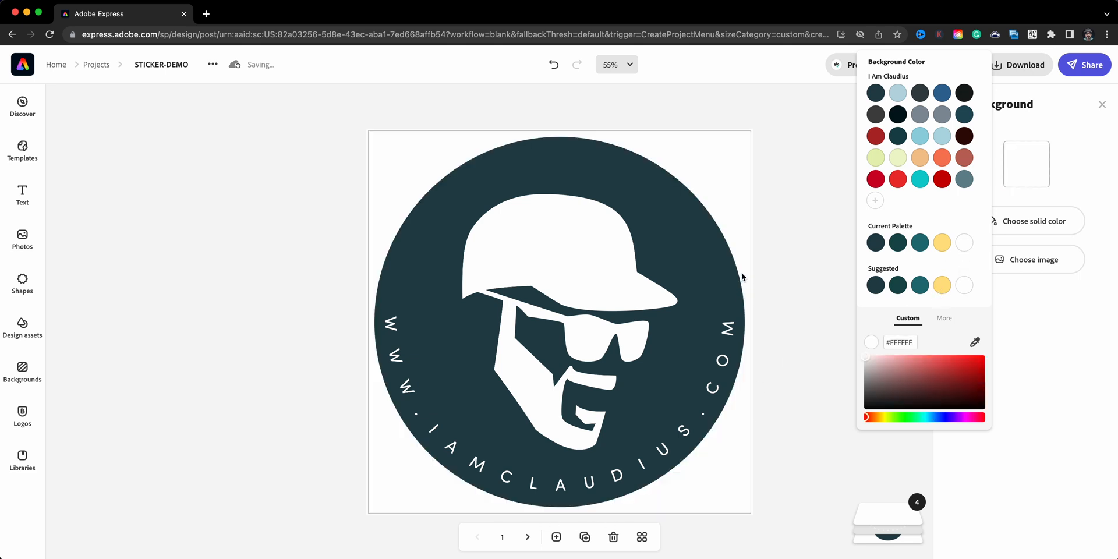
mouse_move(716, 213)
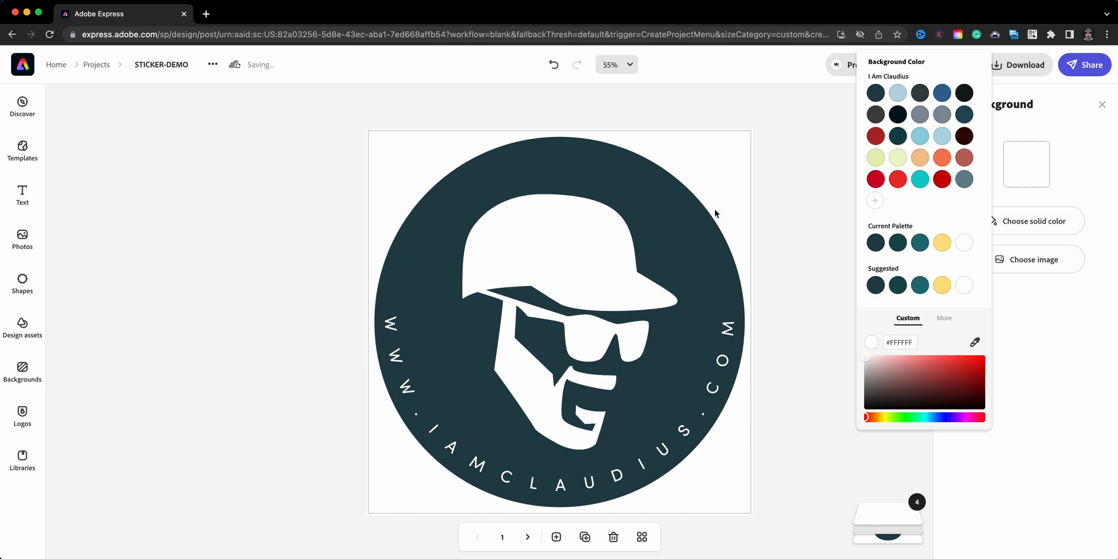
mouse_move(727, 233)
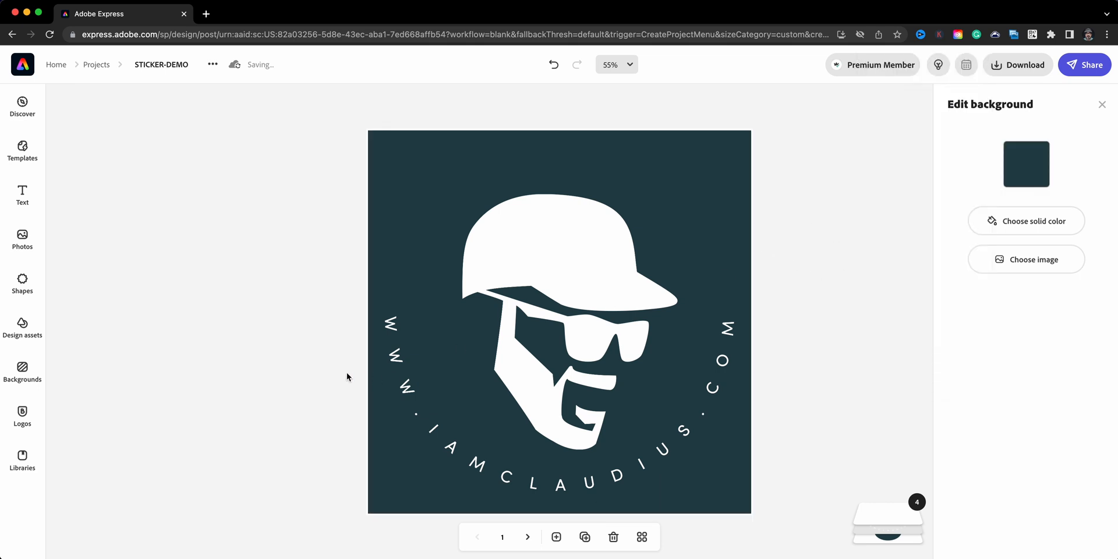
mouse_move(346, 366)
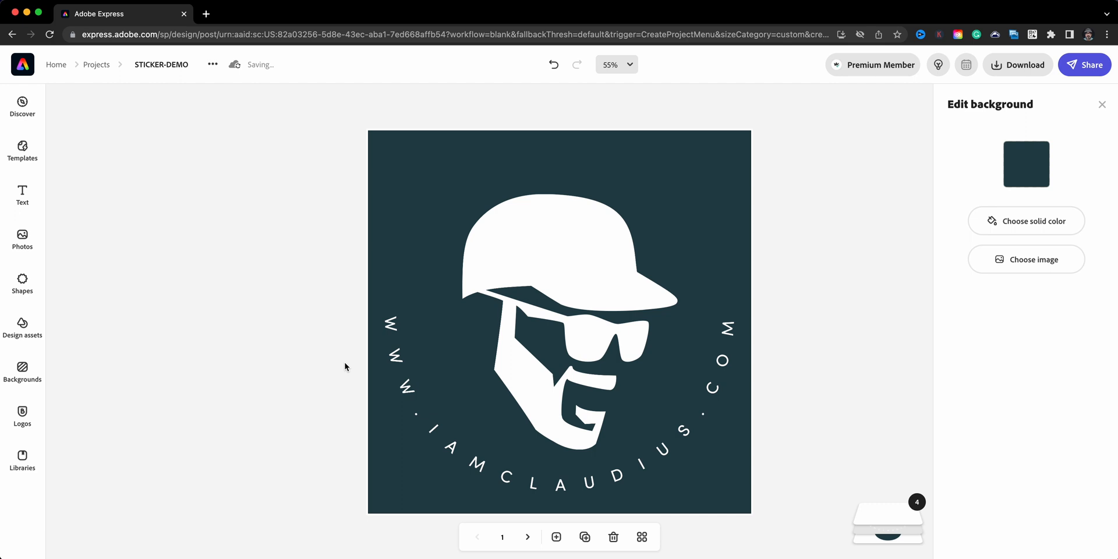
left_click(407, 392)
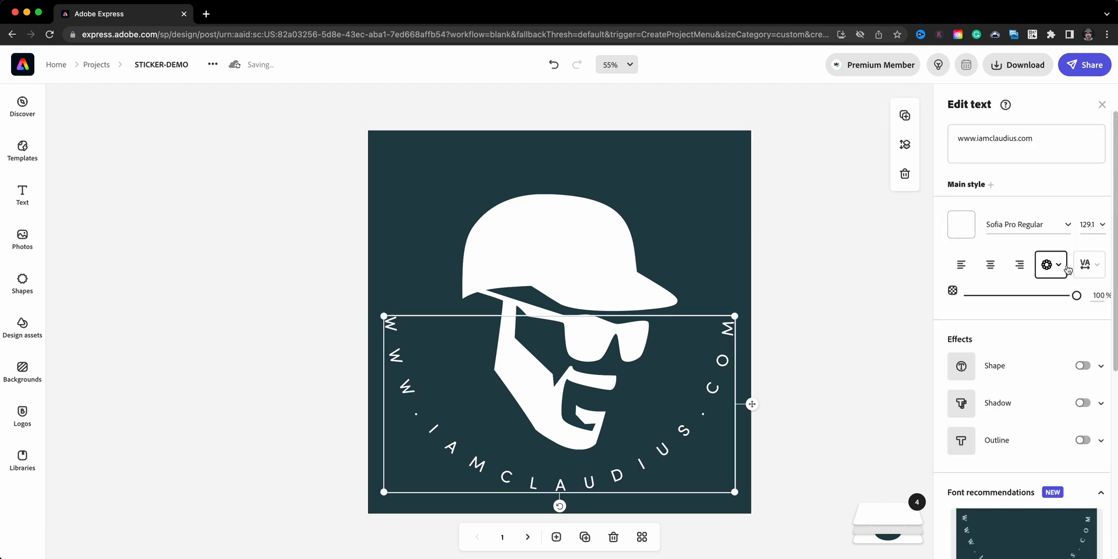
left_click(1048, 264)
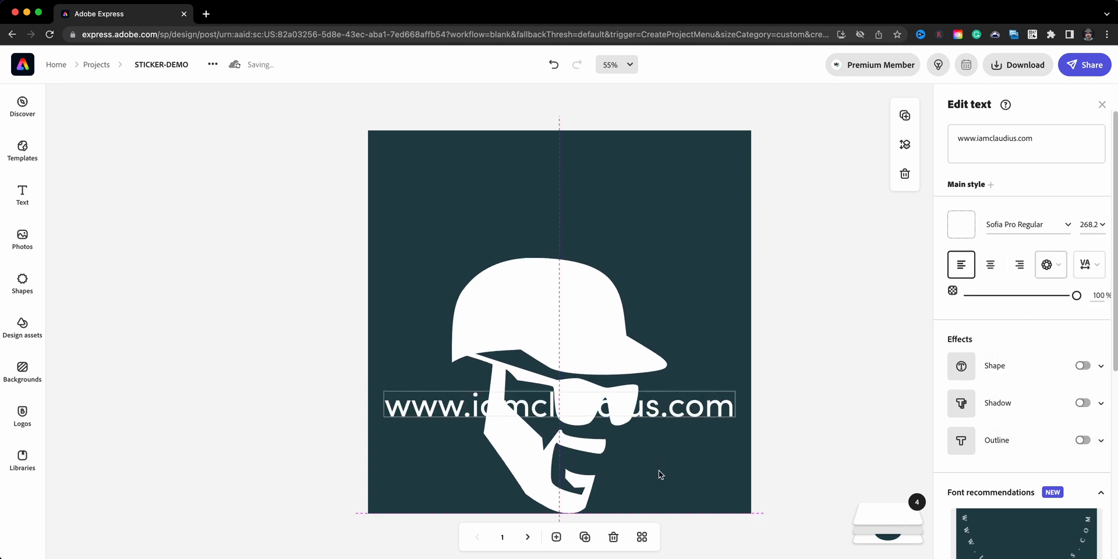
left_click_drag(558, 405, 559, 462)
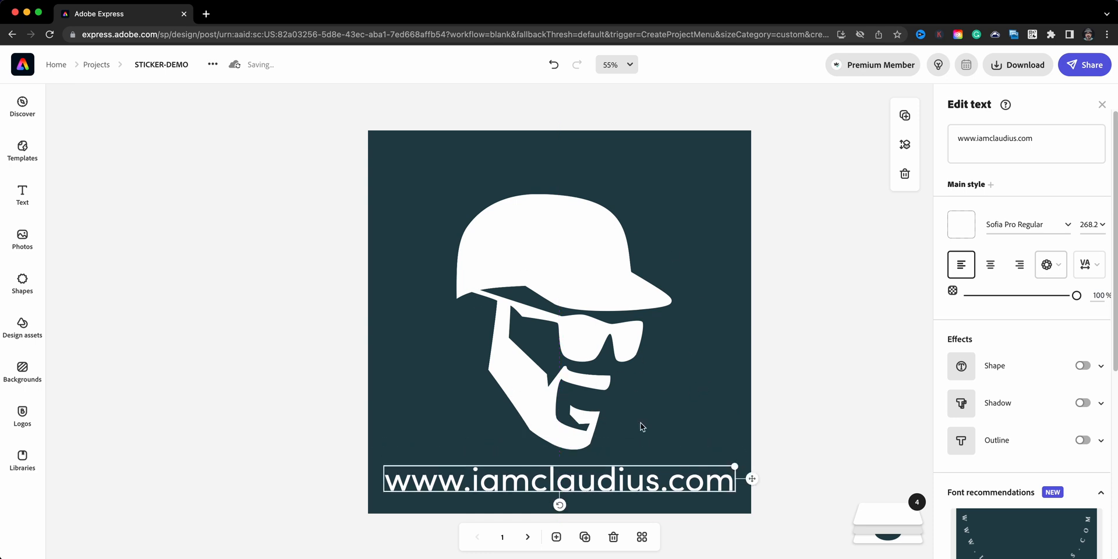
mouse_move(670, 348)
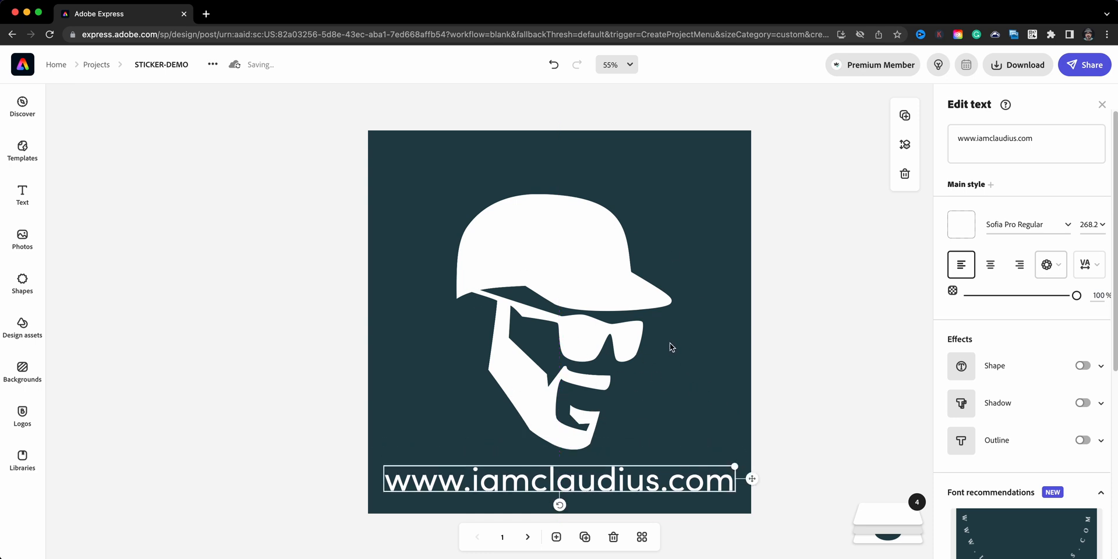
mouse_move(589, 349)
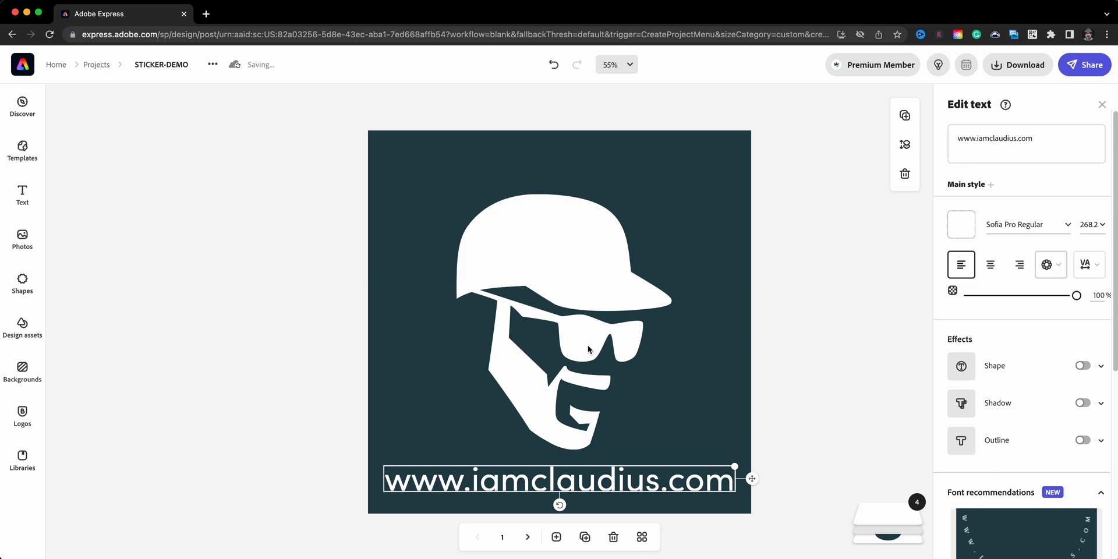
mouse_move(620, 439)
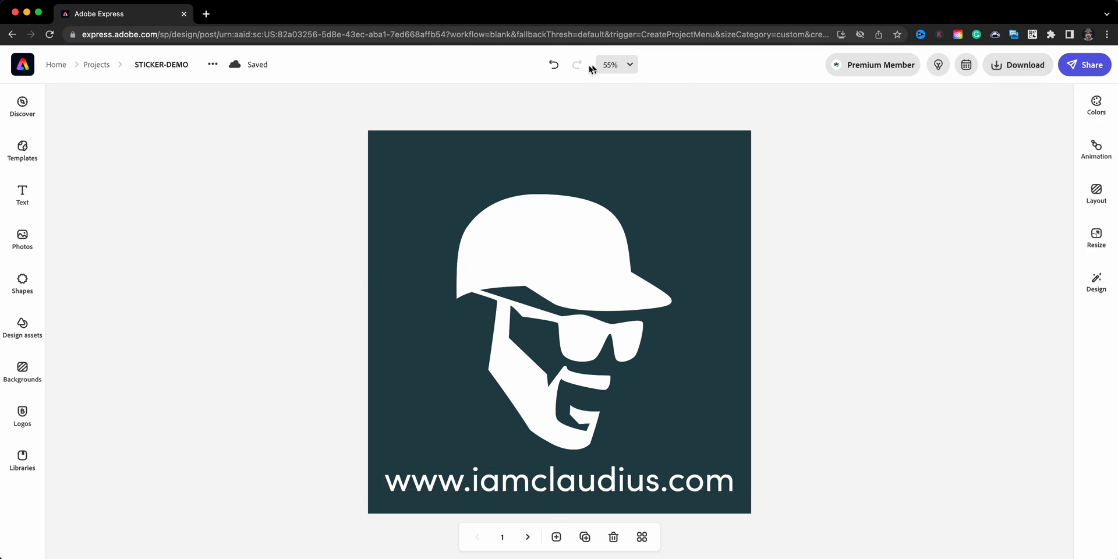
left_click(559, 480)
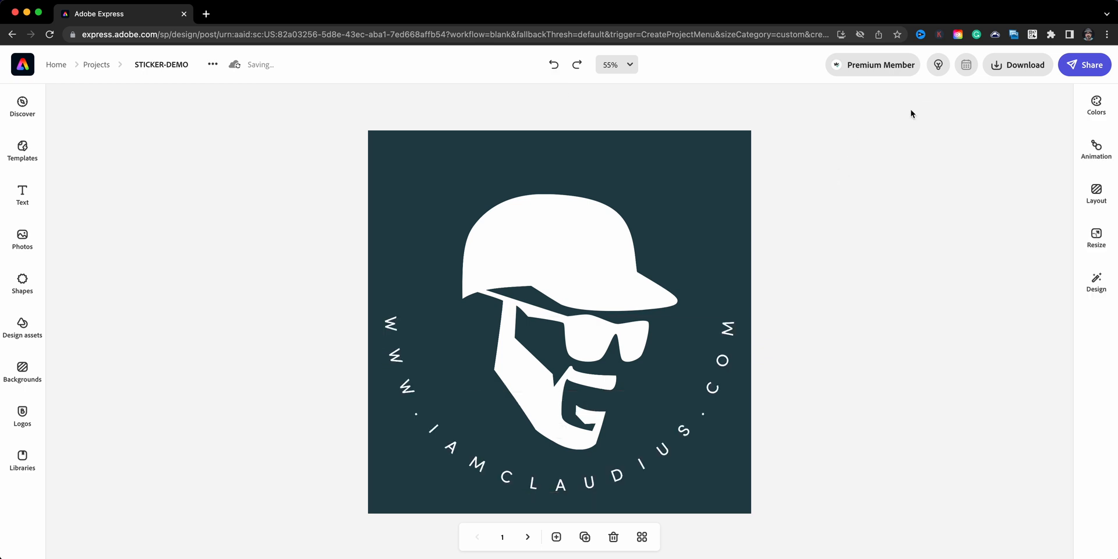
left_click(1025, 64)
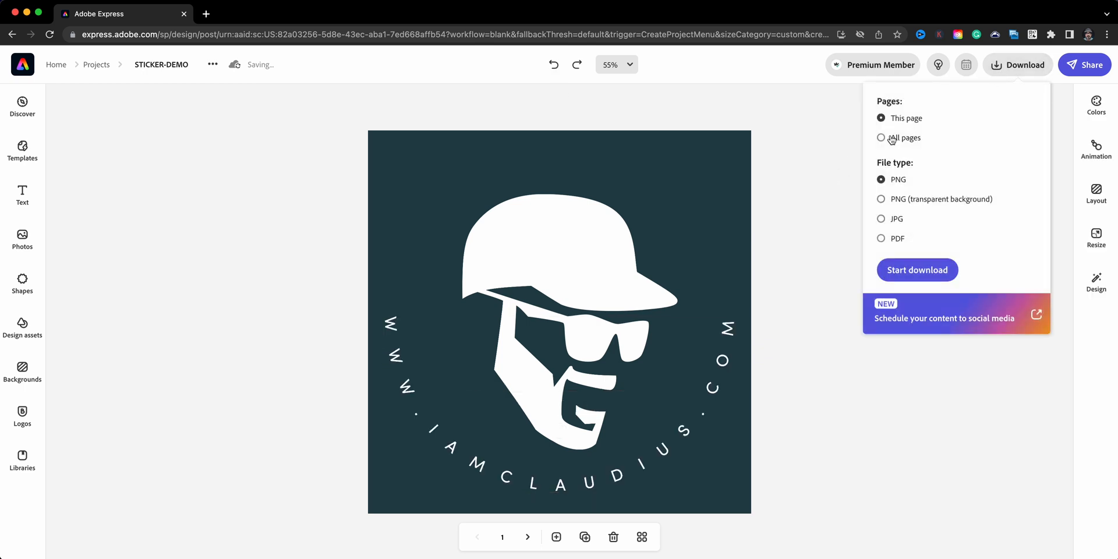
left_click(882, 138)
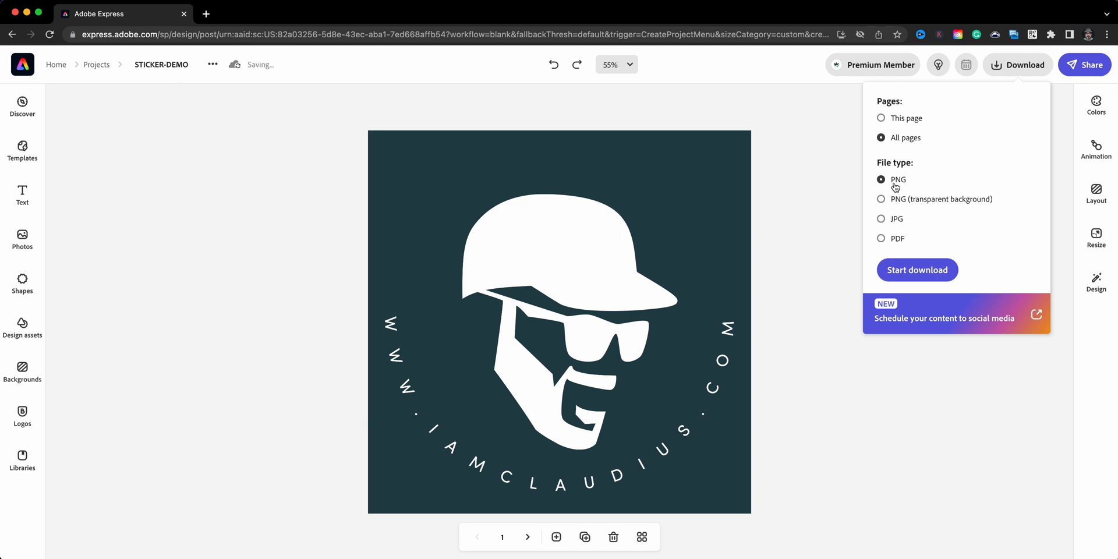
mouse_move(897, 178)
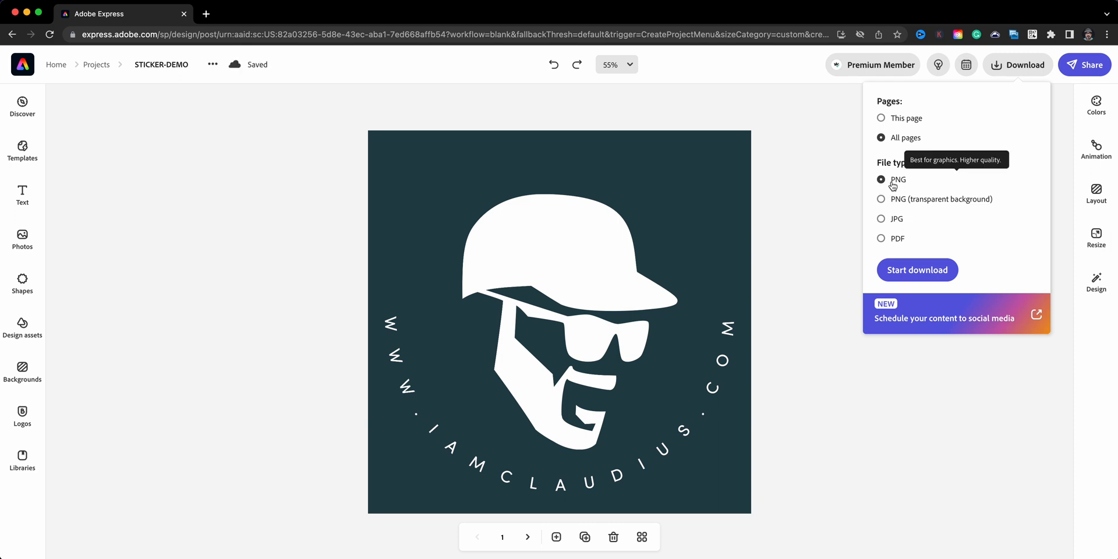
left_click(819, 254)
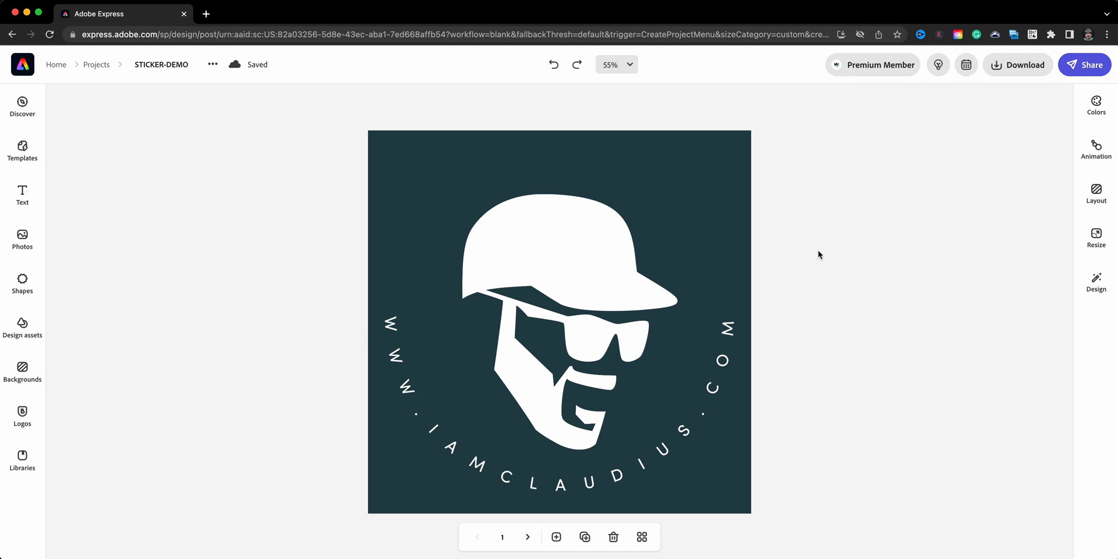
mouse_move(830, 247)
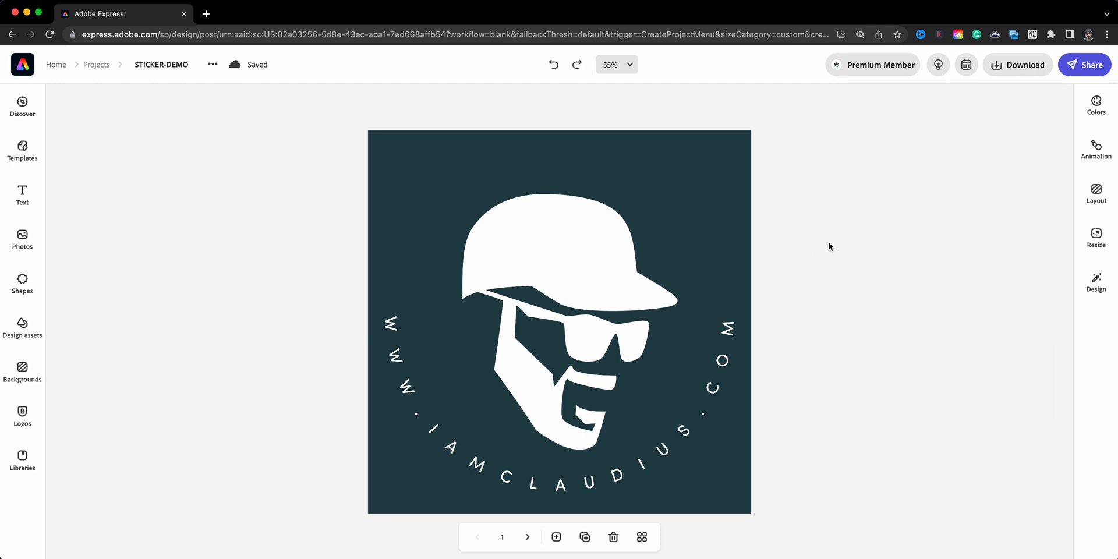